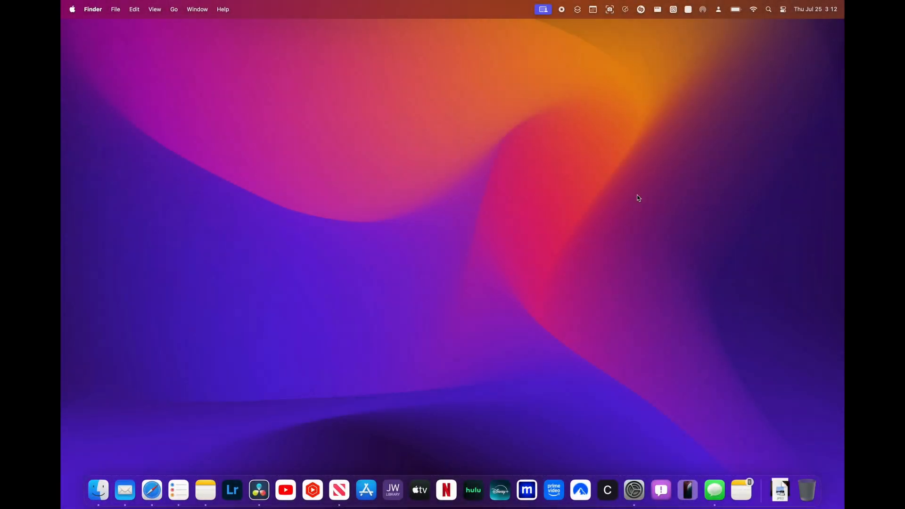
mouse_move(627, 204)
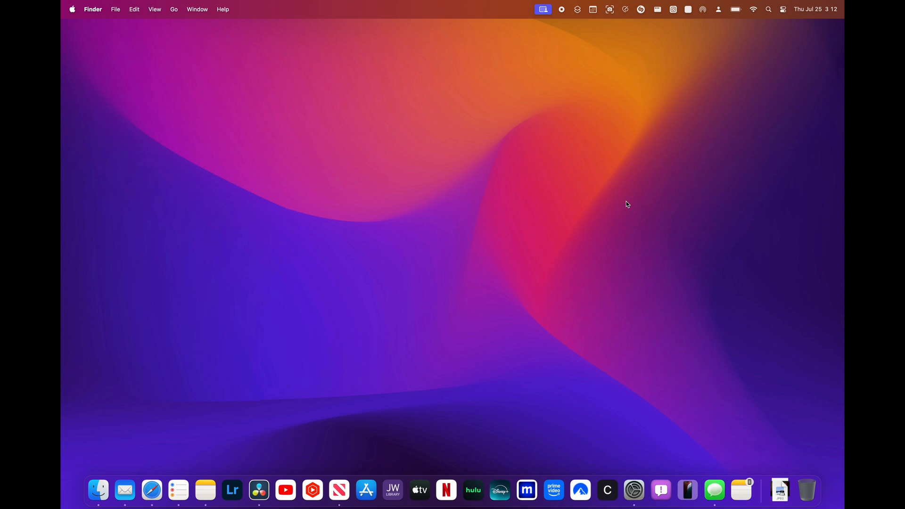
mouse_move(588, 215)
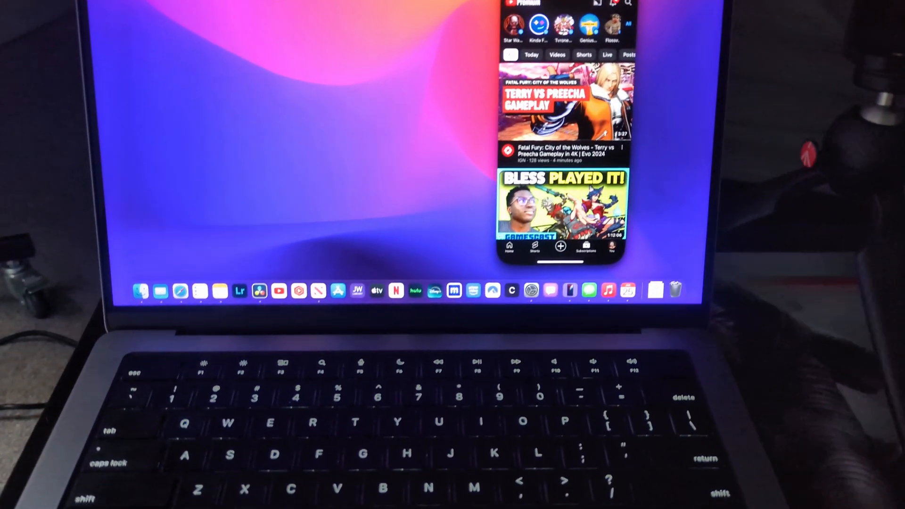
Step: Browse the View and Window menus and shrink the mirrored YouTube iPhone window with View > Smaller
click(368, 84)
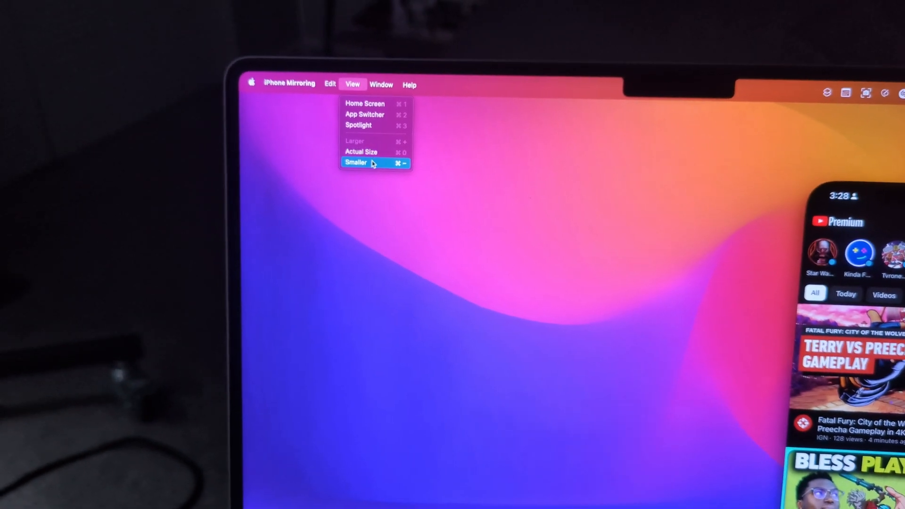
click(391, 85)
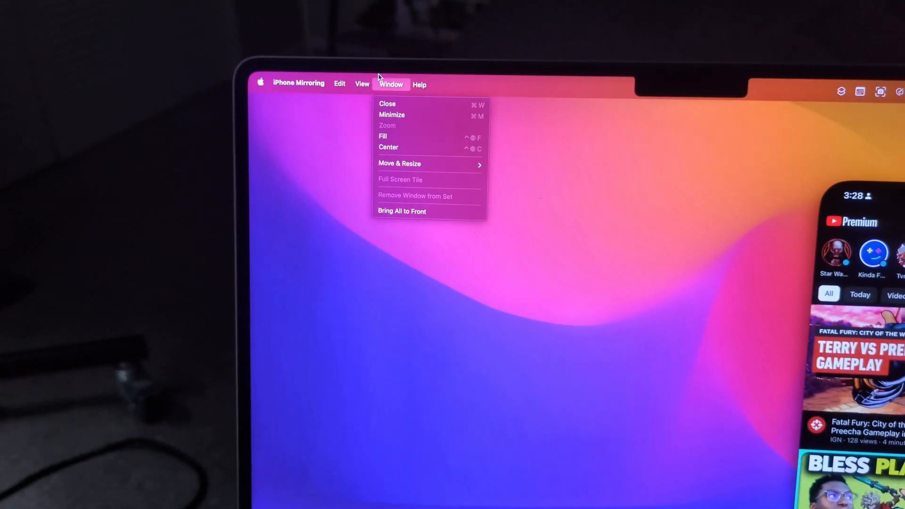
mouse_move(388, 138)
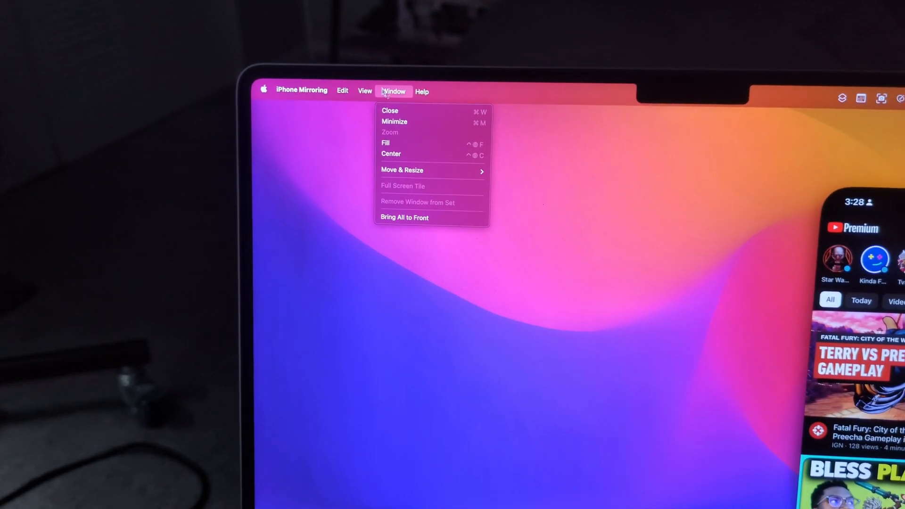
click(365, 90)
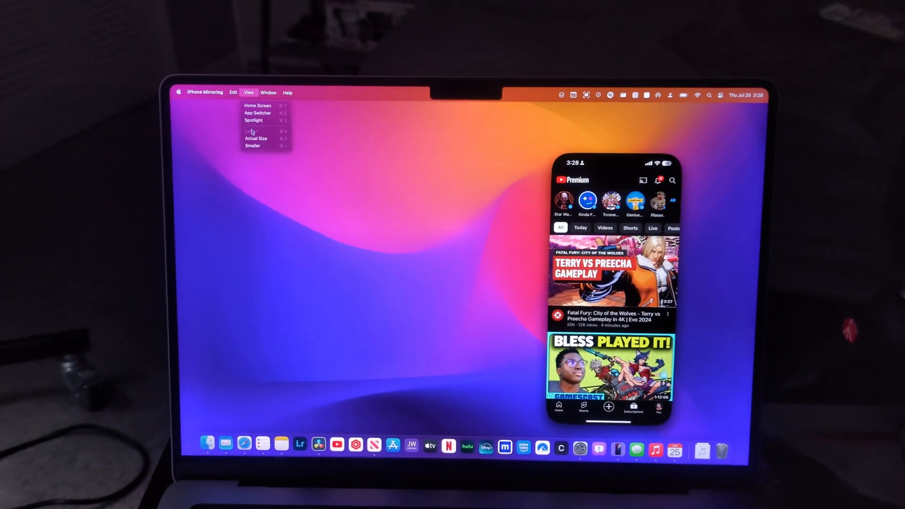
click(253, 145)
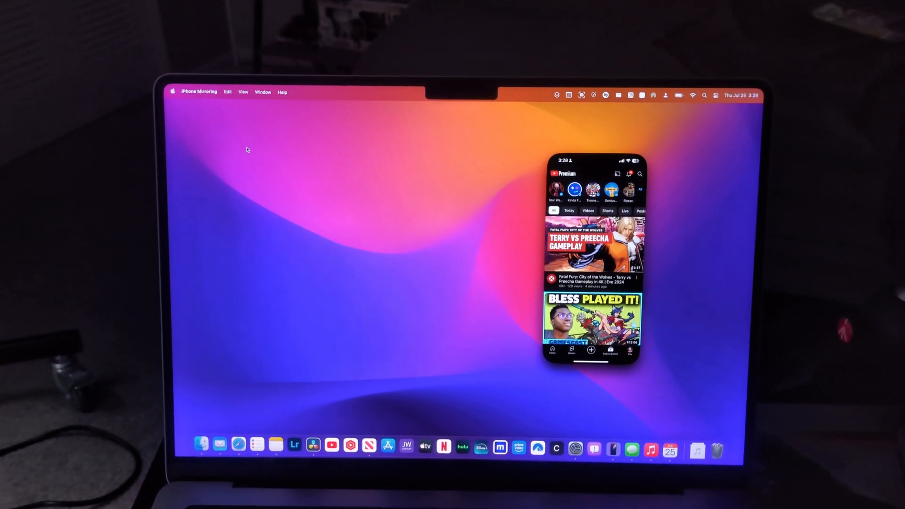
click(244, 93)
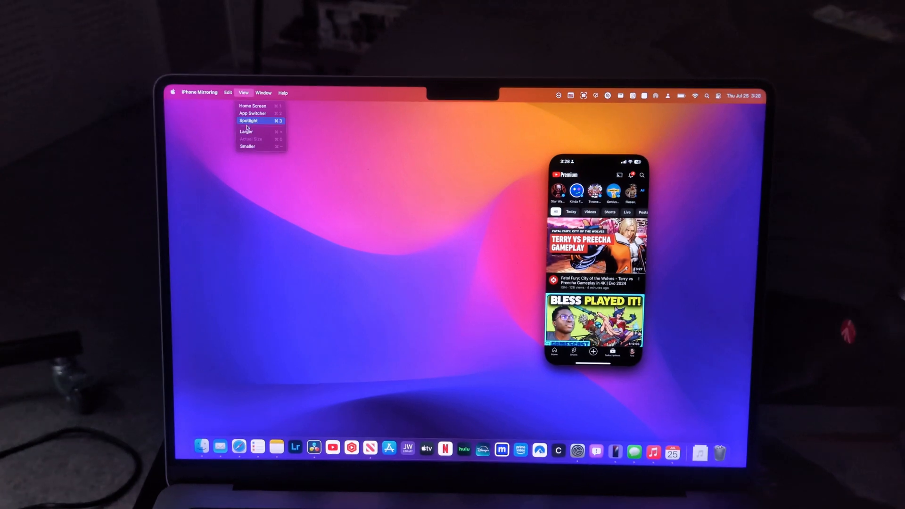
click(247, 131)
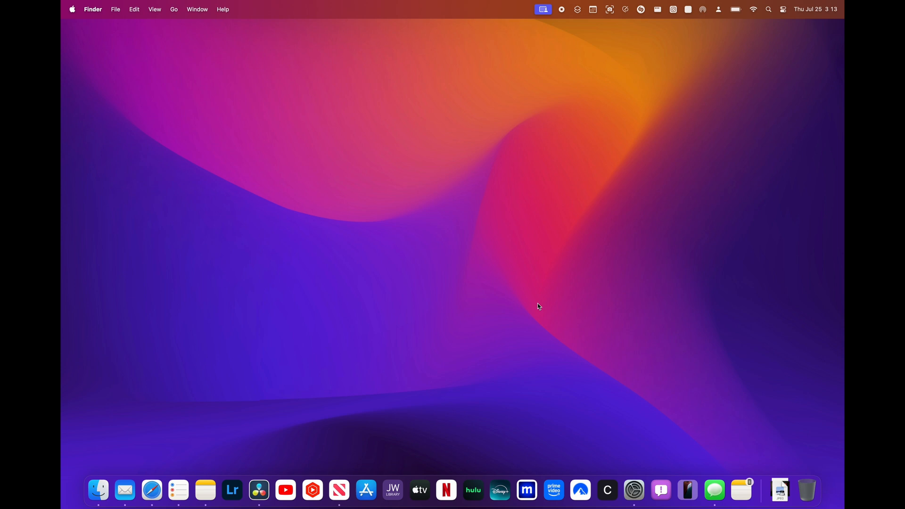
mouse_move(475, 360)
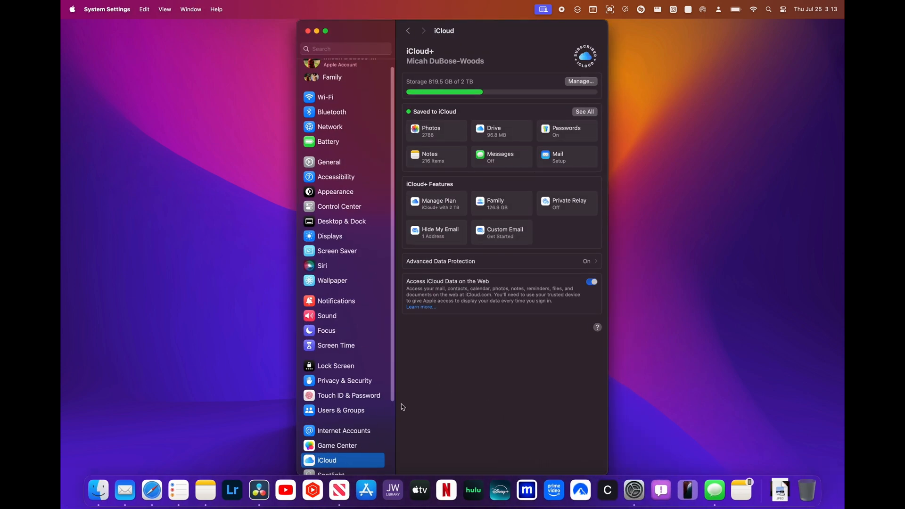
Step: Check Automation access for Itsycal and ProNotes under Privacy & Security, then go back
click(344, 380)
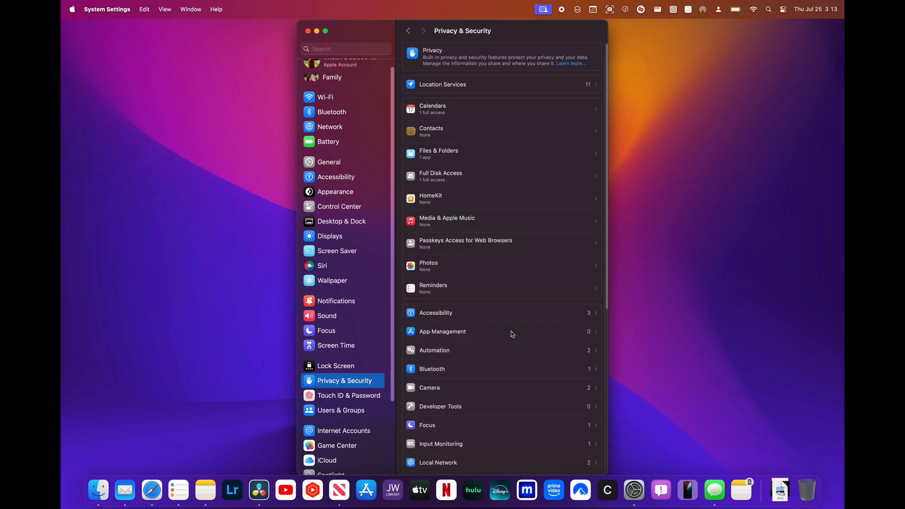
click(433, 350)
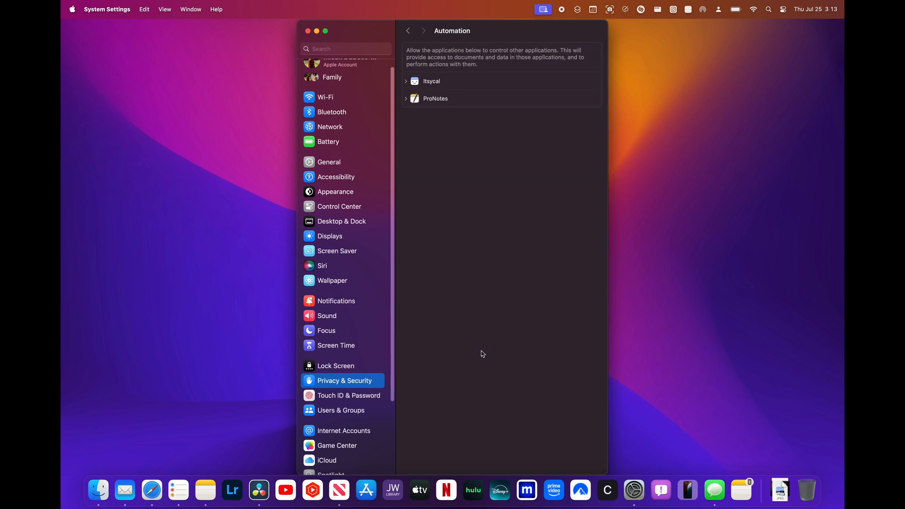
mouse_move(533, 285)
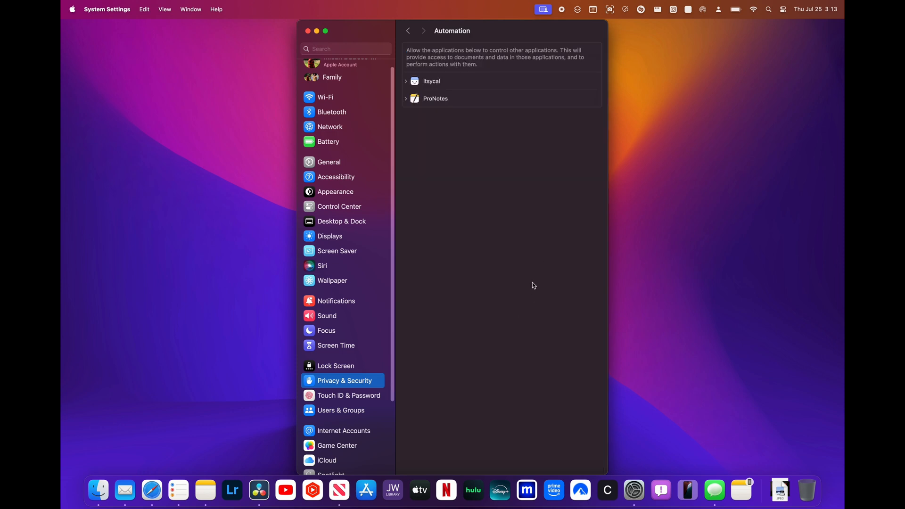
mouse_move(531, 275)
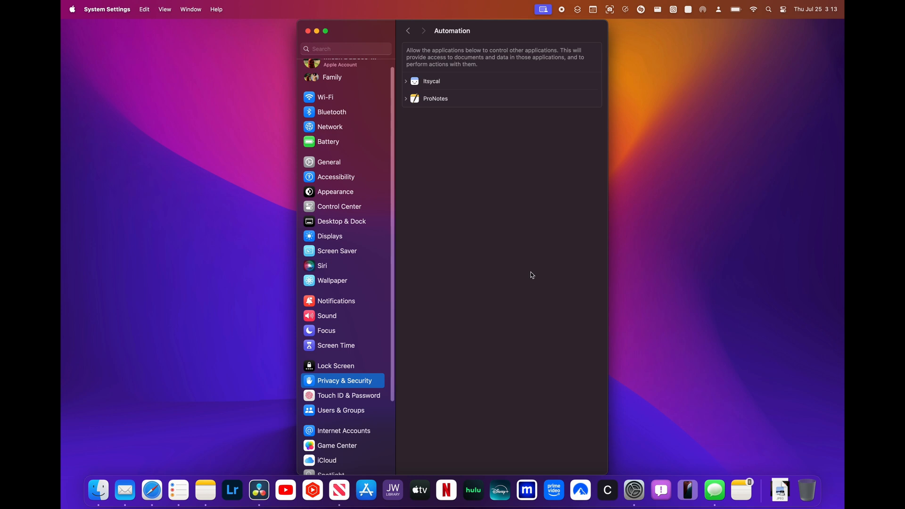
mouse_move(511, 235)
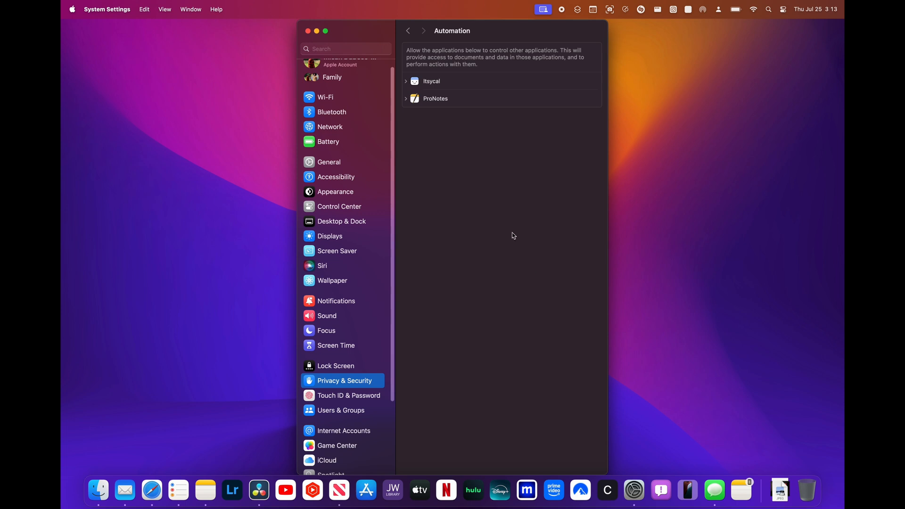
mouse_move(504, 221)
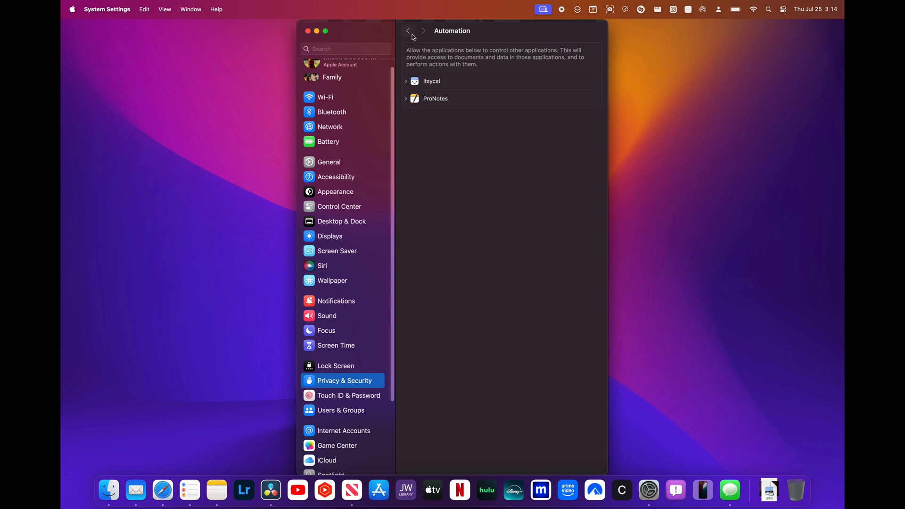
click(408, 31)
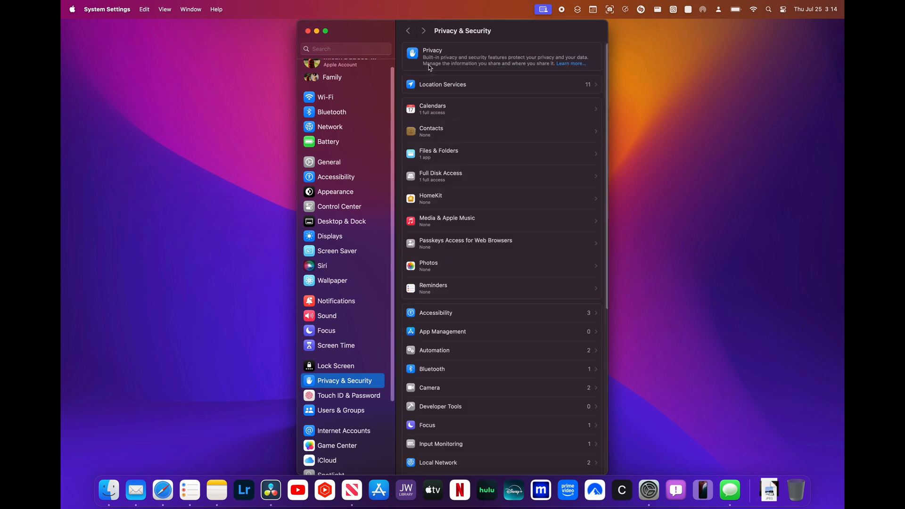
mouse_move(387, 94)
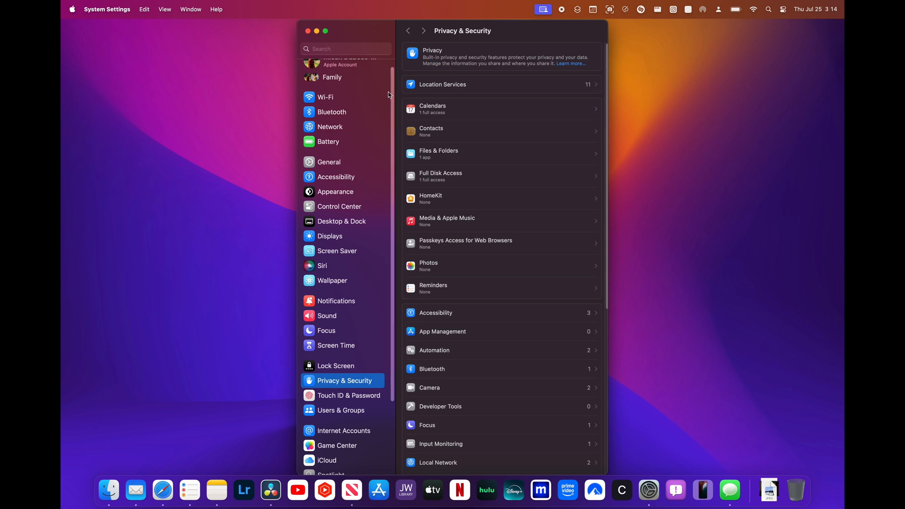
mouse_move(449, 98)
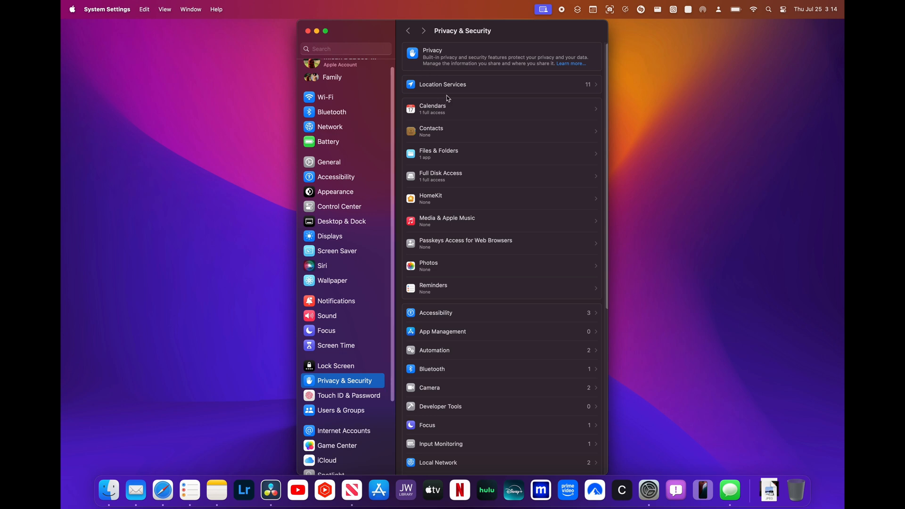
mouse_move(445, 107)
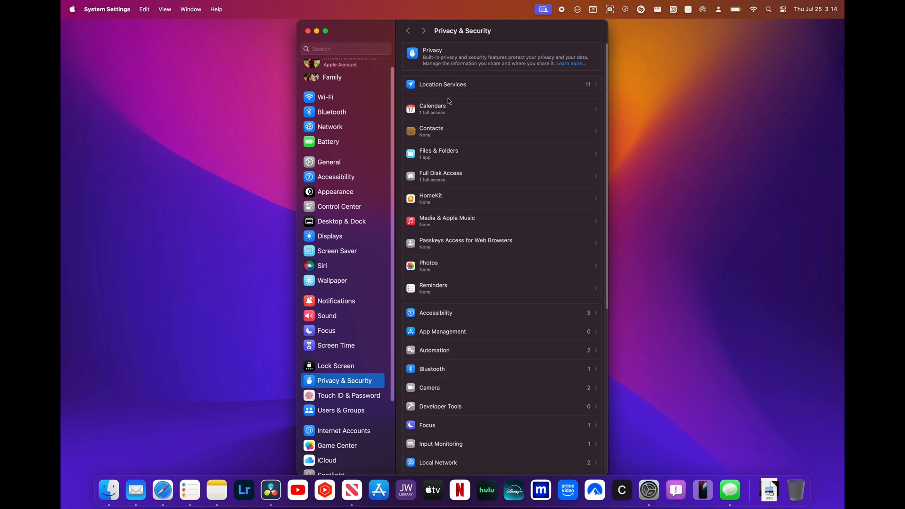
Step: Search settings for 'time' to reach Time Machine, clear the search, and close System Settings
click(345, 48)
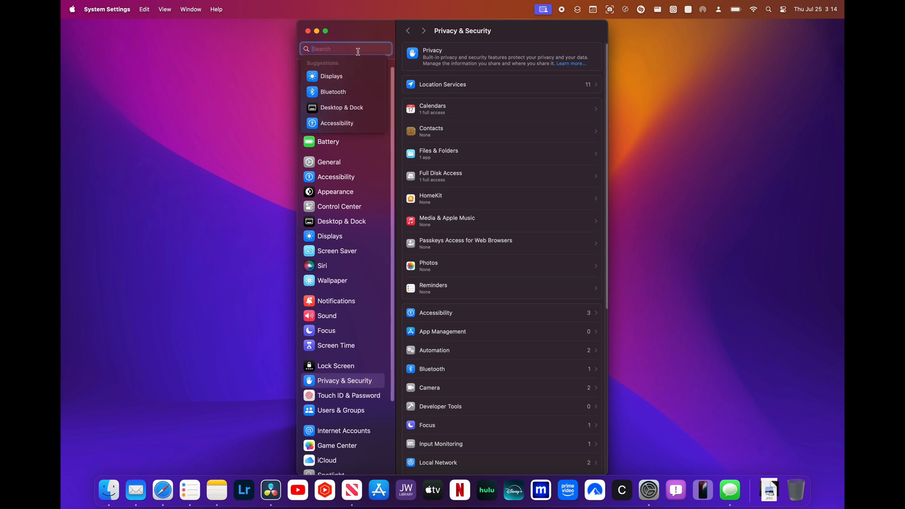
text(time)
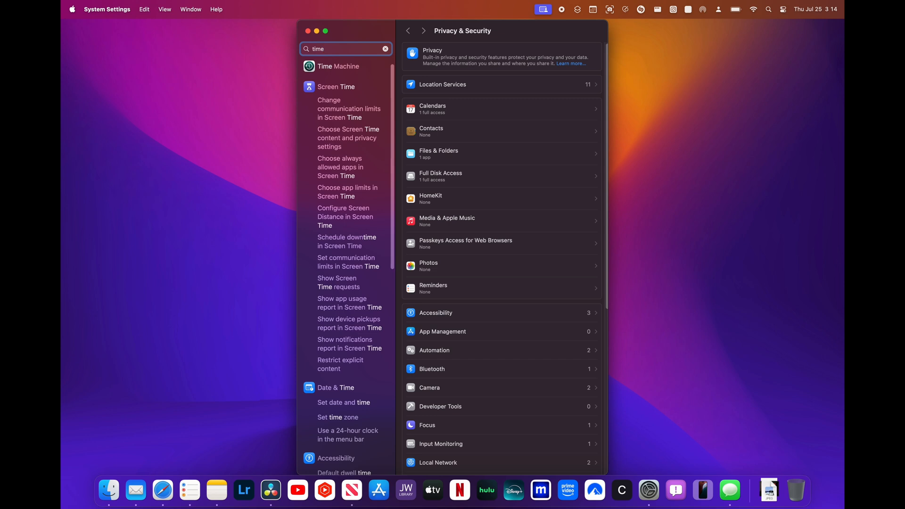
click(338, 66)
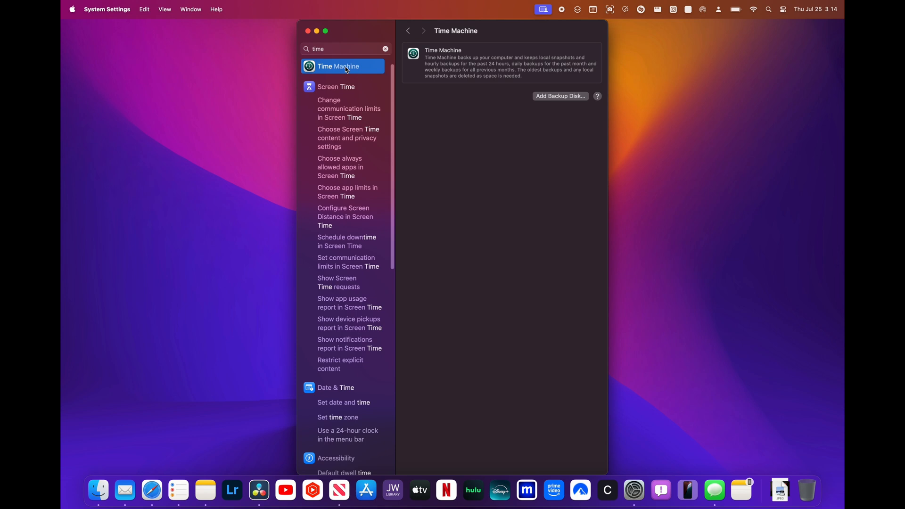
click(385, 49)
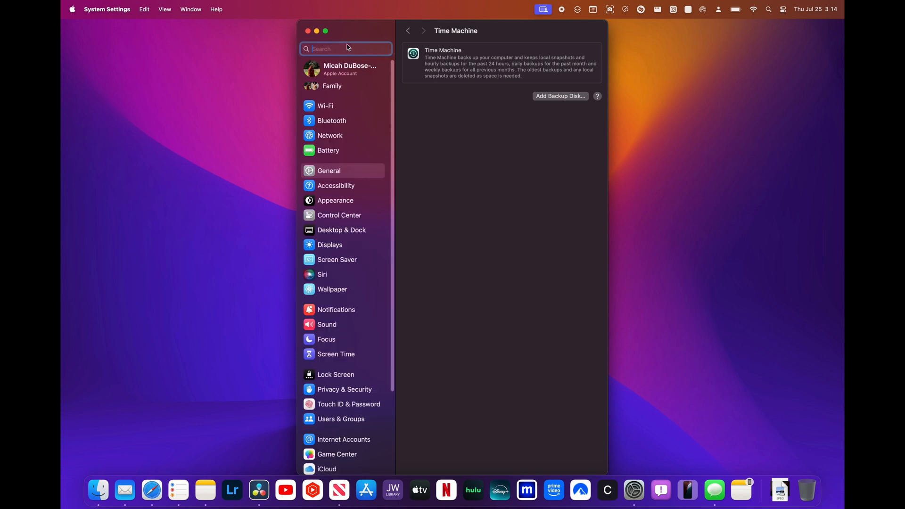
click(308, 30)
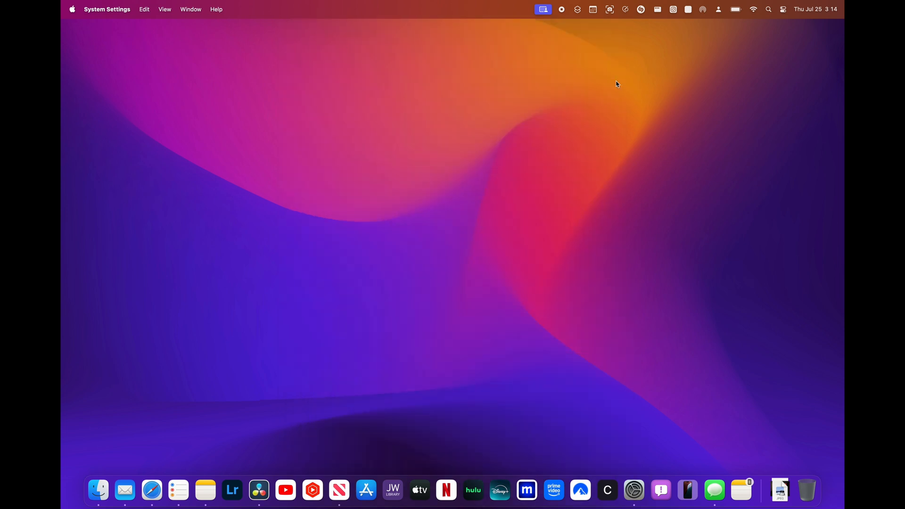
mouse_move(572, 120)
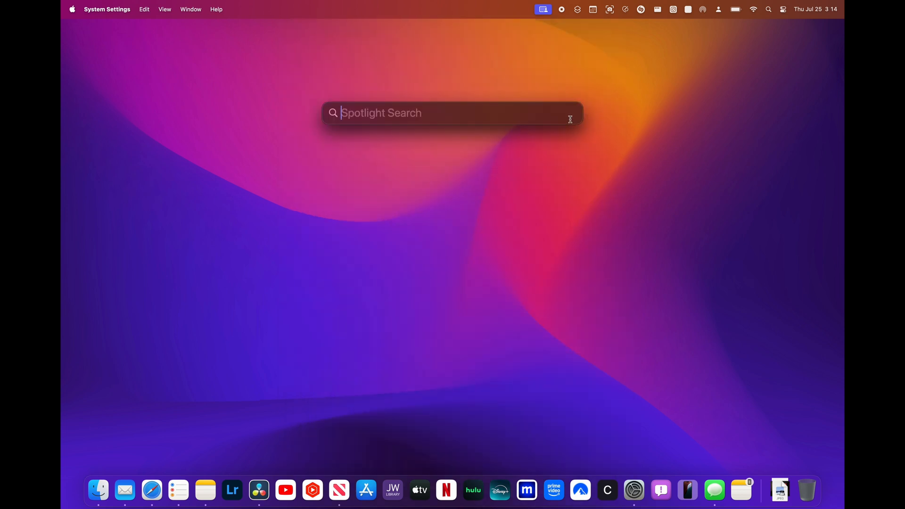
Step: Launch FaceTime from Spotlight to view recent calls and camera preview, then close it
key(escape)
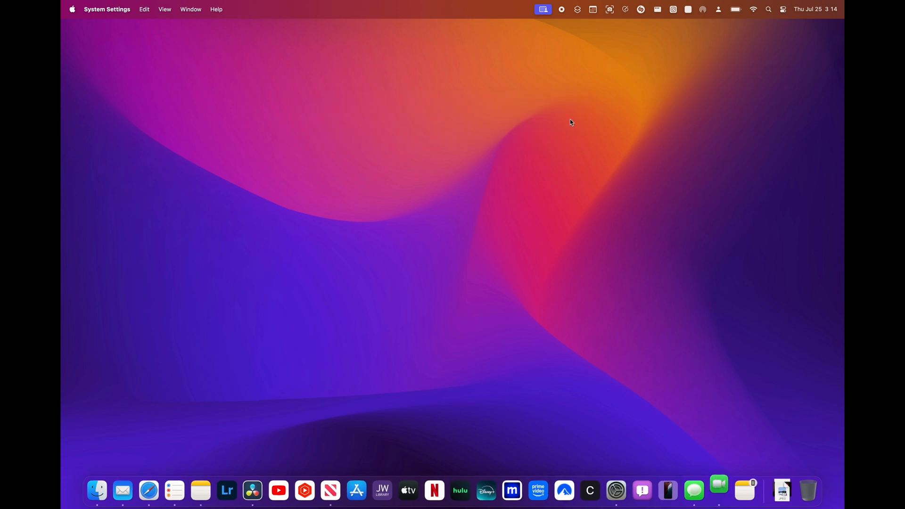
click(717, 491)
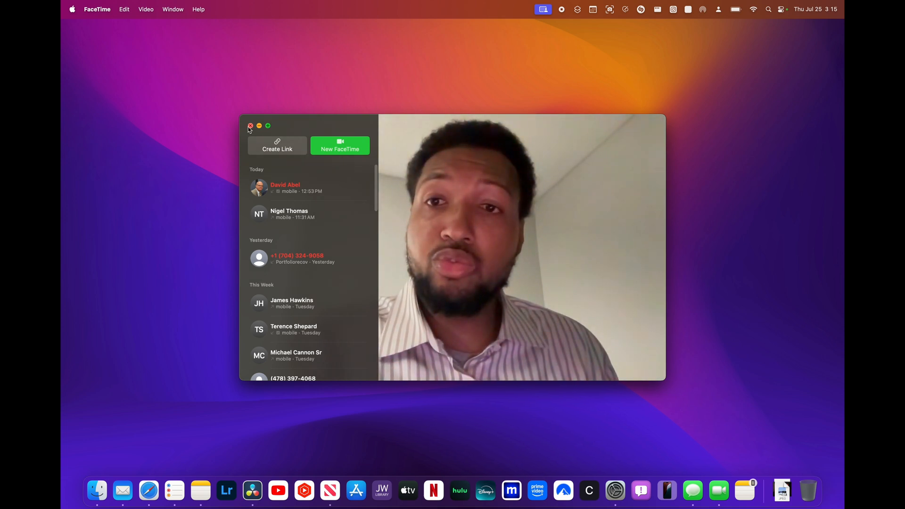
click(250, 126)
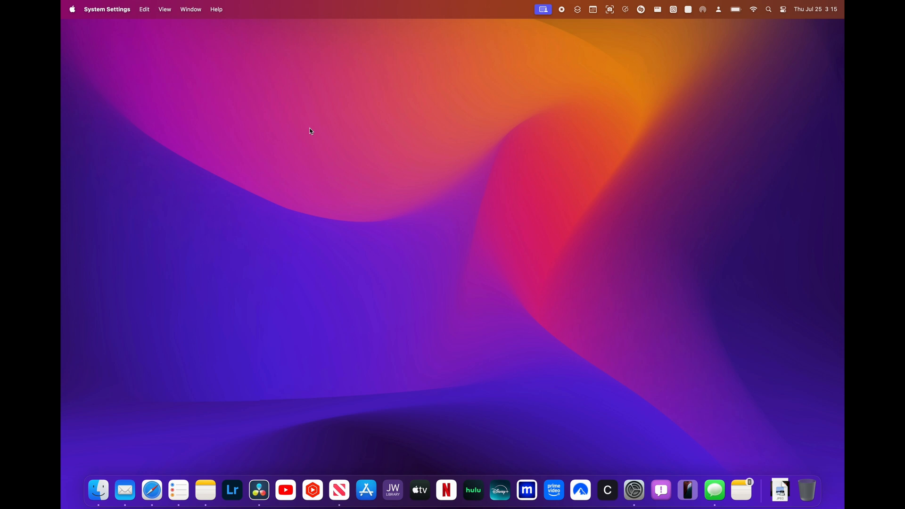
mouse_move(364, 188)
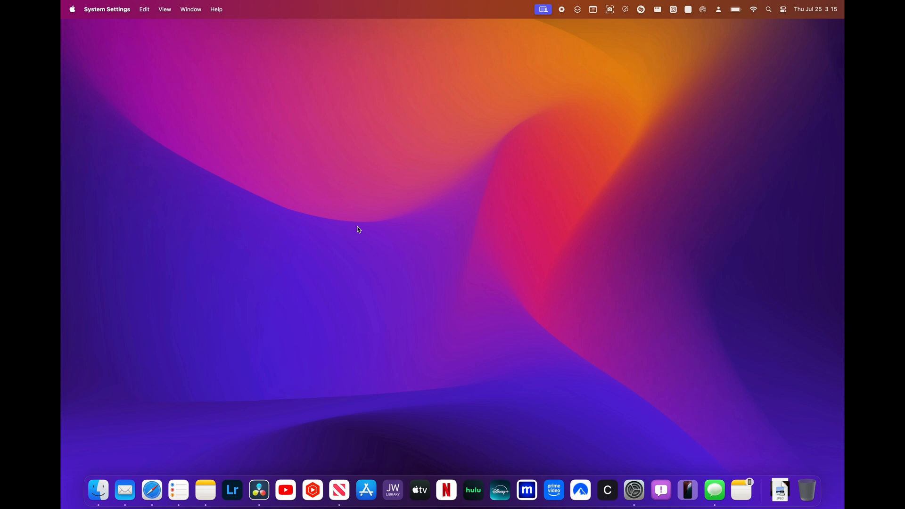
mouse_move(360, 226)
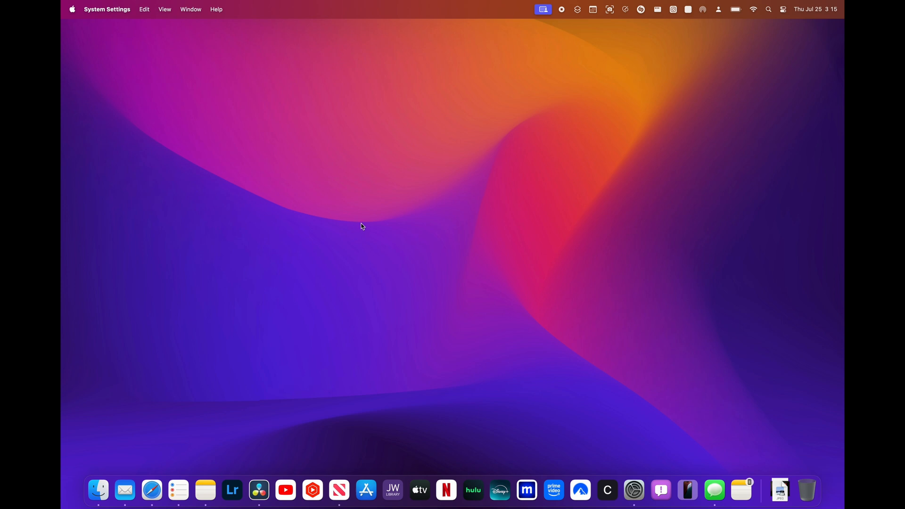
mouse_move(360, 249)
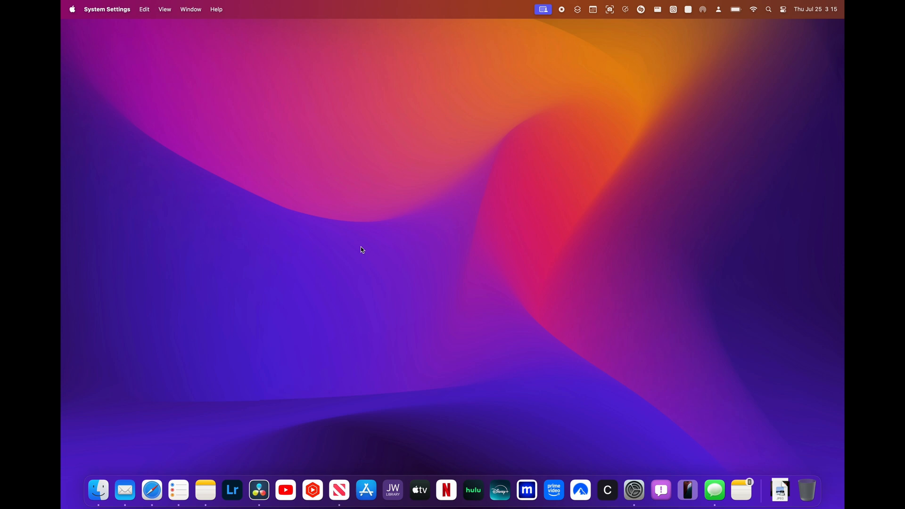
mouse_move(98, 489)
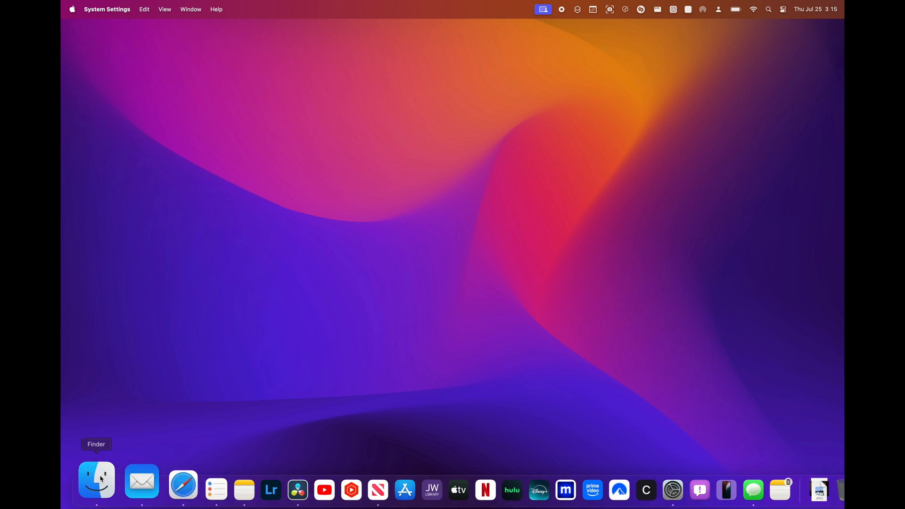
Step: Open a Finder Recents window from the Dock, then put it away to reveal Time Machine settings
click(96, 479)
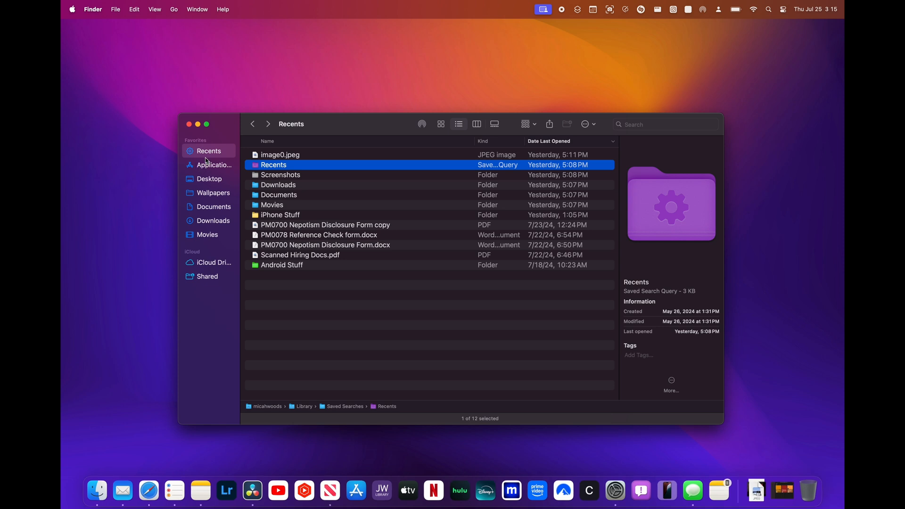
mouse_move(205, 120)
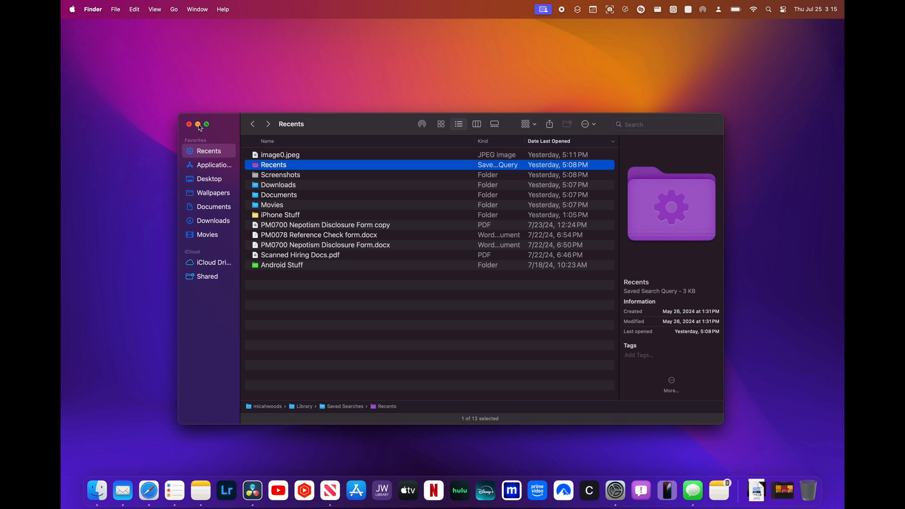
click(188, 124)
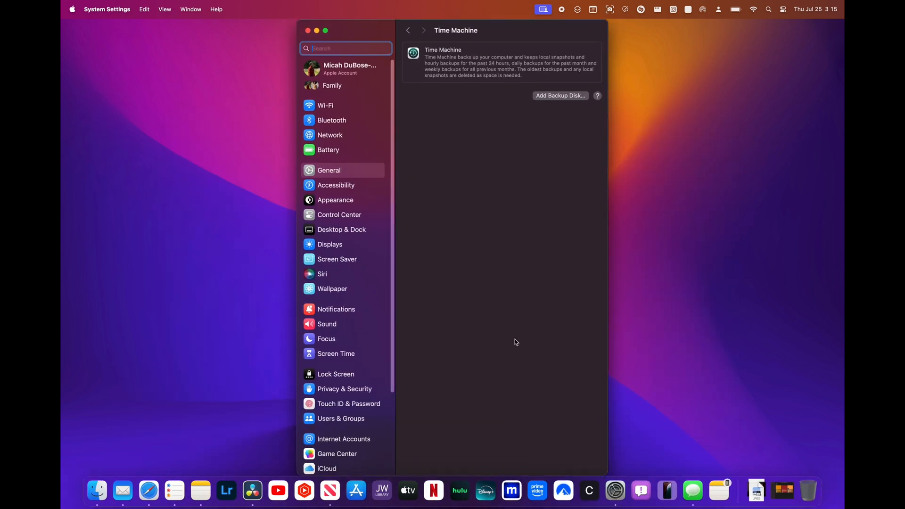
mouse_move(517, 324)
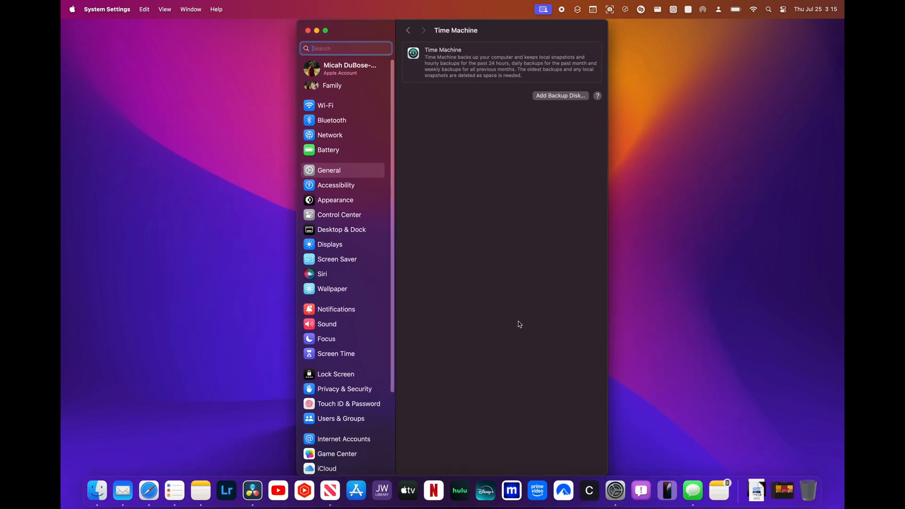
mouse_move(518, 319)
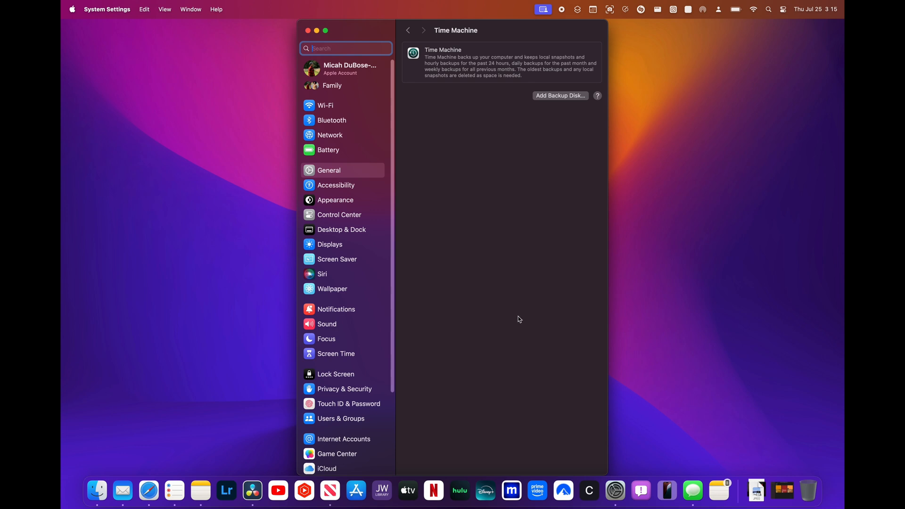
mouse_move(464, 315)
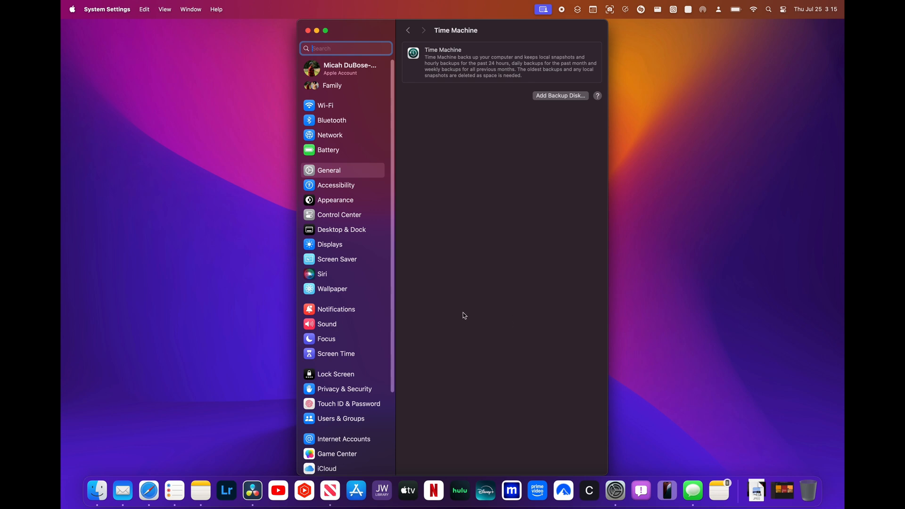
mouse_move(355, 347)
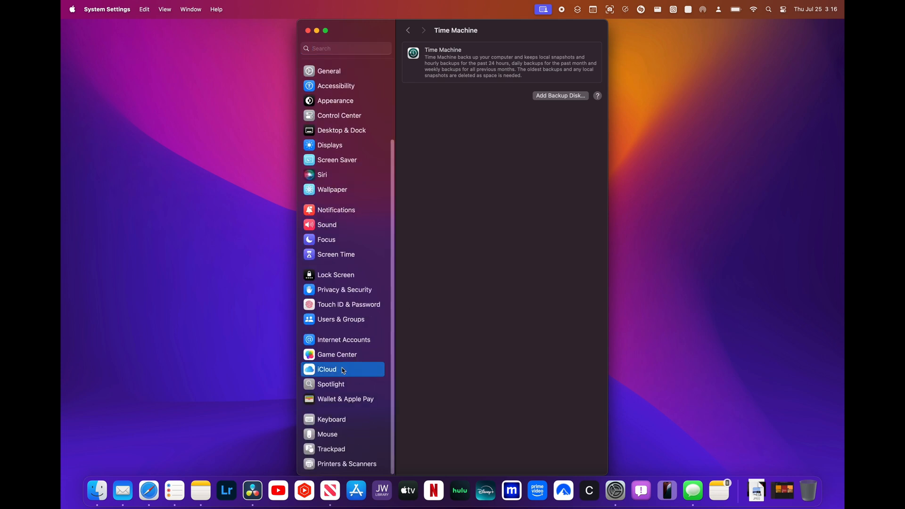
Step: Select iCloud in the System Settings sidebar to show storage and iCloud+ features
click(326, 369)
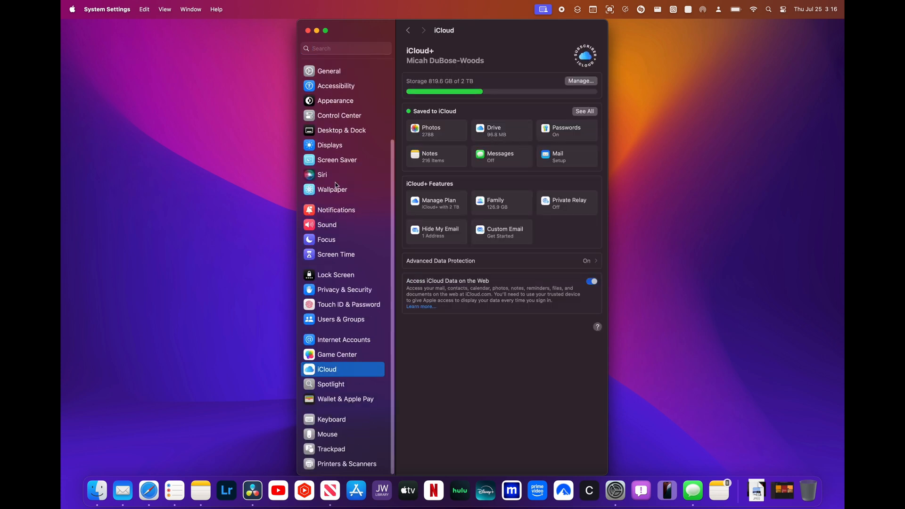
Step: Scroll through the iCloud pane, close System Settings, and launch iPhone Mirroring from the Dock
scroll(down, 3)
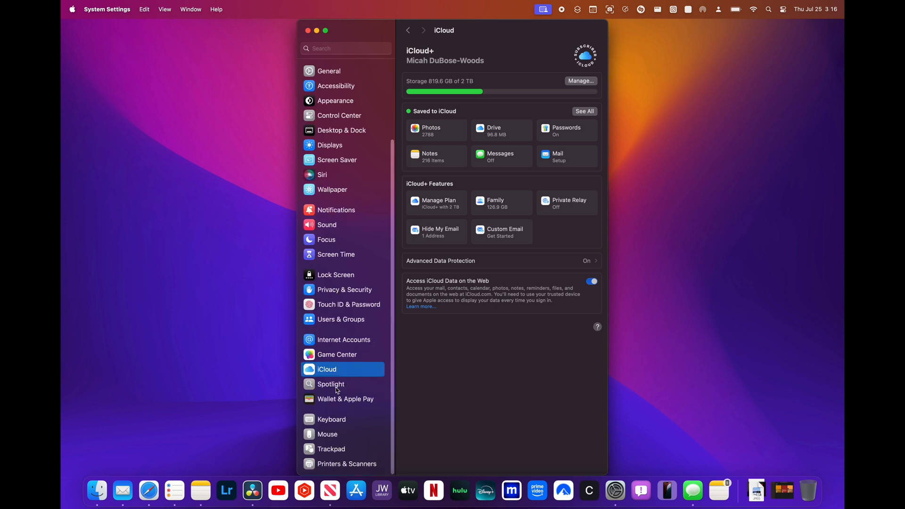
mouse_move(558, 180)
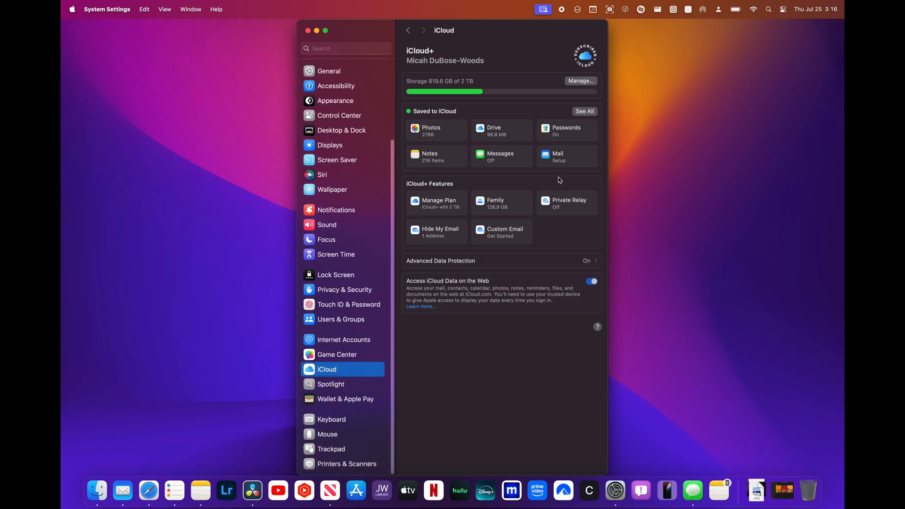
mouse_move(547, 250)
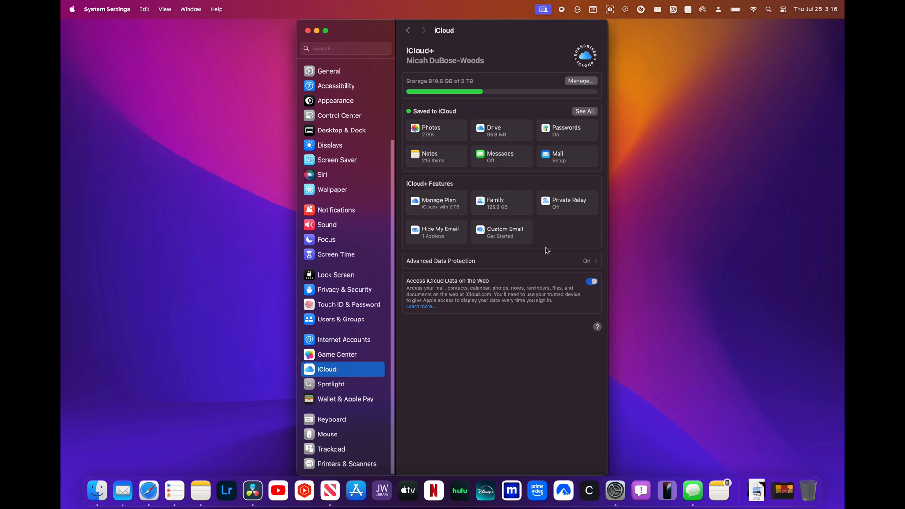
mouse_move(588, 146)
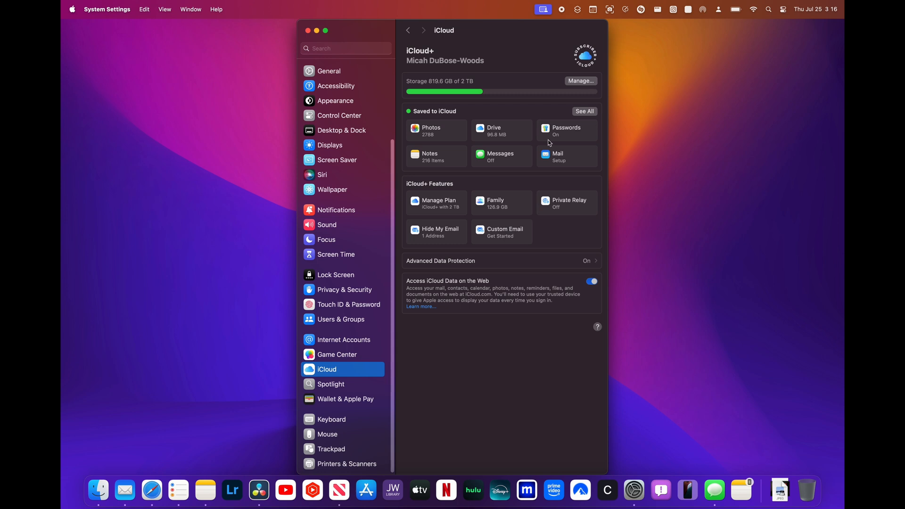
mouse_move(468, 239)
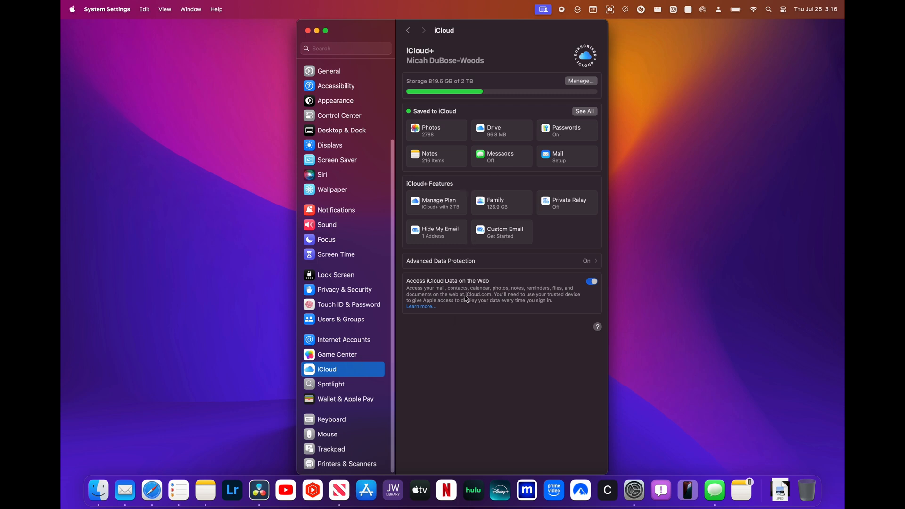
mouse_move(525, 298)
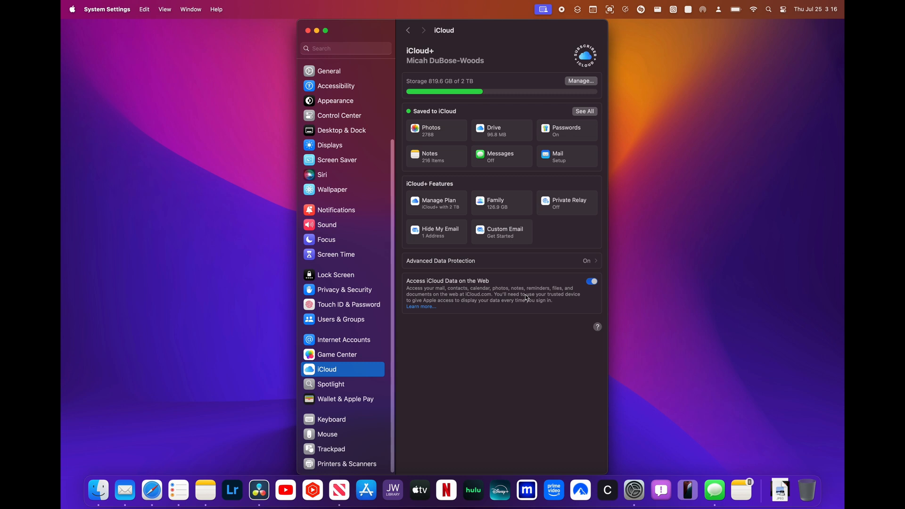
mouse_move(527, 296)
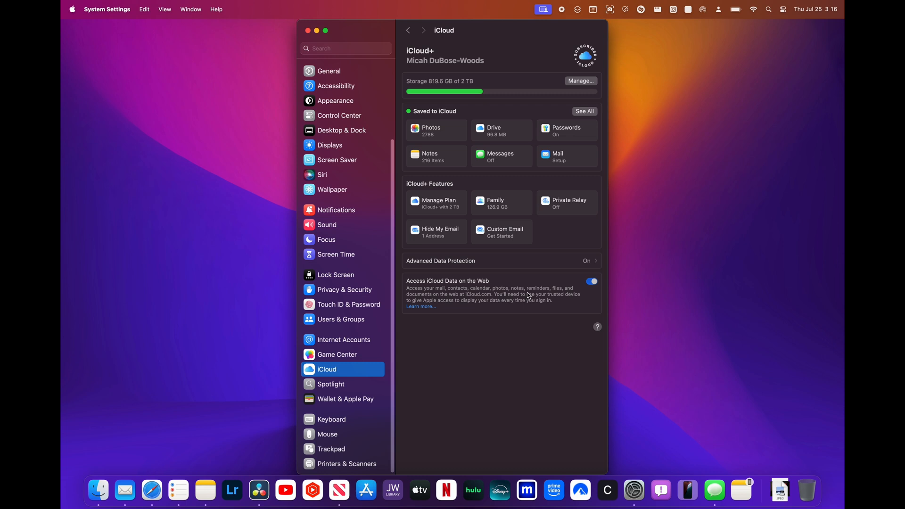
mouse_move(521, 219)
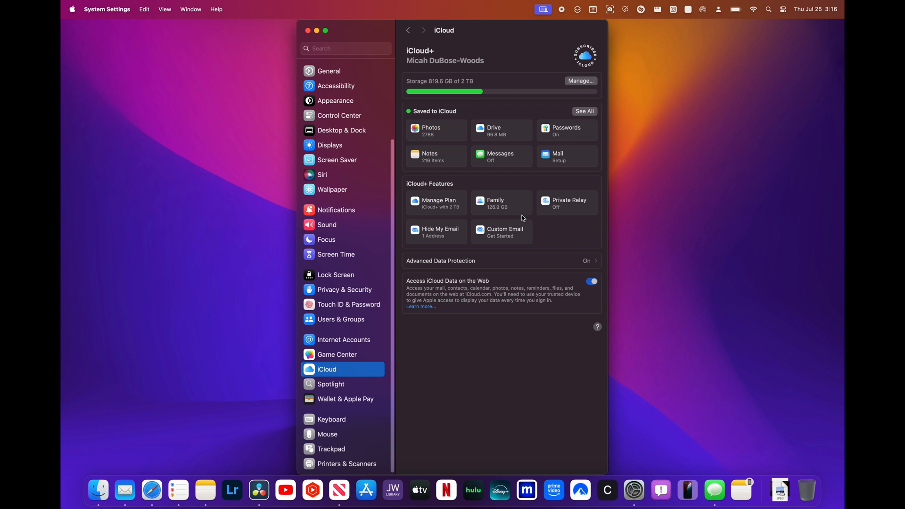
mouse_move(319, 37)
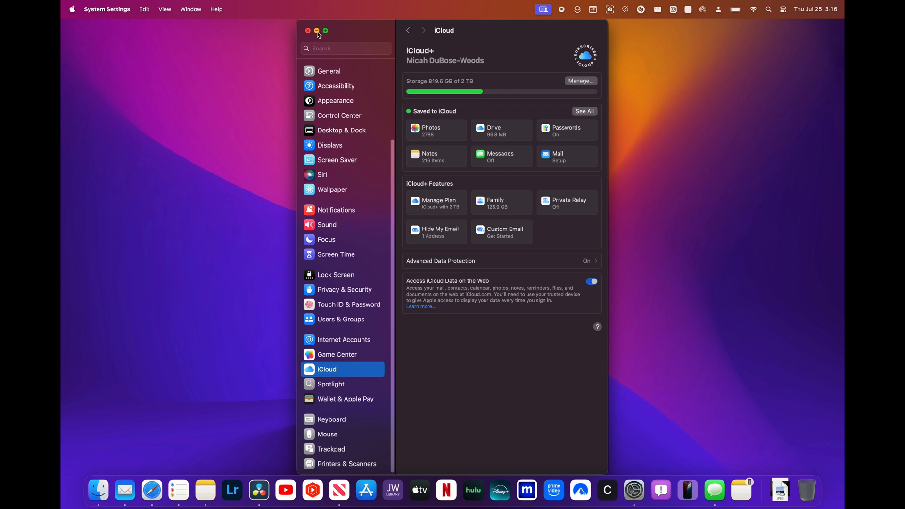
click(307, 30)
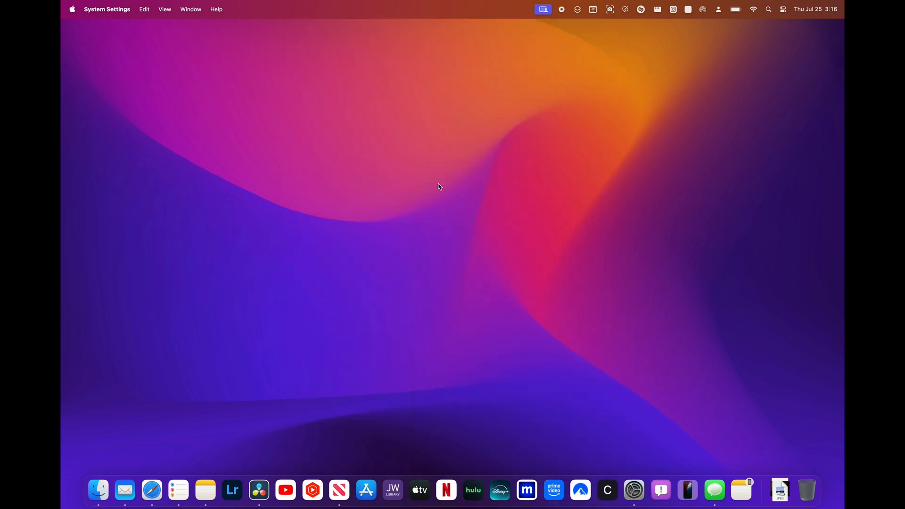
mouse_move(695, 474)
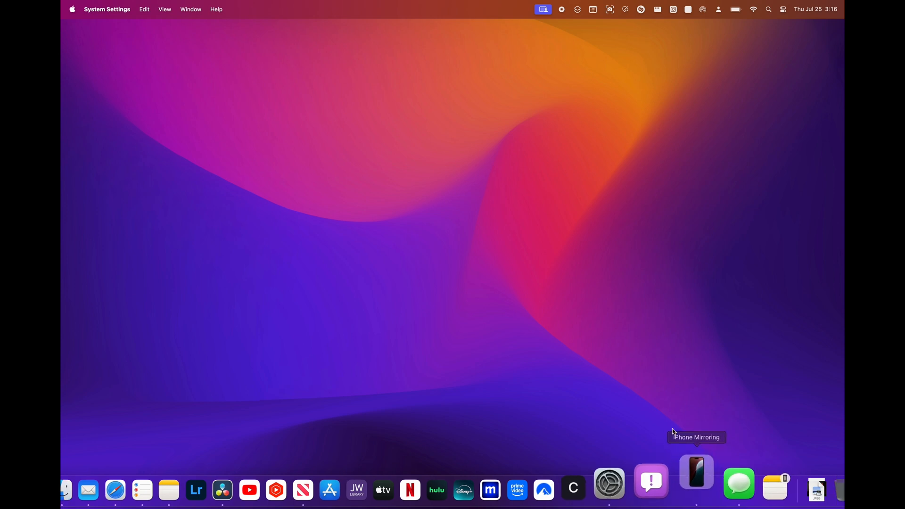
click(695, 472)
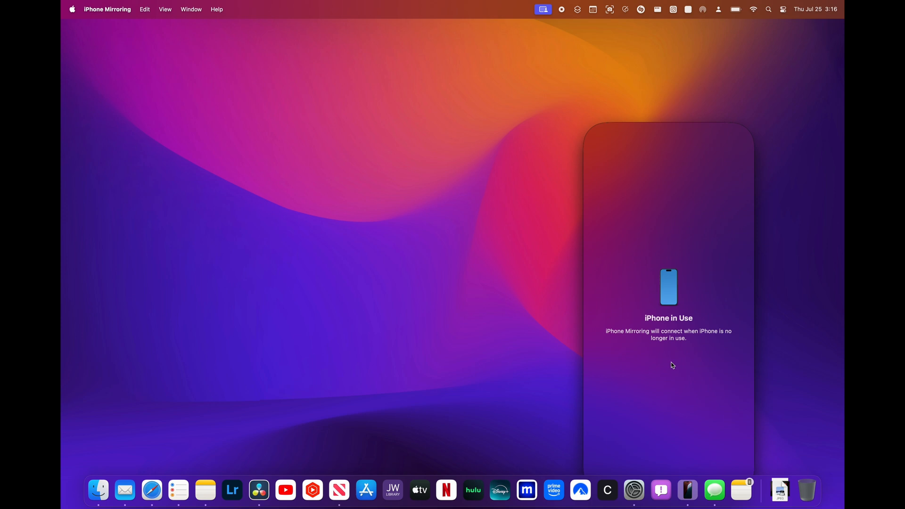
mouse_move(671, 370)
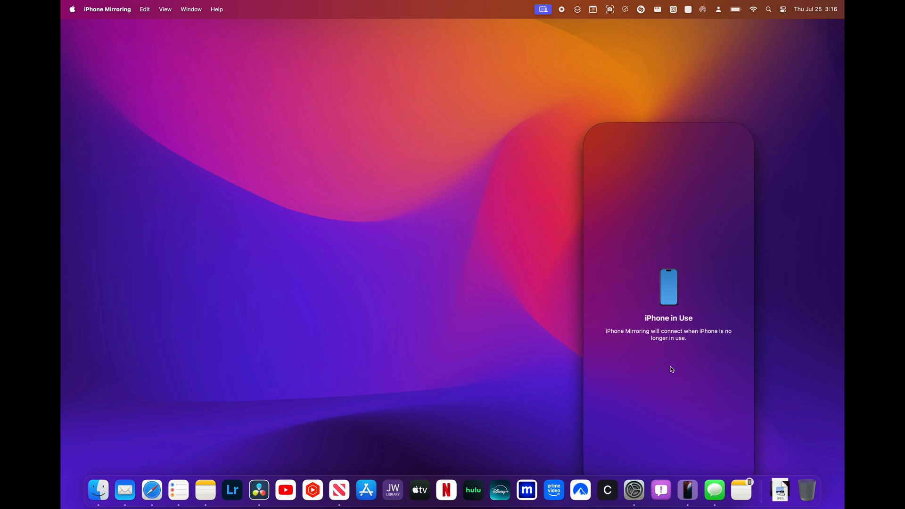
mouse_move(672, 119)
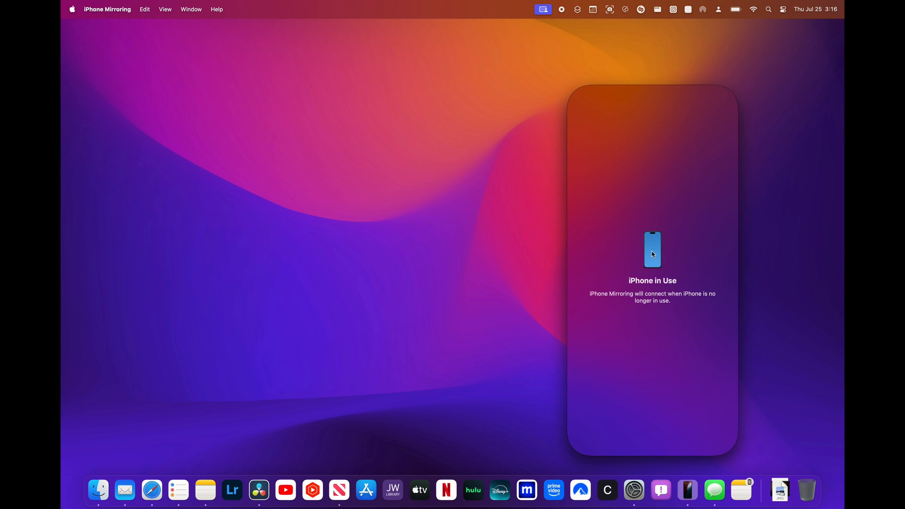
mouse_move(646, 269)
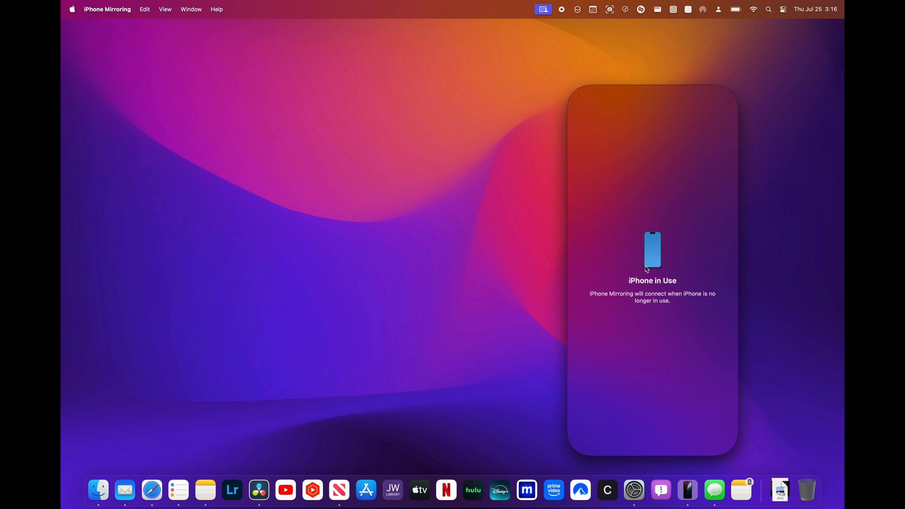
mouse_move(651, 258)
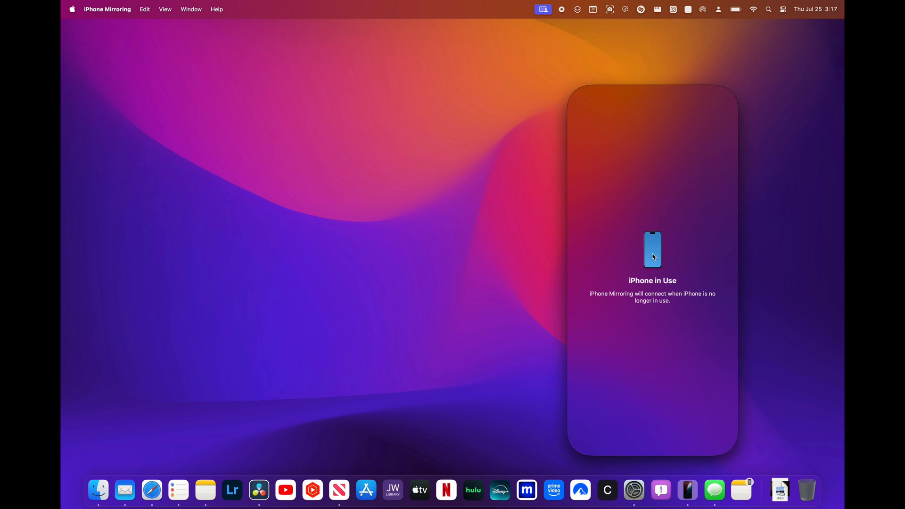
mouse_move(646, 275)
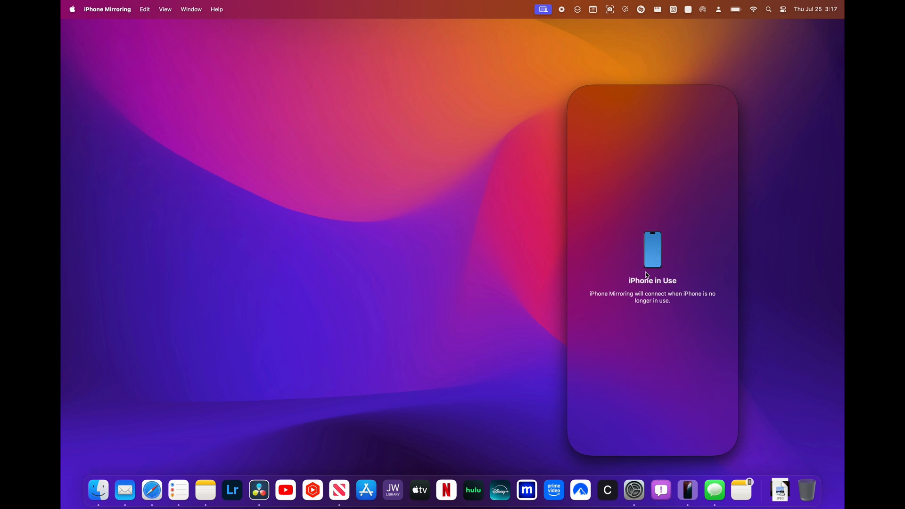
mouse_move(622, 279)
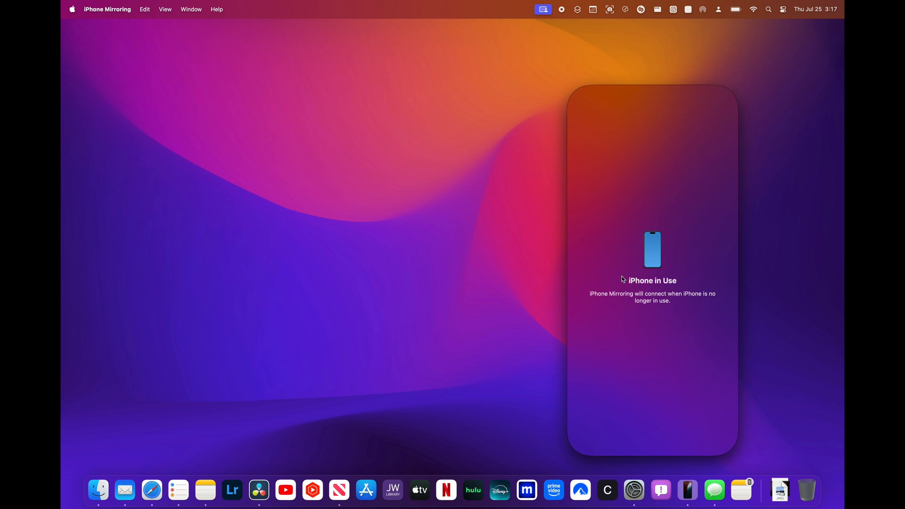
mouse_move(620, 281)
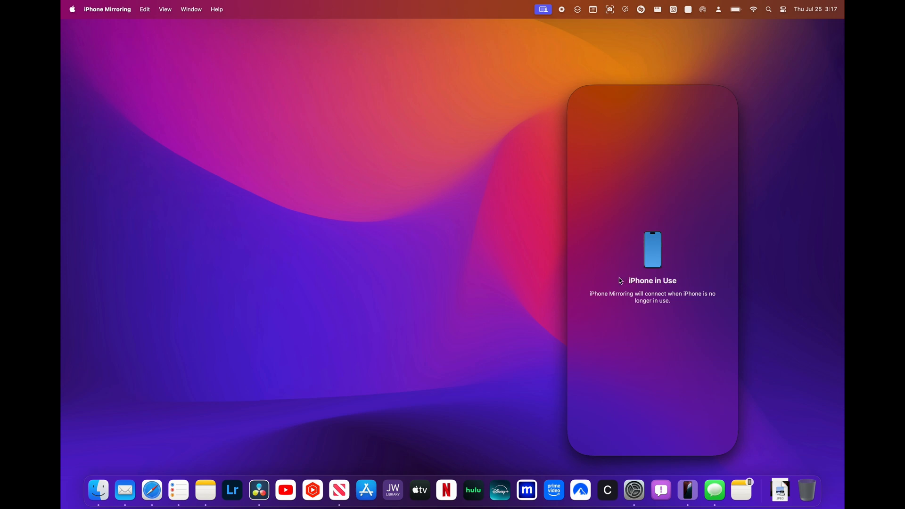
mouse_move(593, 293)
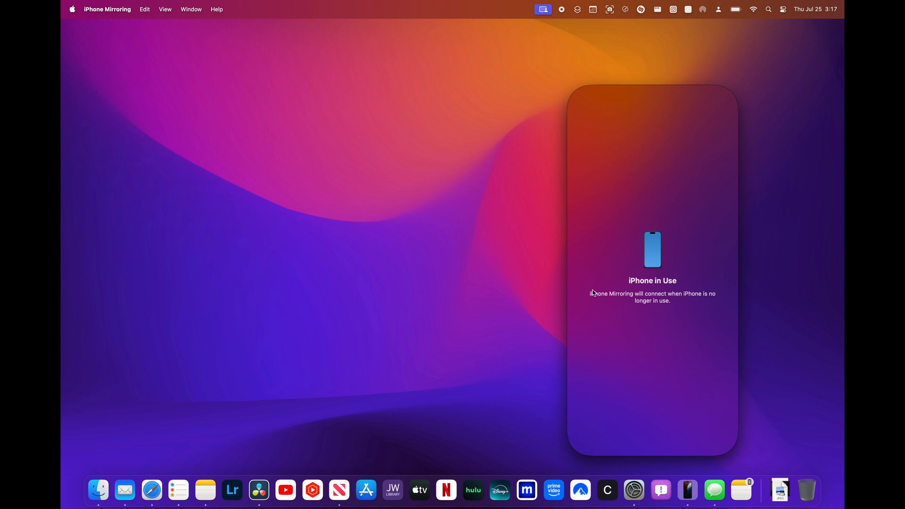
mouse_move(591, 293)
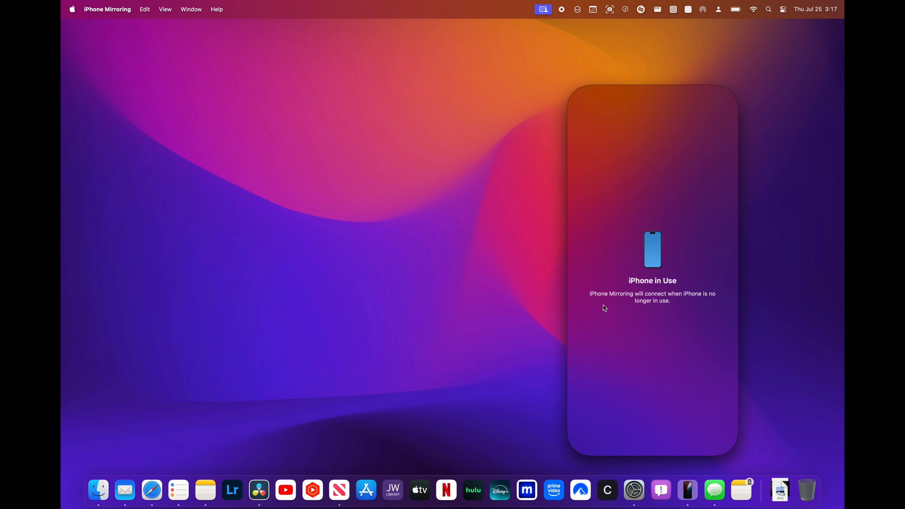
mouse_move(598, 298)
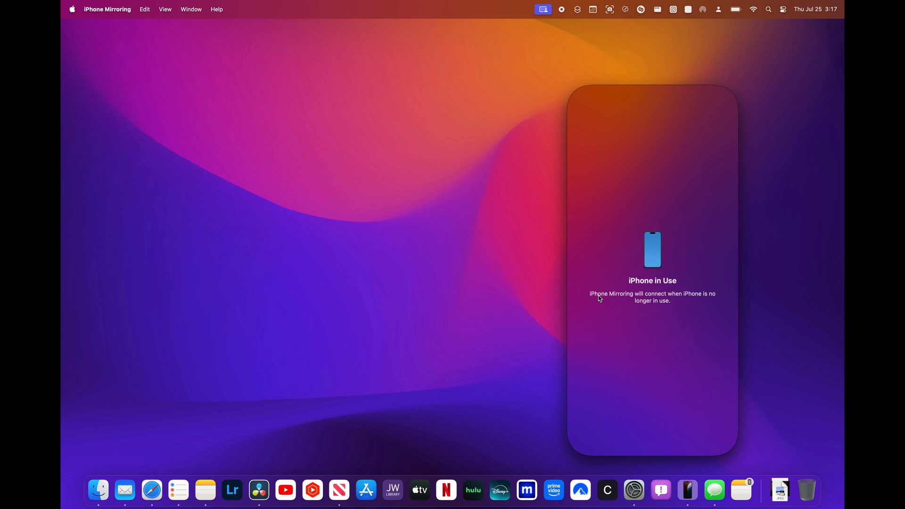
mouse_move(597, 301)
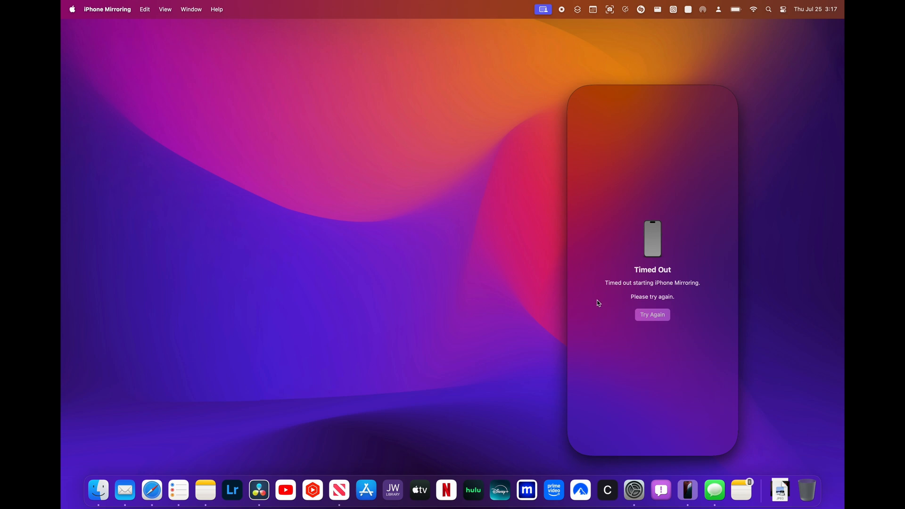
mouse_move(715, 231)
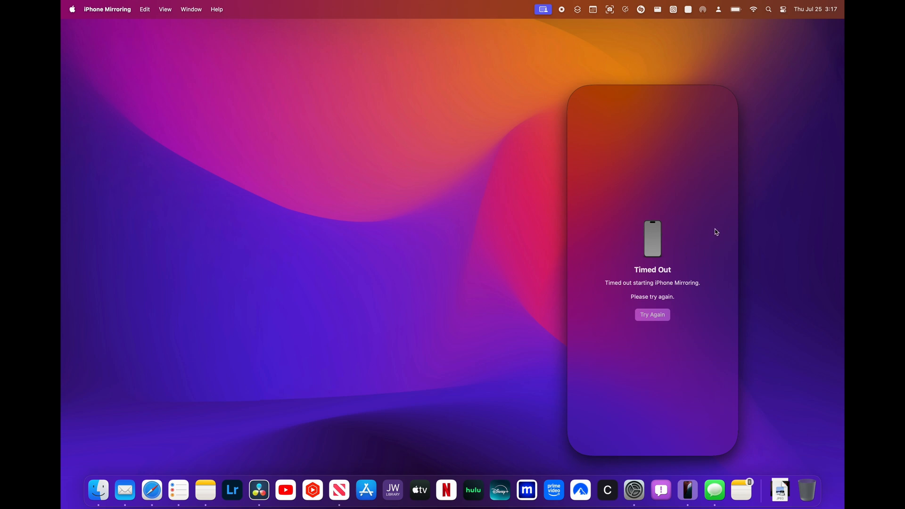
mouse_move(706, 175)
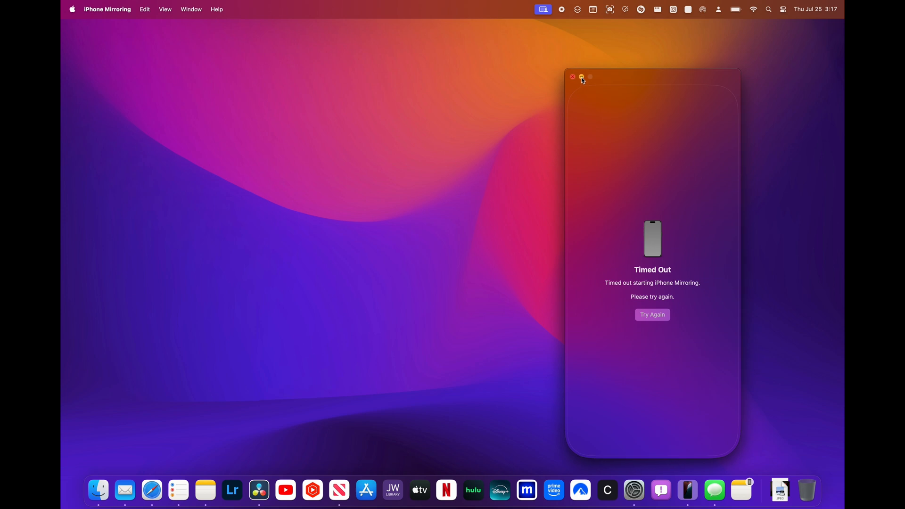
Step: Close the timed-out iPhone Mirroring window and launch Music via Spotlight search 'music'
click(572, 77)
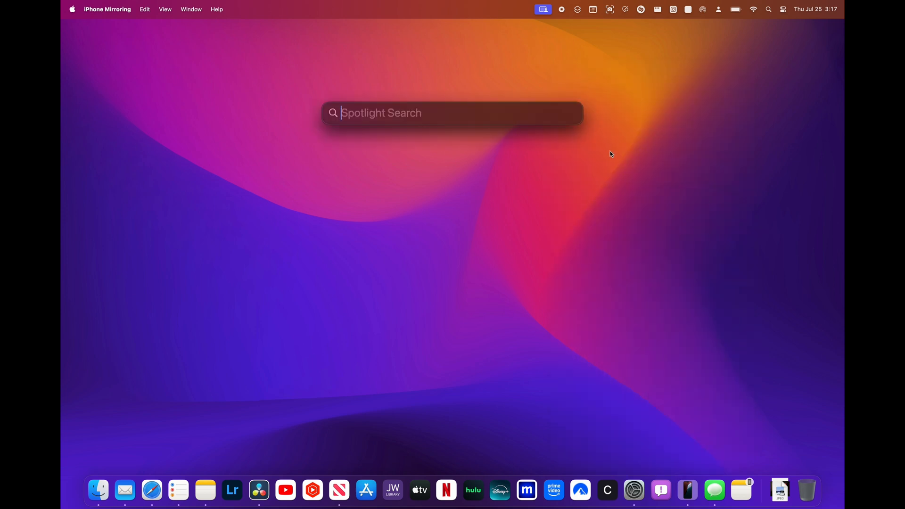
text(music)
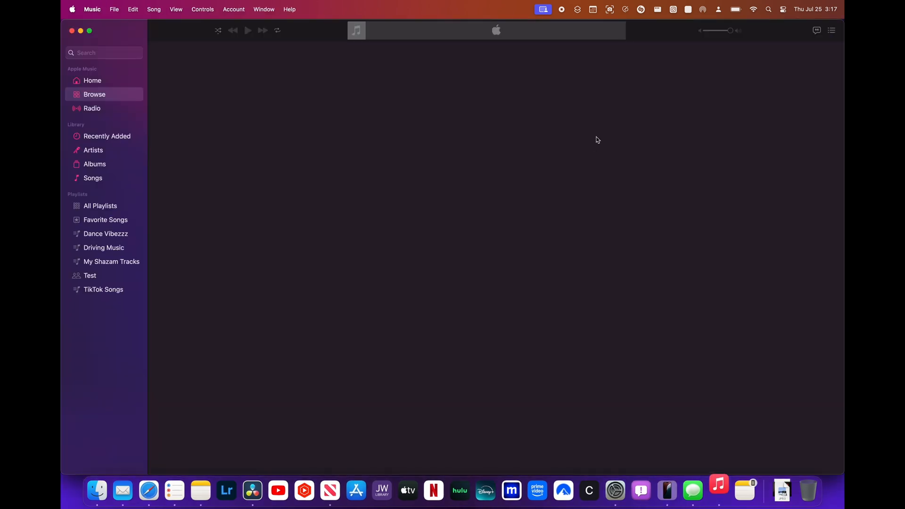
Step: View Apple Music's Browse page of featured playlists and trending songs, close Music, and open Calendar
click(218, 31)
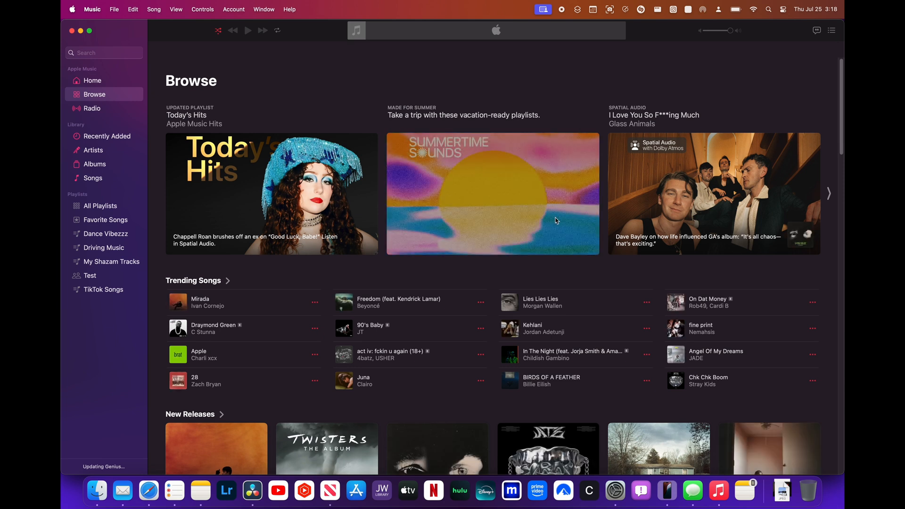
mouse_move(542, 231)
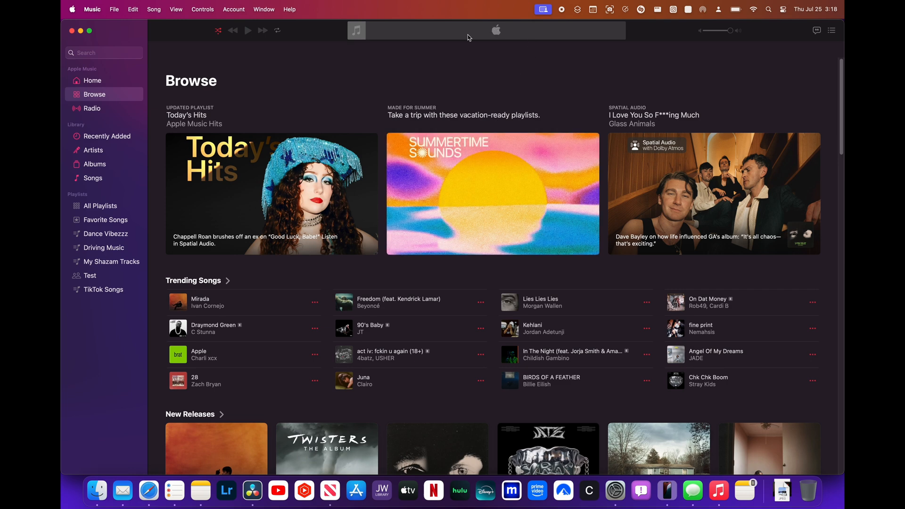
mouse_move(425, 93)
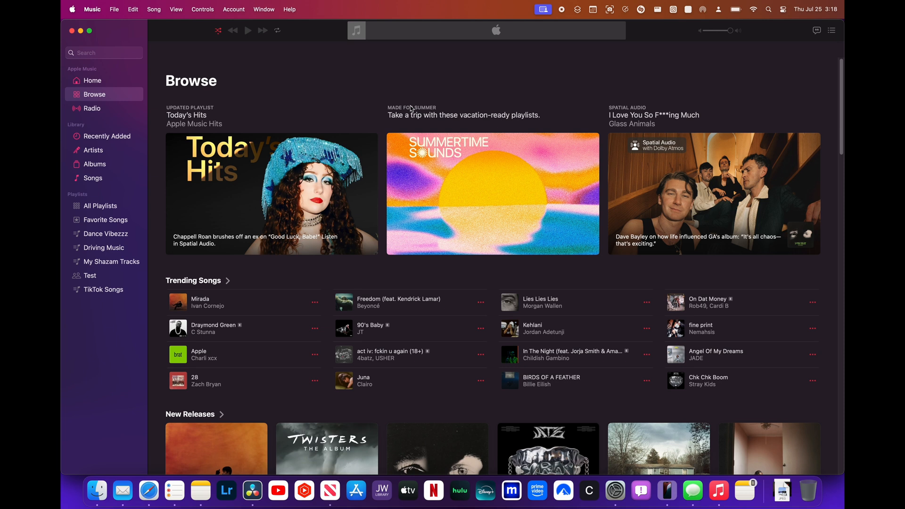
mouse_move(489, 88)
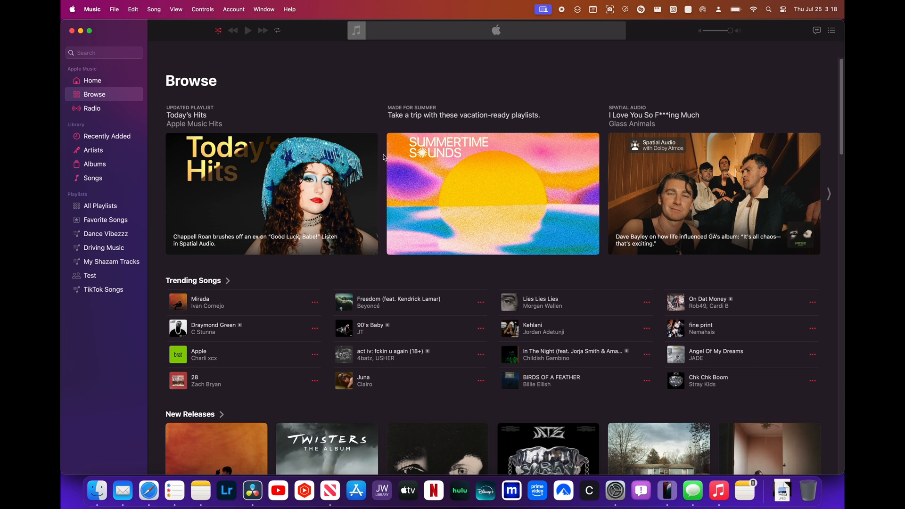
click(71, 31)
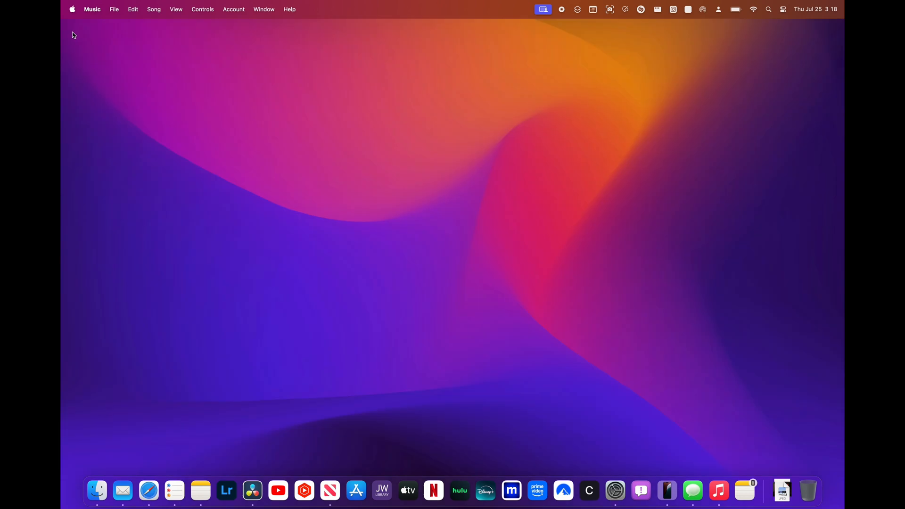
text(cs)
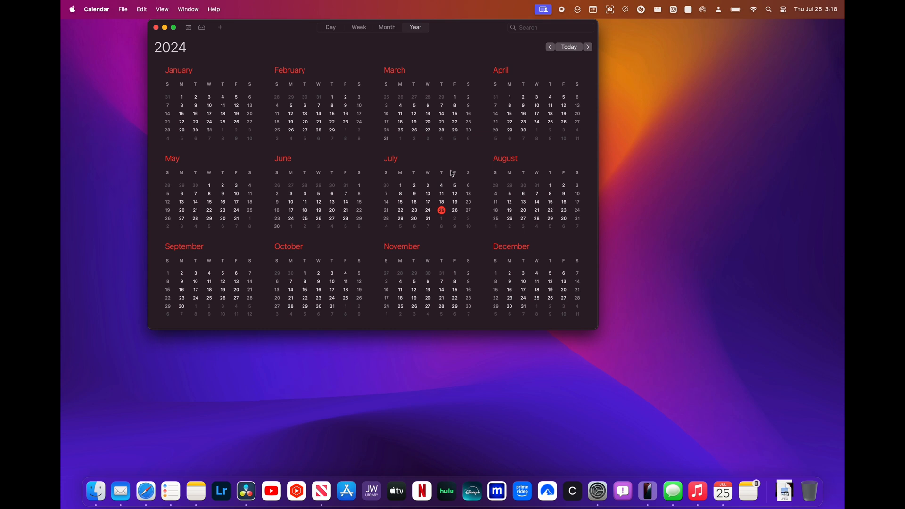
mouse_move(391, 152)
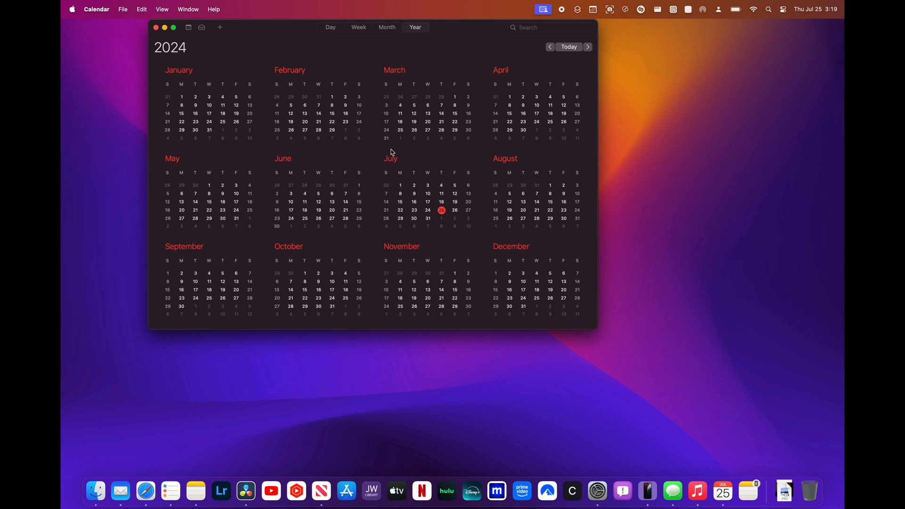
mouse_move(372, 158)
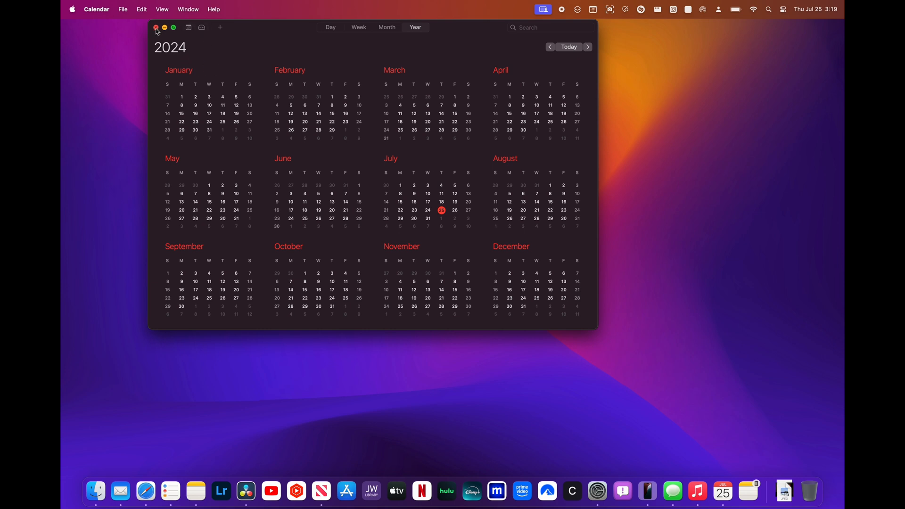
Step: Close the Calendar window showing the 2024 year view
click(155, 27)
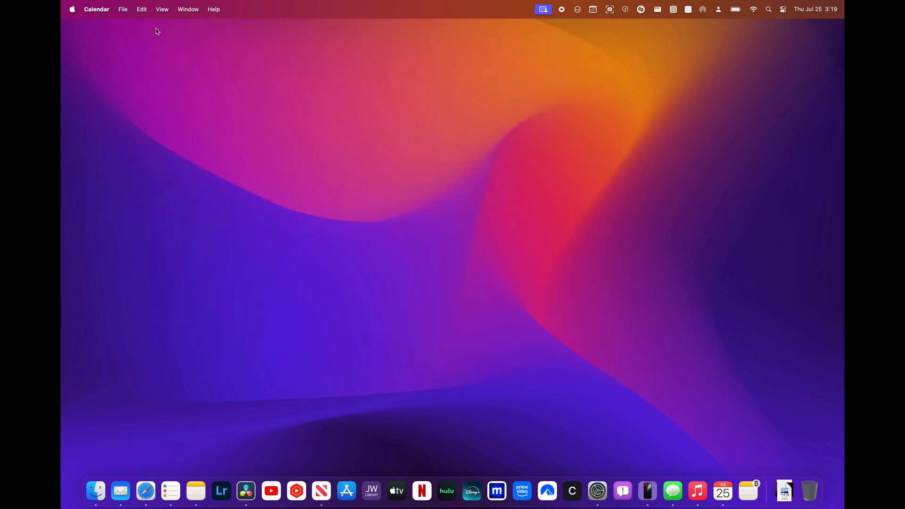
Step: Open Photos via Spotlight, browse the July 2024 library, then close the window
text(p)
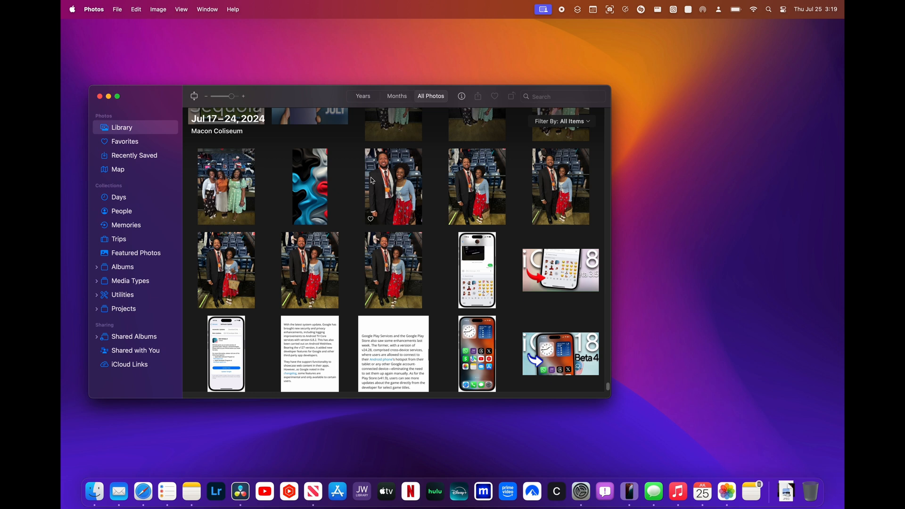
mouse_move(372, 179)
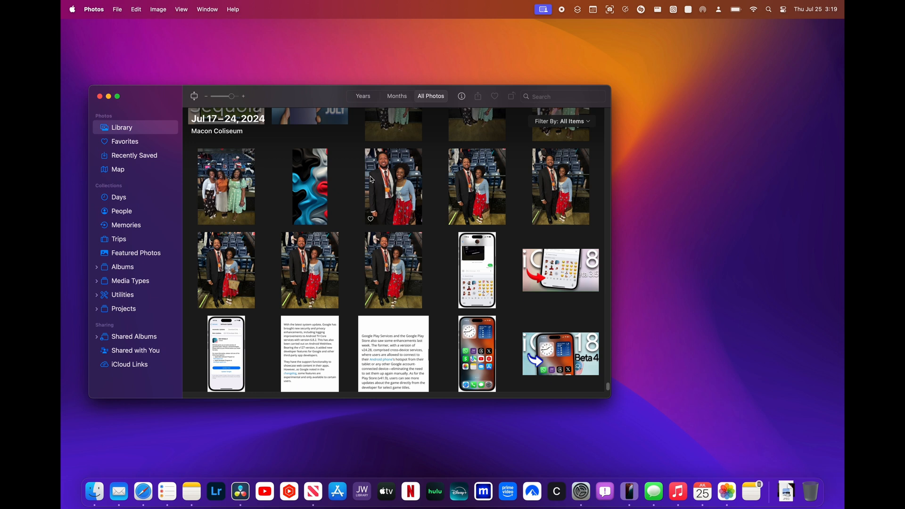
mouse_move(314, 189)
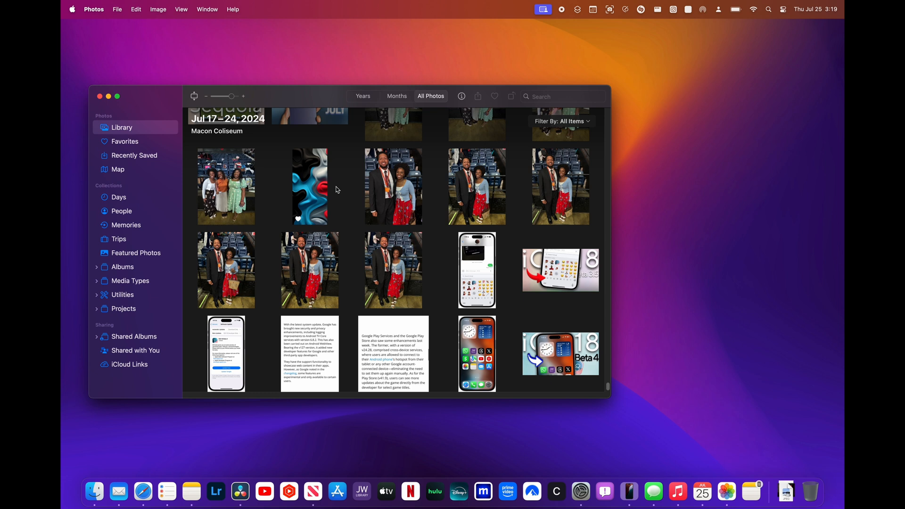
mouse_move(348, 207)
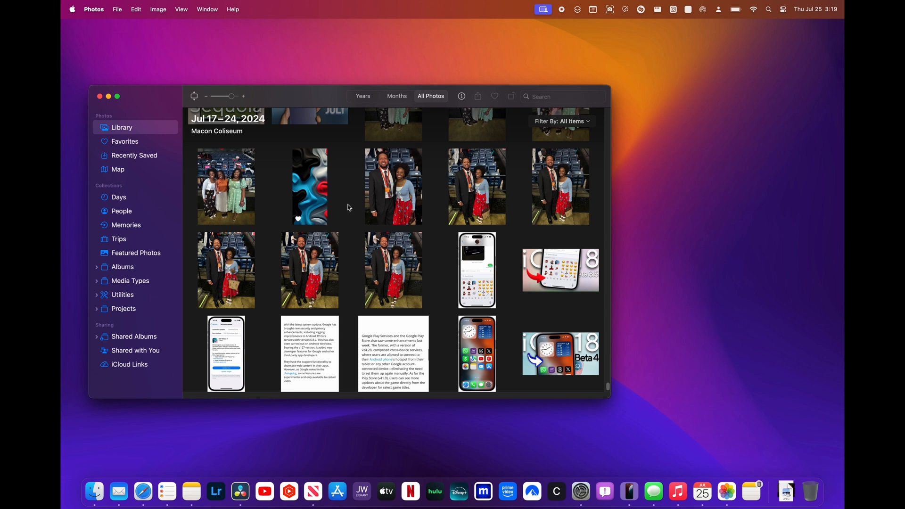
mouse_move(153, 120)
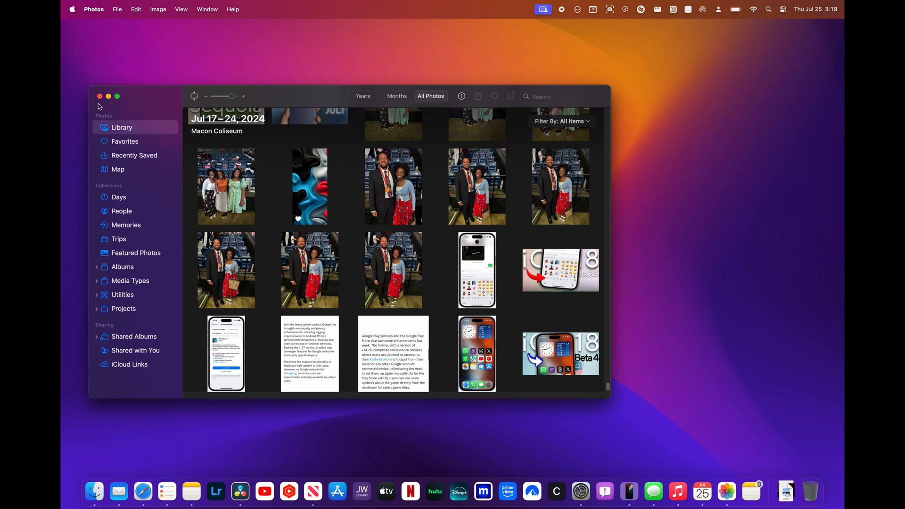
click(100, 96)
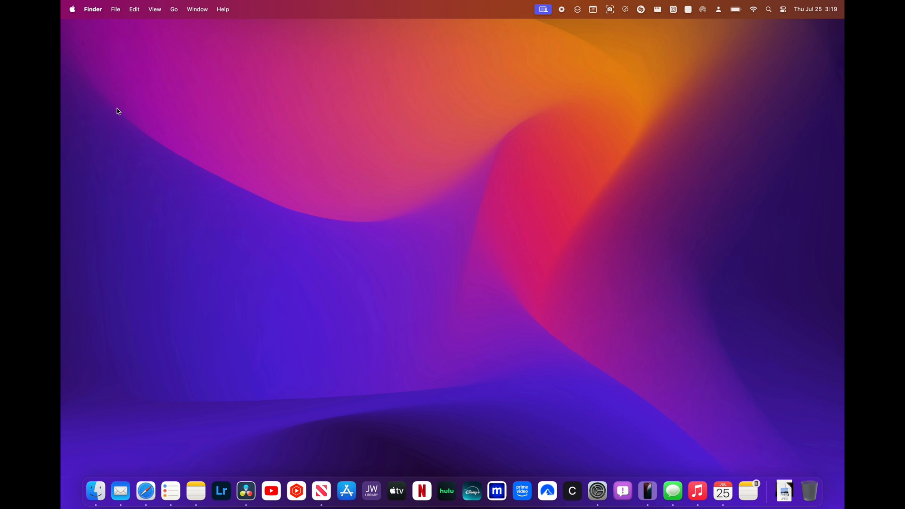
mouse_move(115, 128)
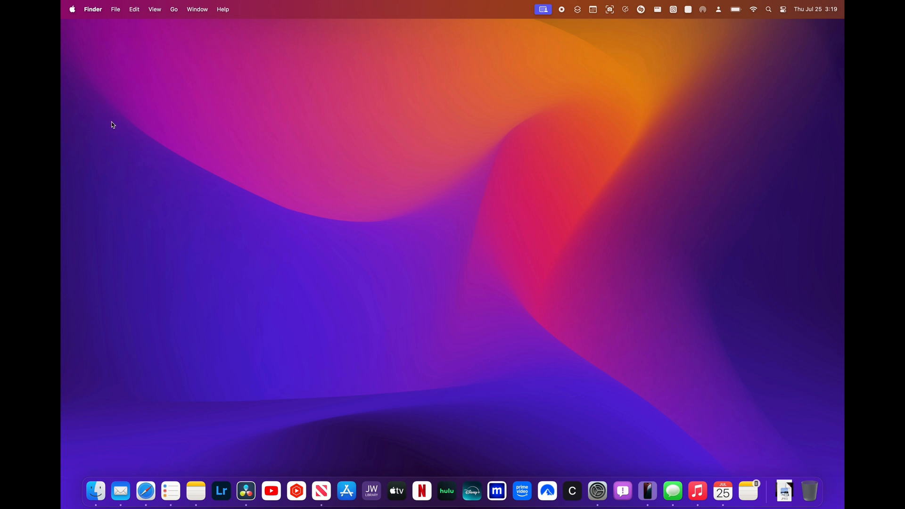
mouse_move(151, 220)
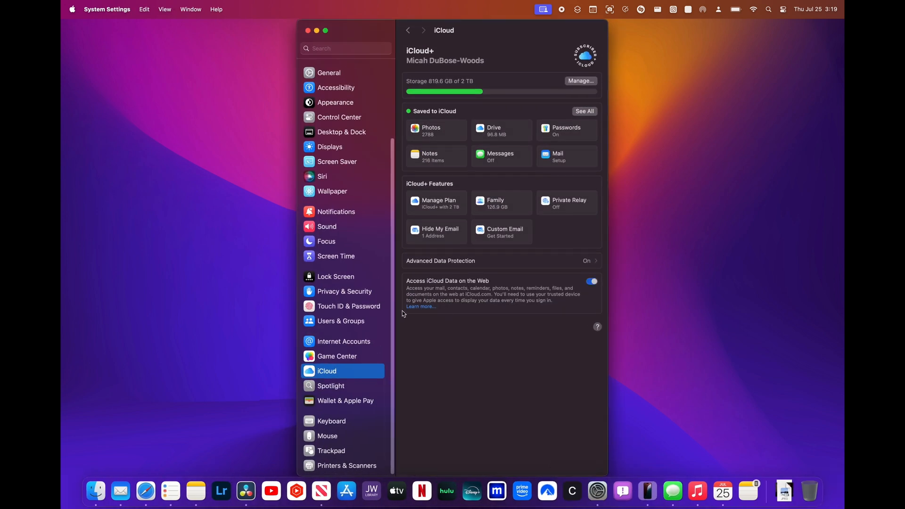
mouse_move(340, 407)
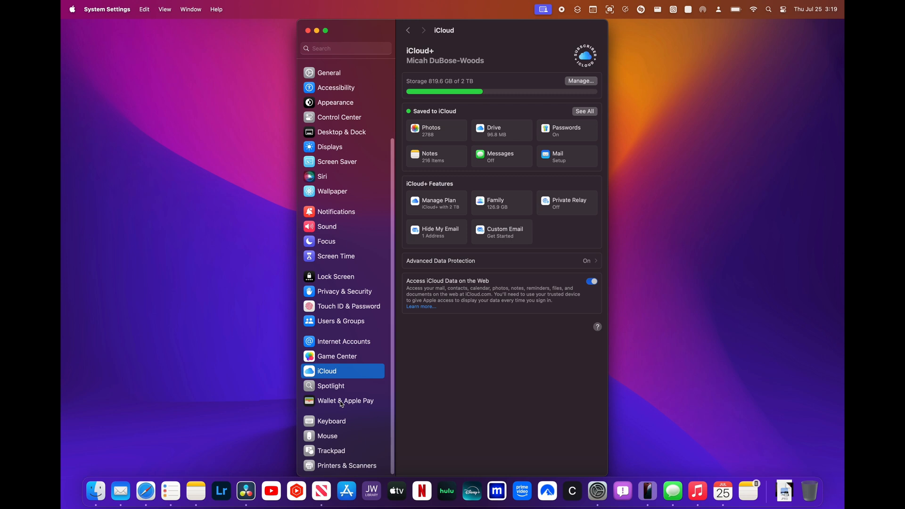
Step: Select iCloud in the System Settings sidebar to show storage and iCloud details
click(332, 191)
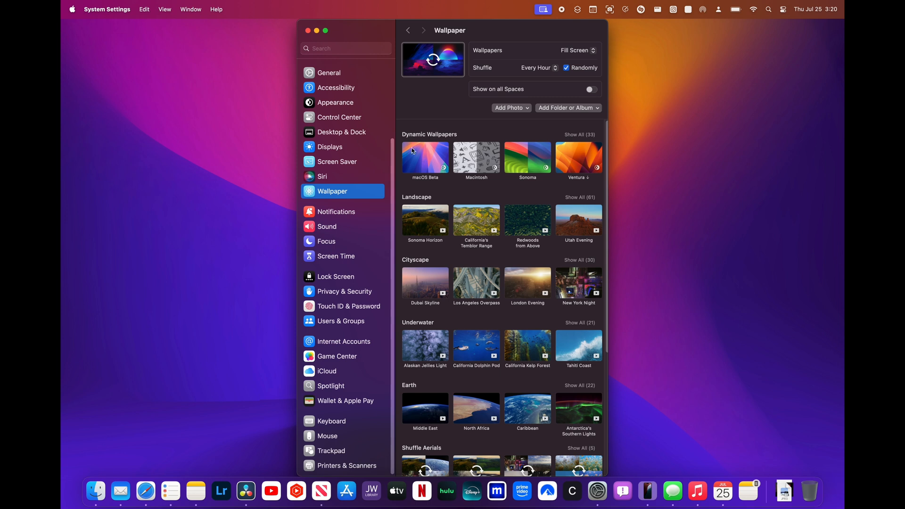
mouse_move(424, 161)
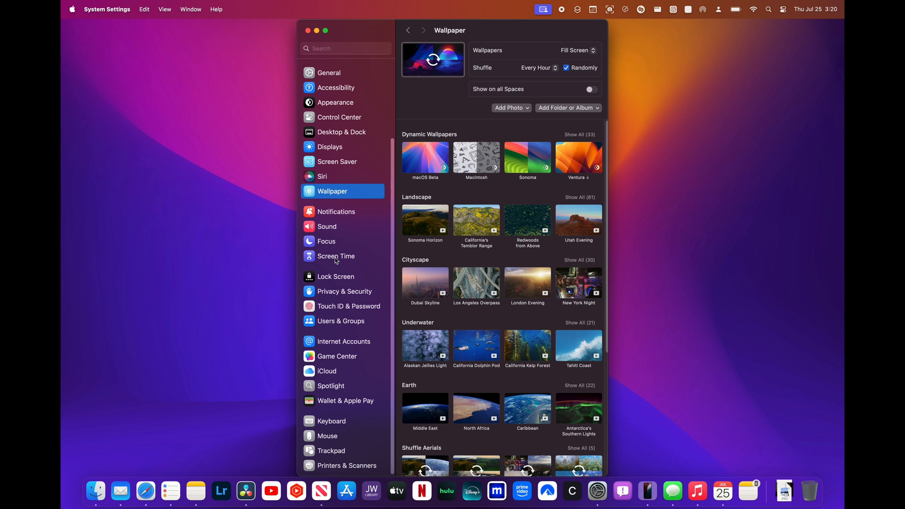
click(336, 255)
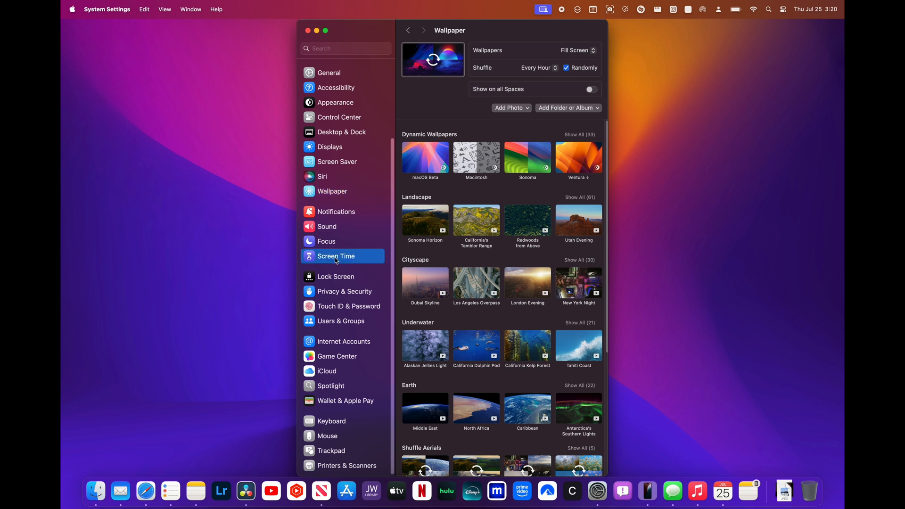
Step: Show the Screen Time pane with activity, limits, communication and restrictions options
click(336, 256)
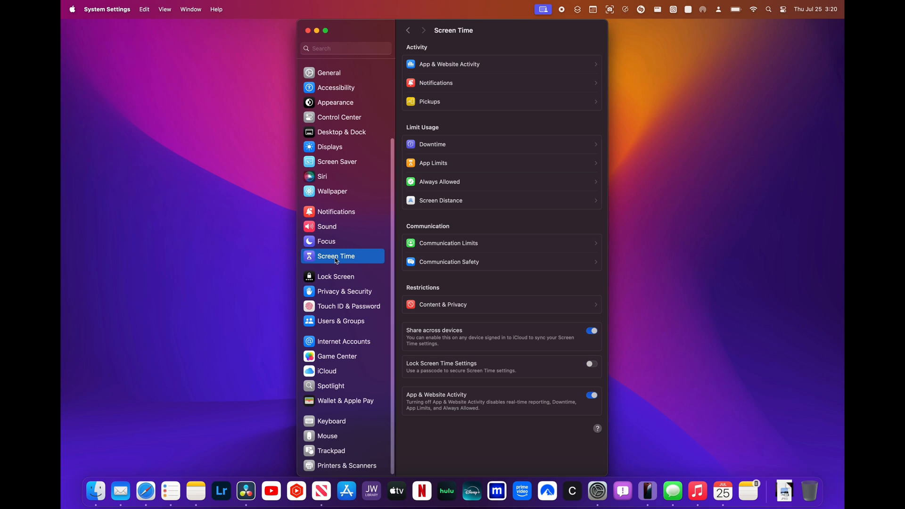
mouse_move(345, 263)
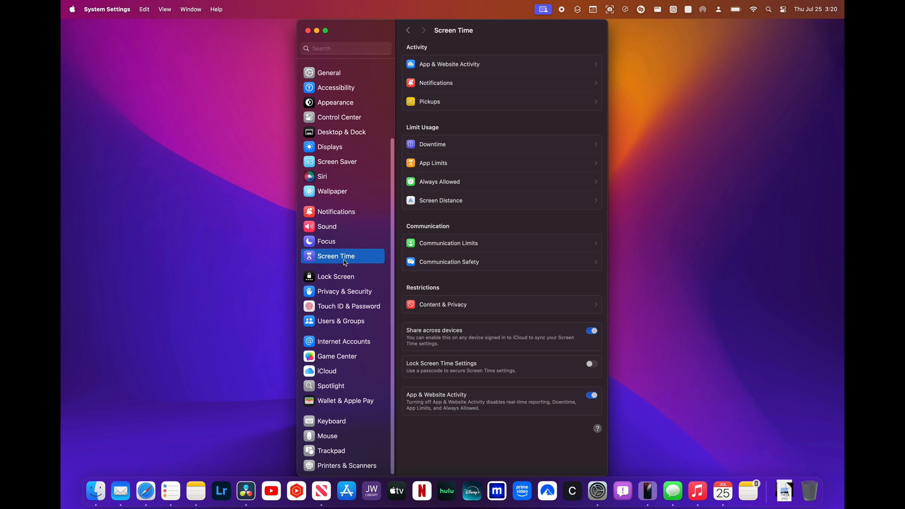
mouse_move(337, 263)
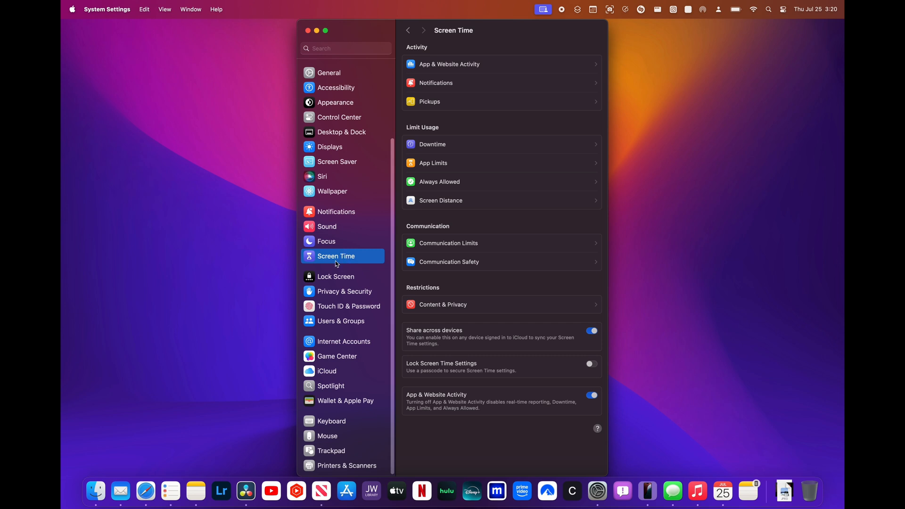
mouse_move(350, 266)
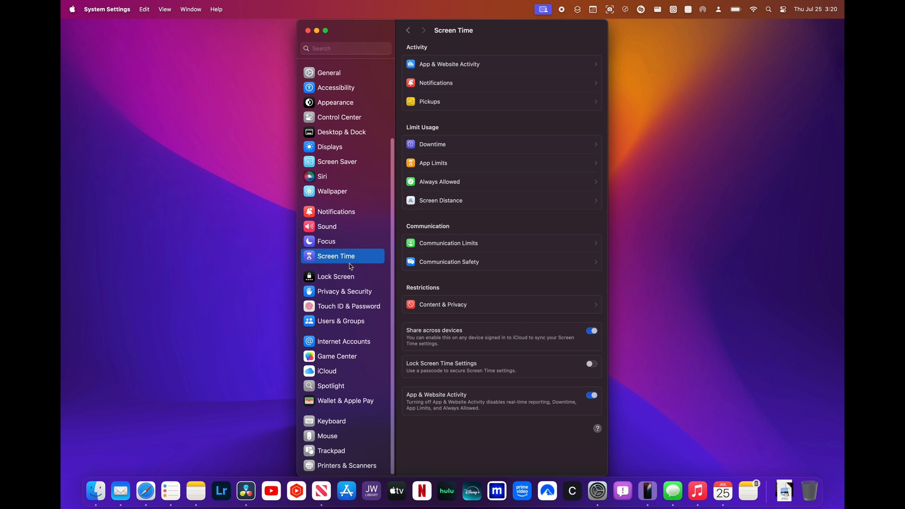
mouse_move(350, 265)
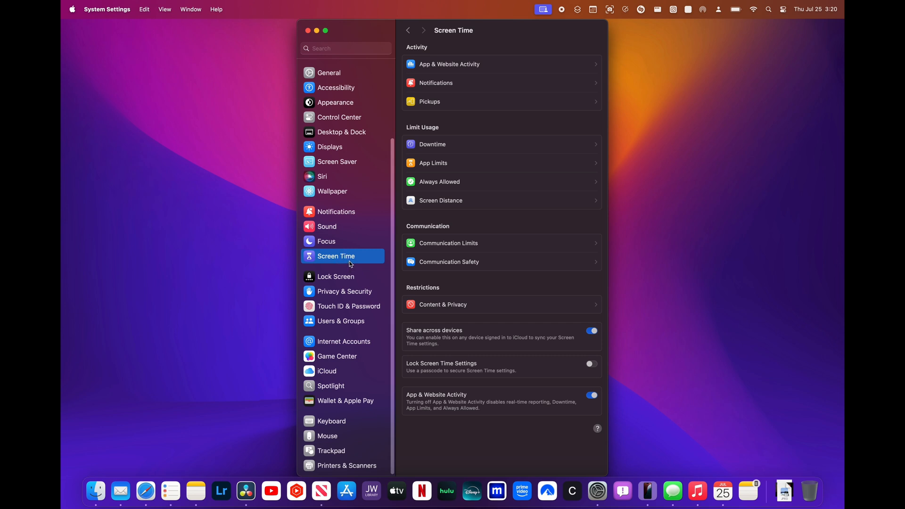
mouse_move(350, 258)
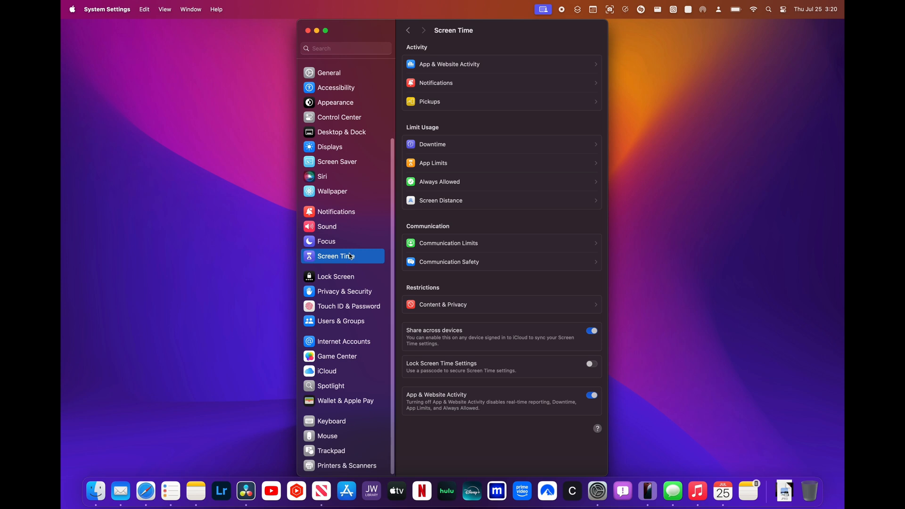
mouse_move(321, 36)
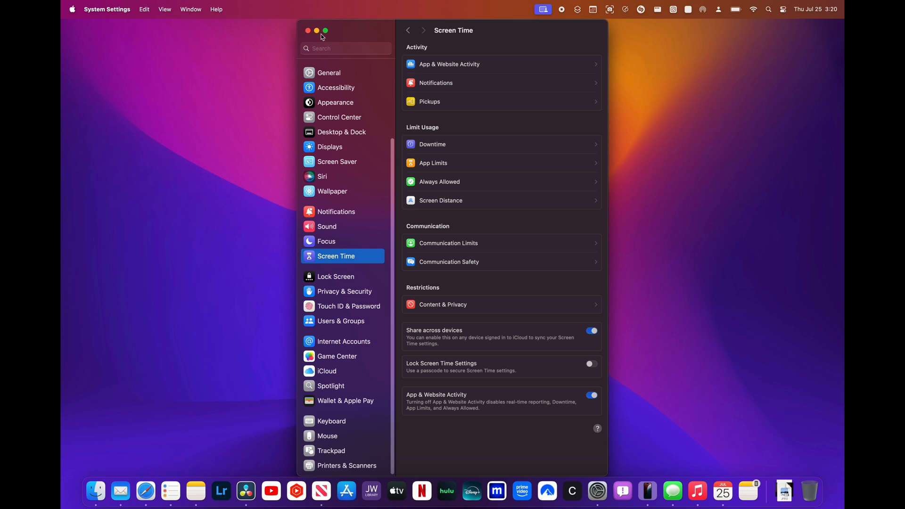
Step: Search Spotlight for 'transla' and open Translation Languages in Language & Region
text(photo)
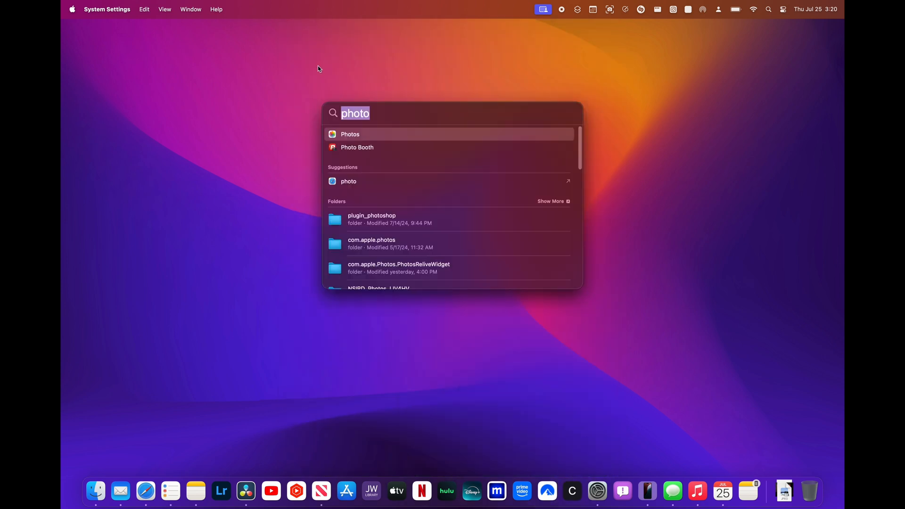
text(transla)
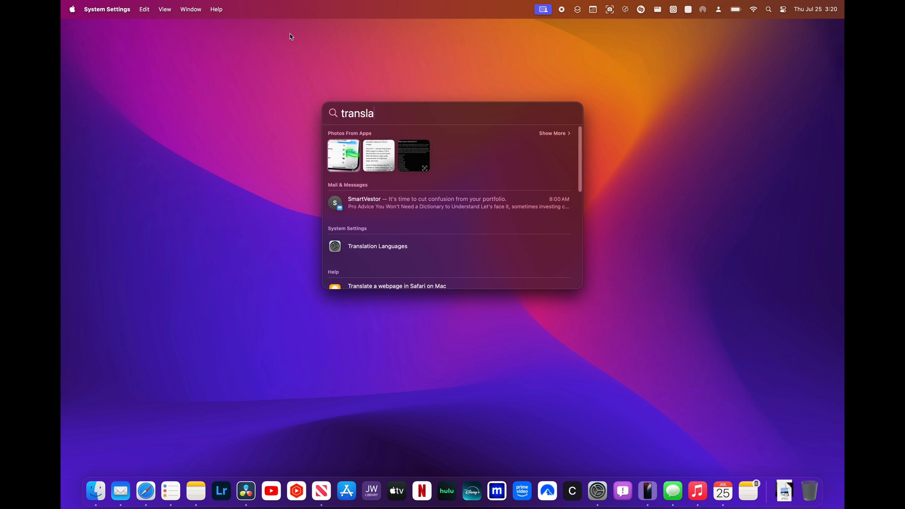
click(377, 246)
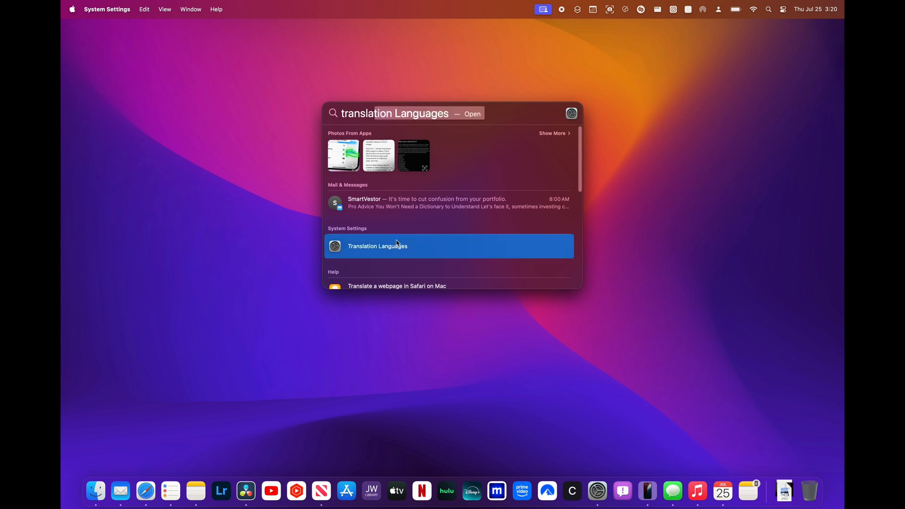
click(378, 246)
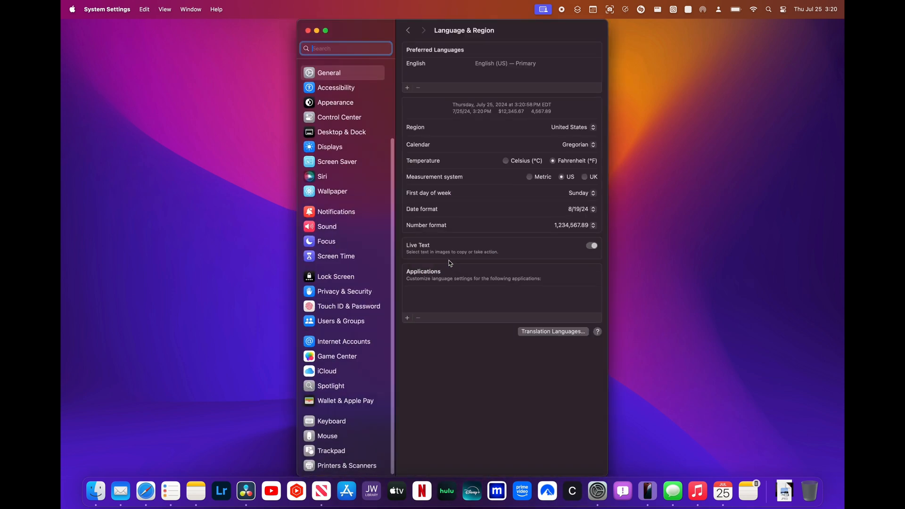
click(552, 330)
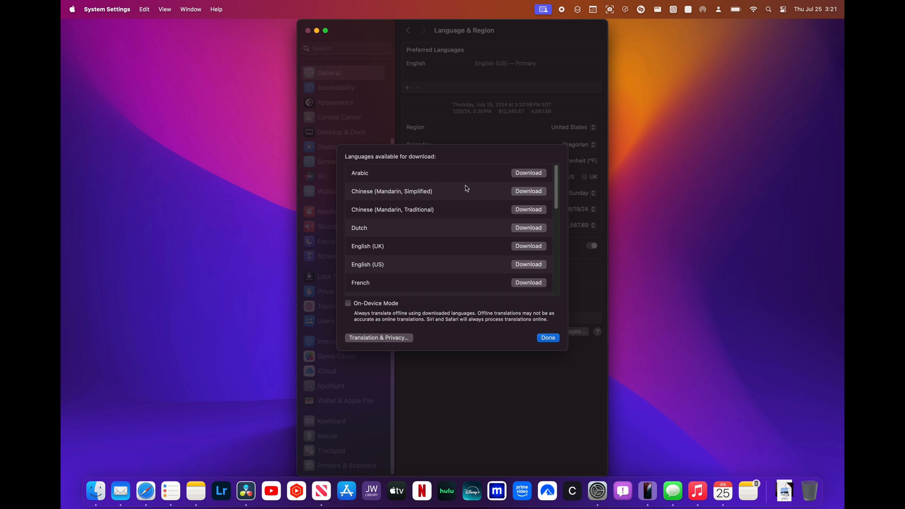
mouse_move(509, 224)
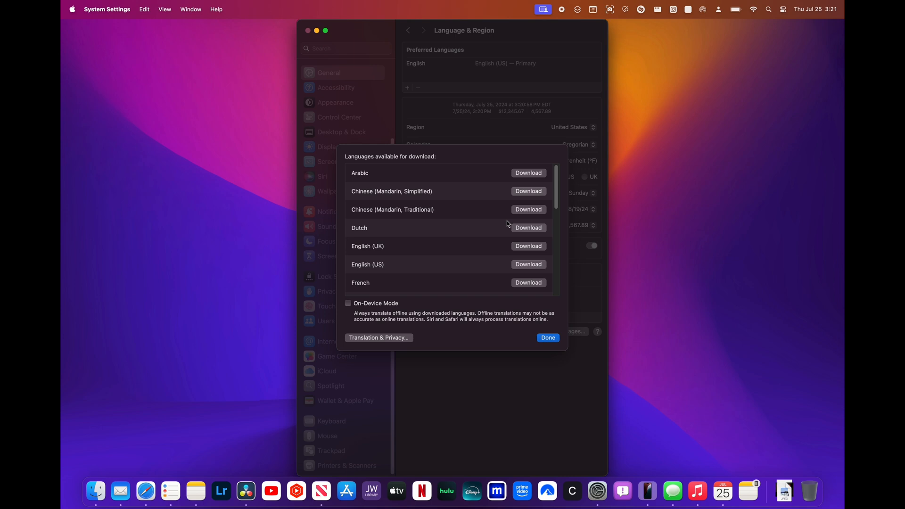
scroll(down, 3)
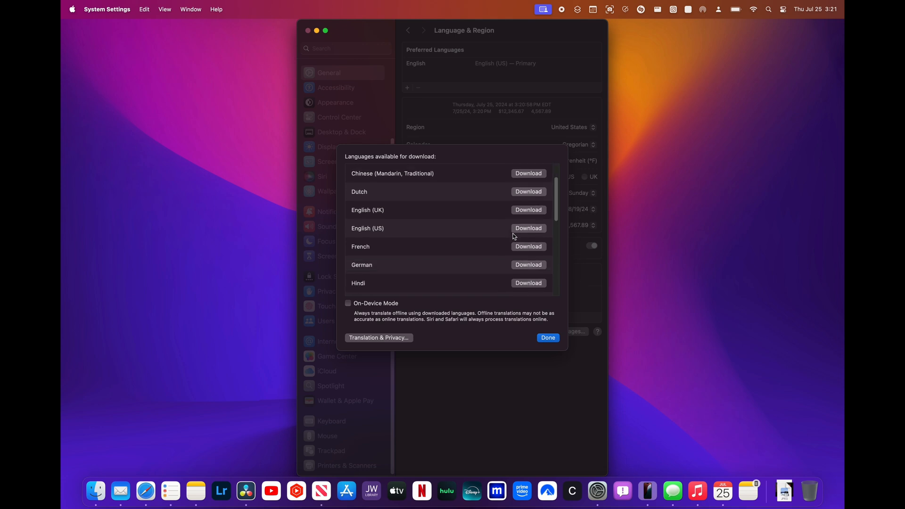
scroll(down, 3)
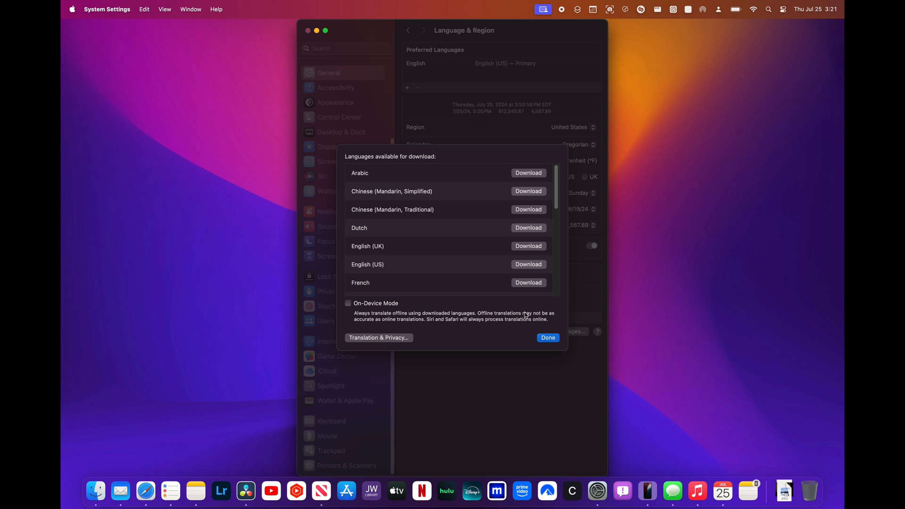
click(547, 337)
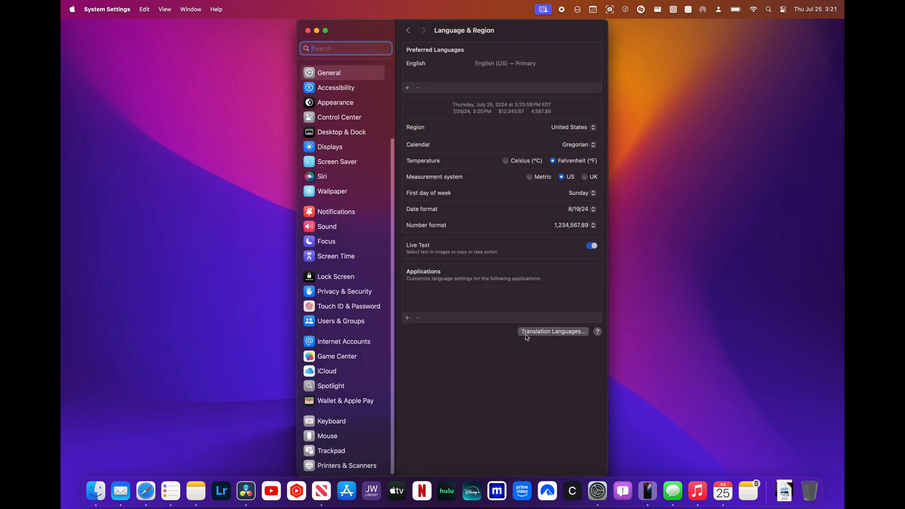
mouse_move(429, 212)
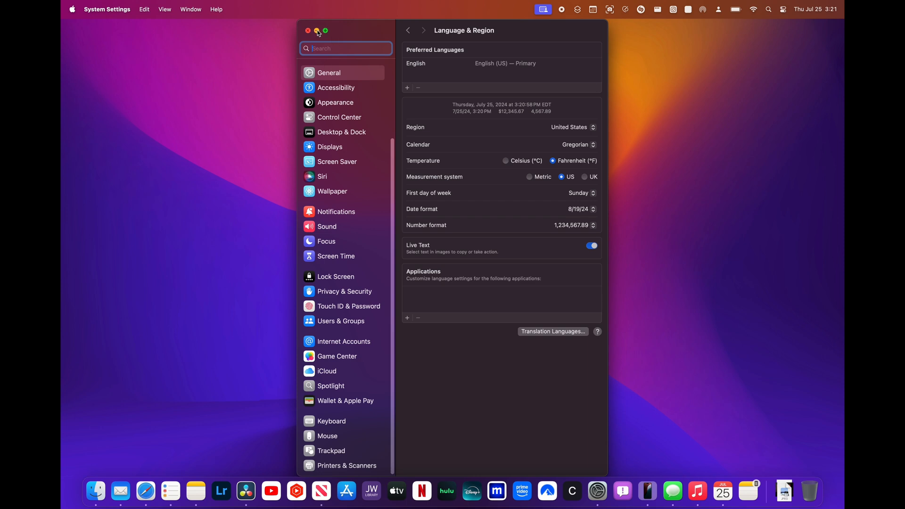
click(308, 31)
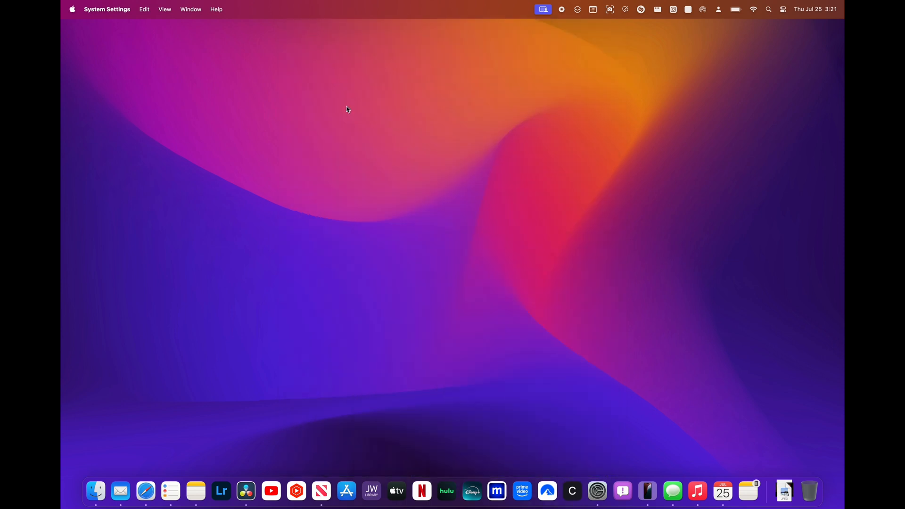
mouse_move(444, 332)
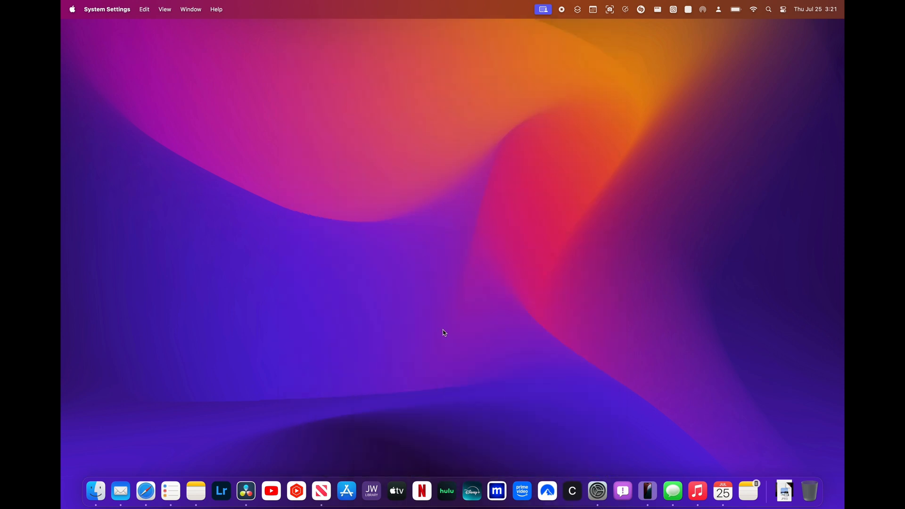
click(596, 491)
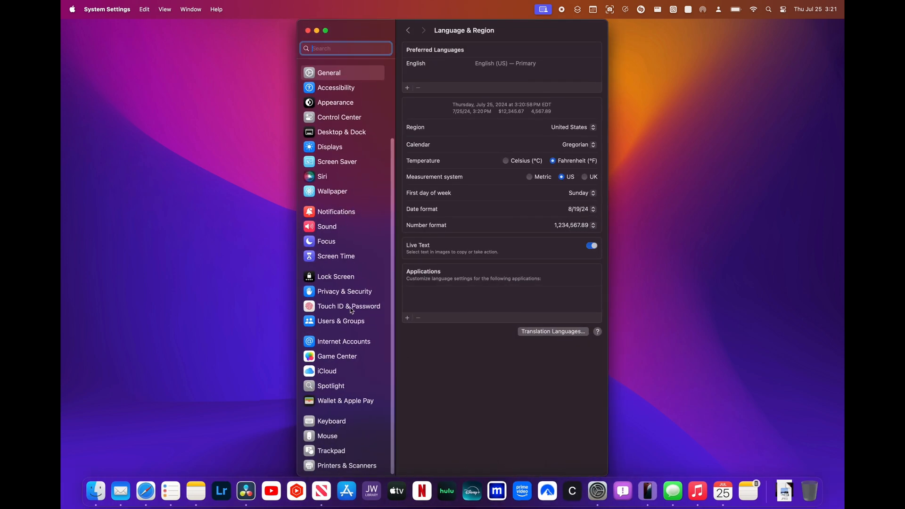
mouse_move(371, 326)
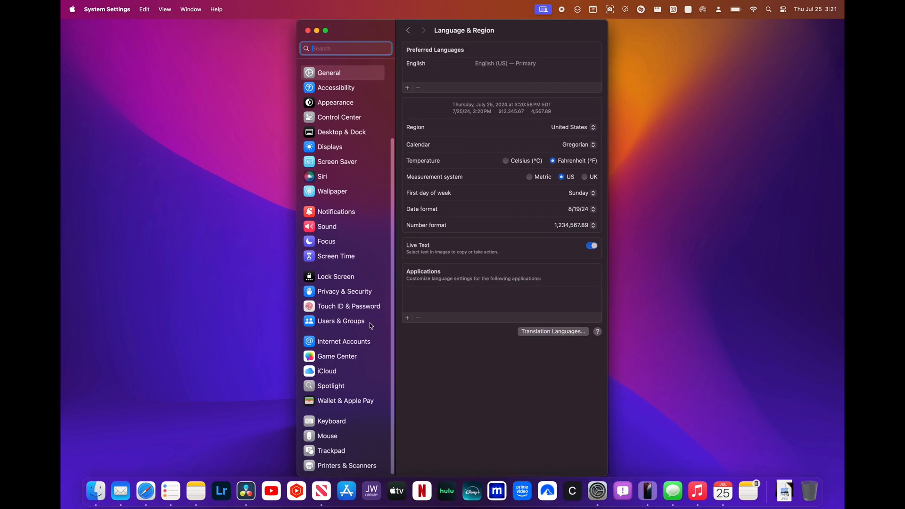
mouse_move(349, 87)
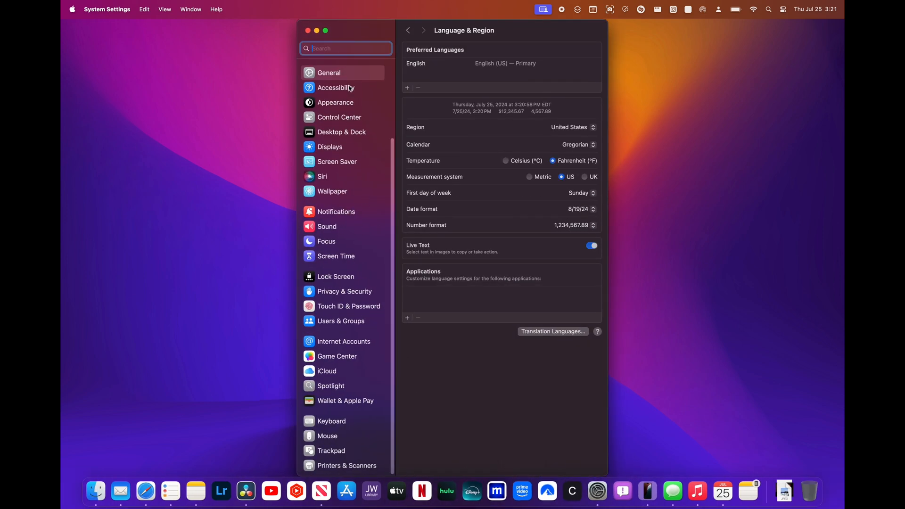
Step: Visit the VoiceOver accessibility pane, then go back to the General overview
click(337, 87)
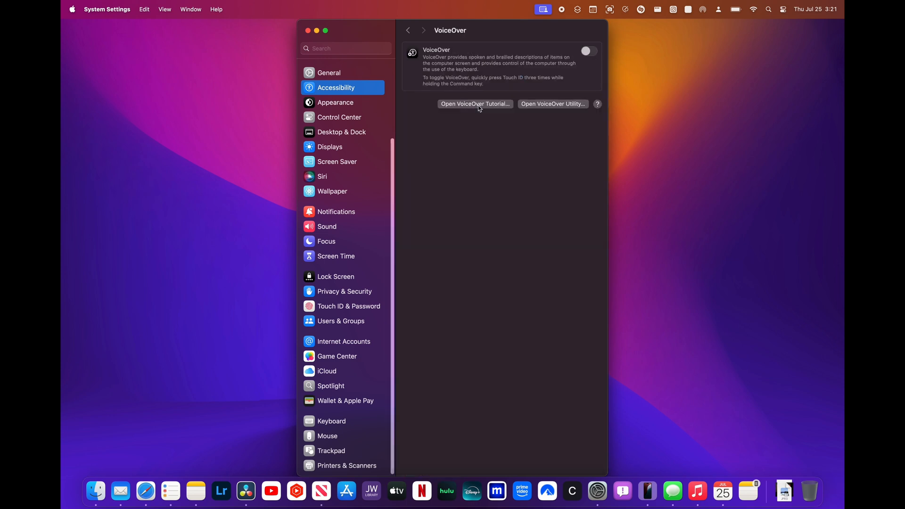
mouse_move(581, 108)
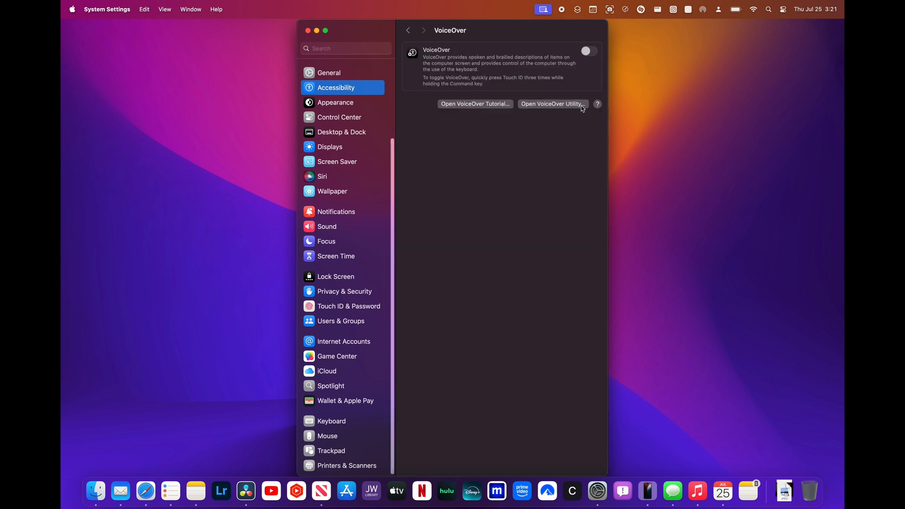
mouse_move(504, 114)
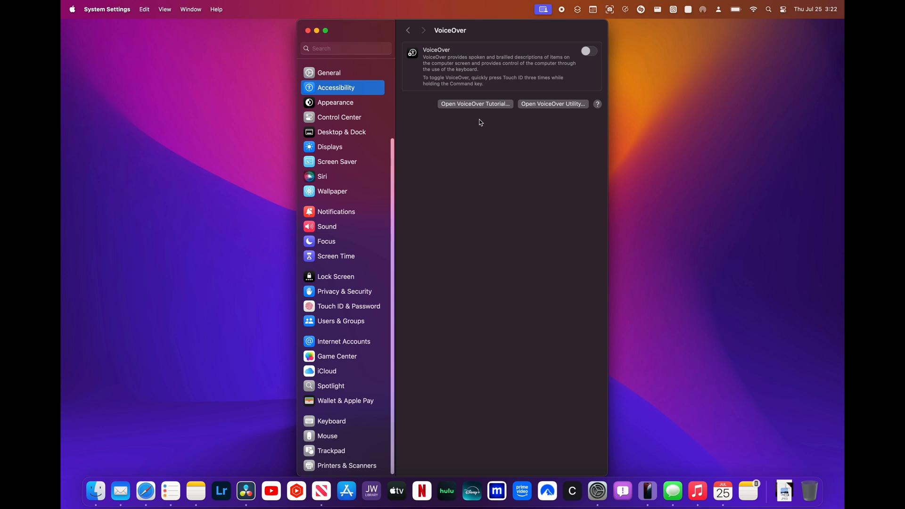
mouse_move(402, 37)
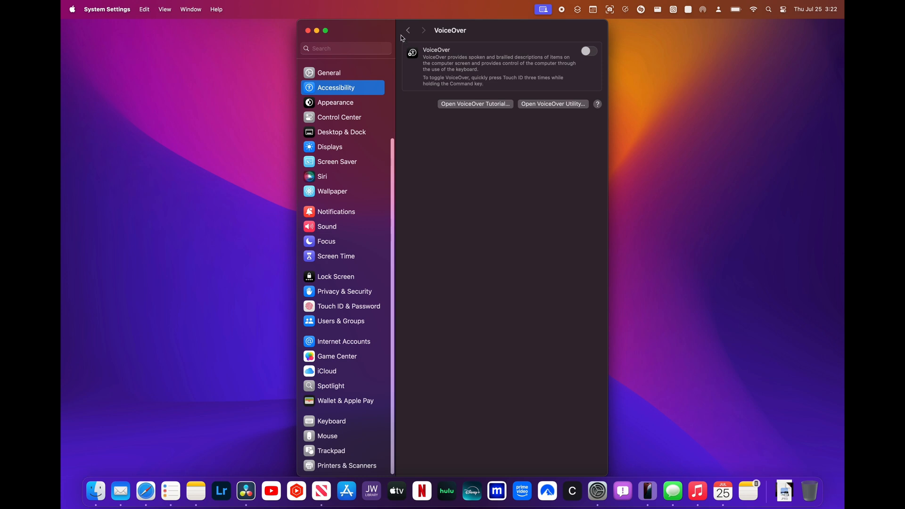
click(407, 30)
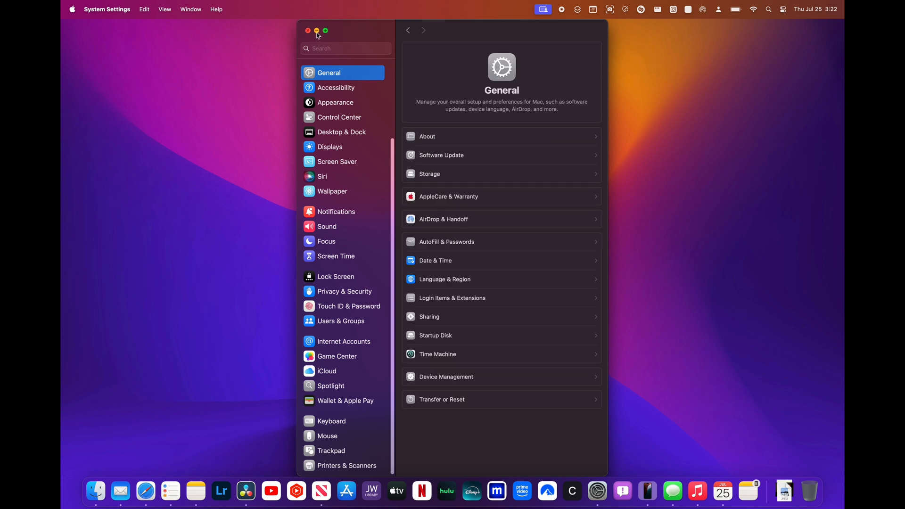
Step: Minimize the System Settings window to leave only the desktop and Dock
click(308, 31)
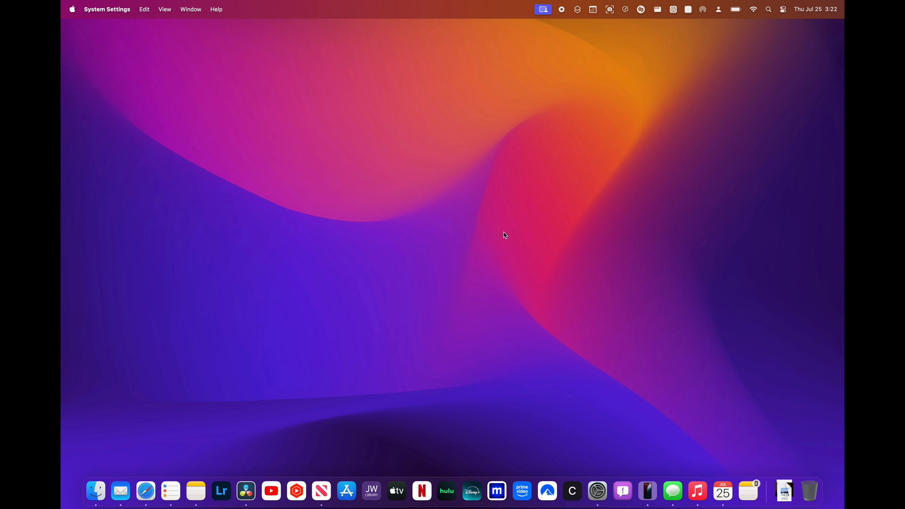
mouse_move(693, 161)
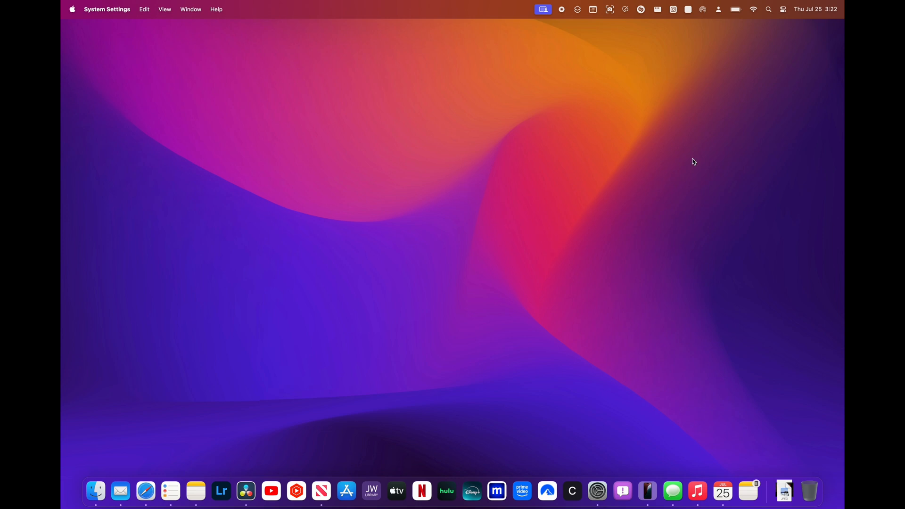
mouse_move(735, 13)
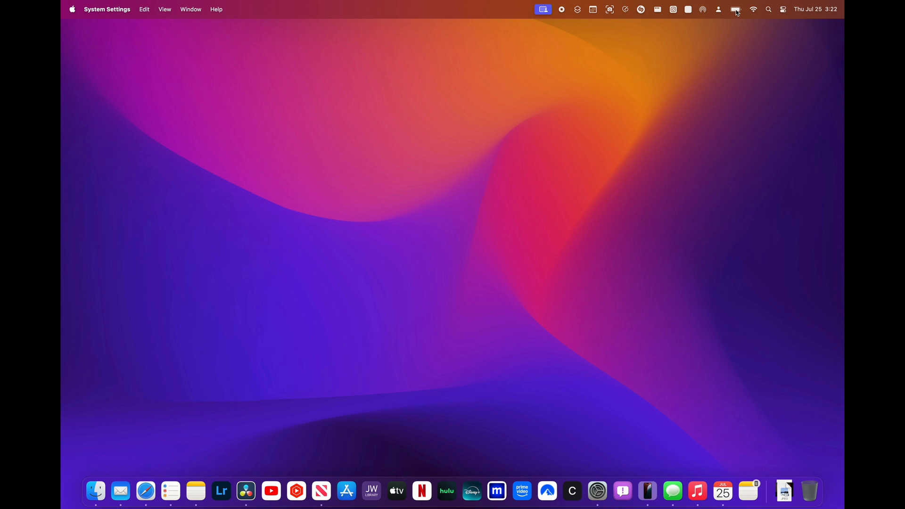
click(735, 9)
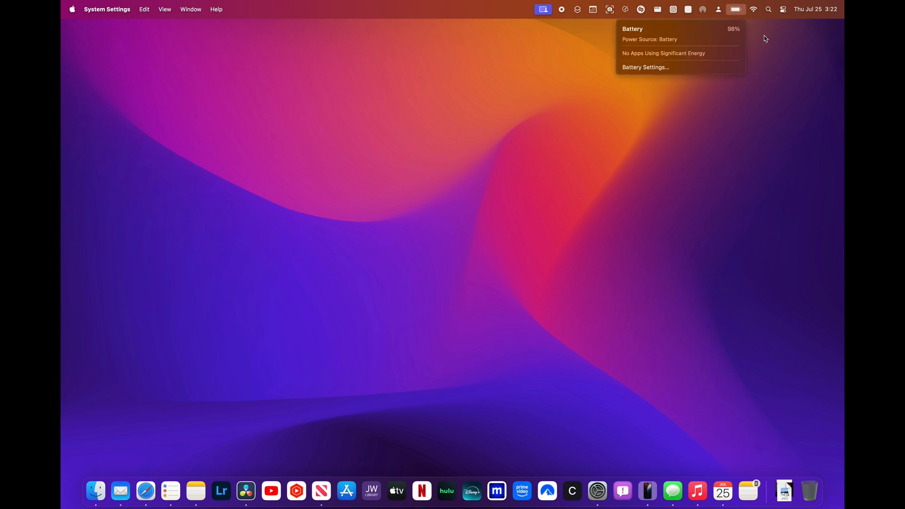
click(735, 10)
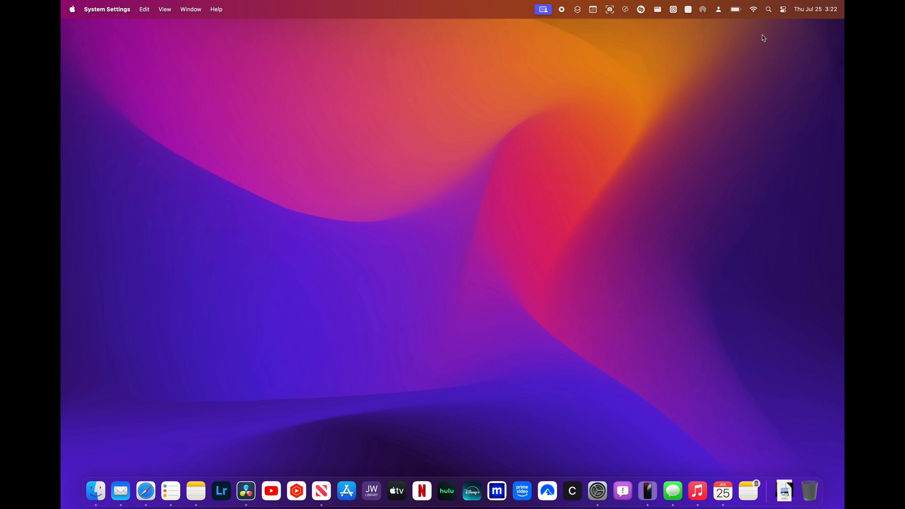
mouse_move(713, 65)
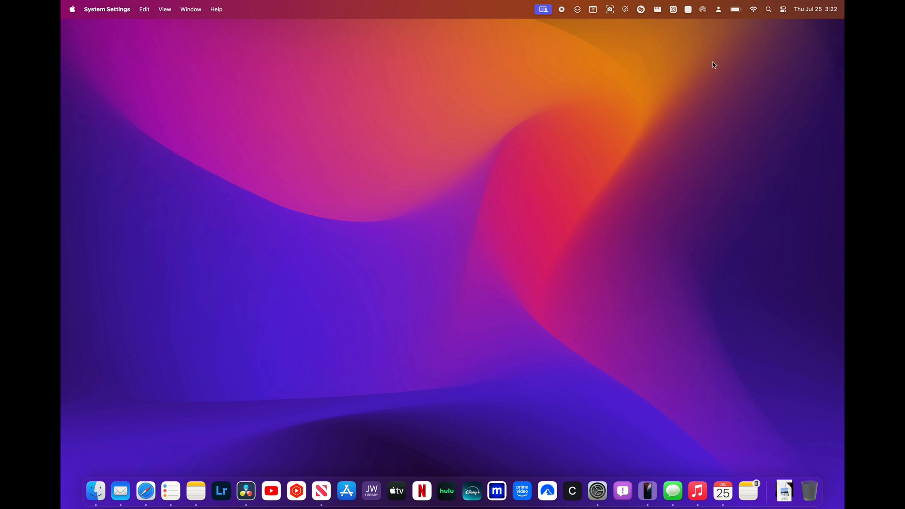
mouse_move(504, 280)
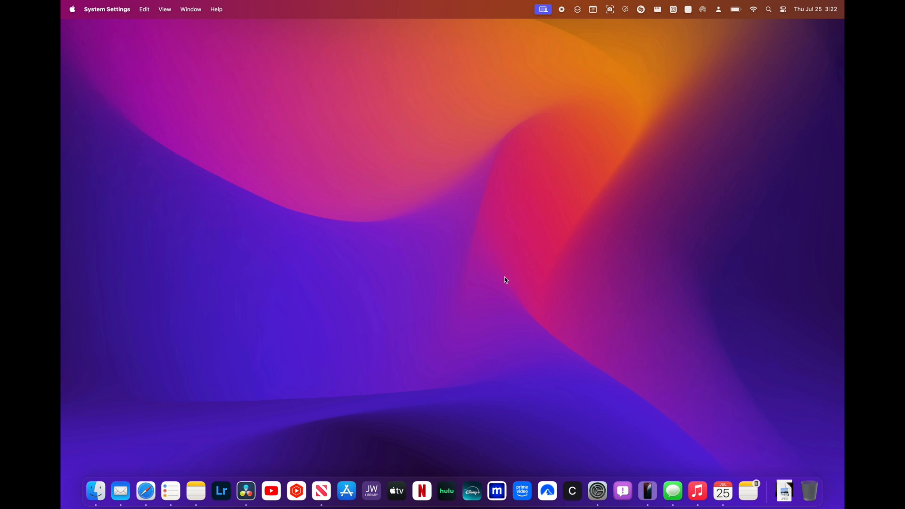
mouse_move(501, 283)
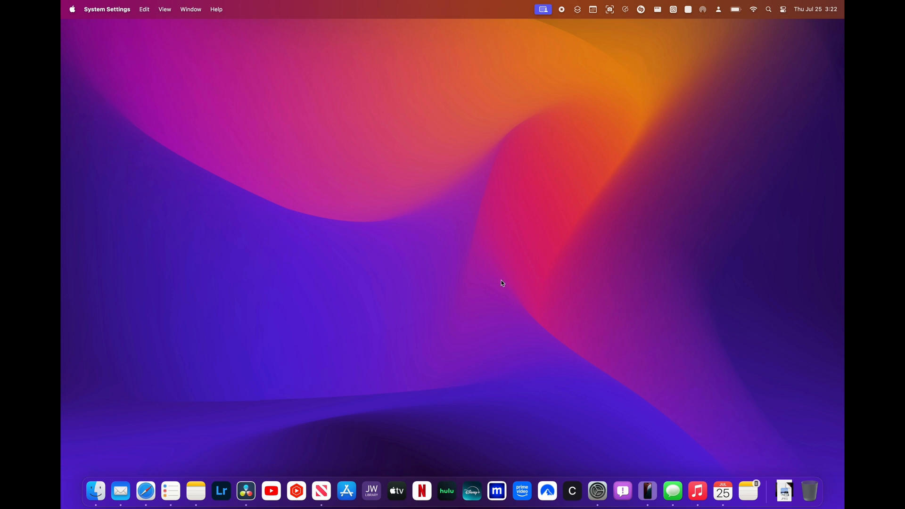
mouse_move(498, 294)
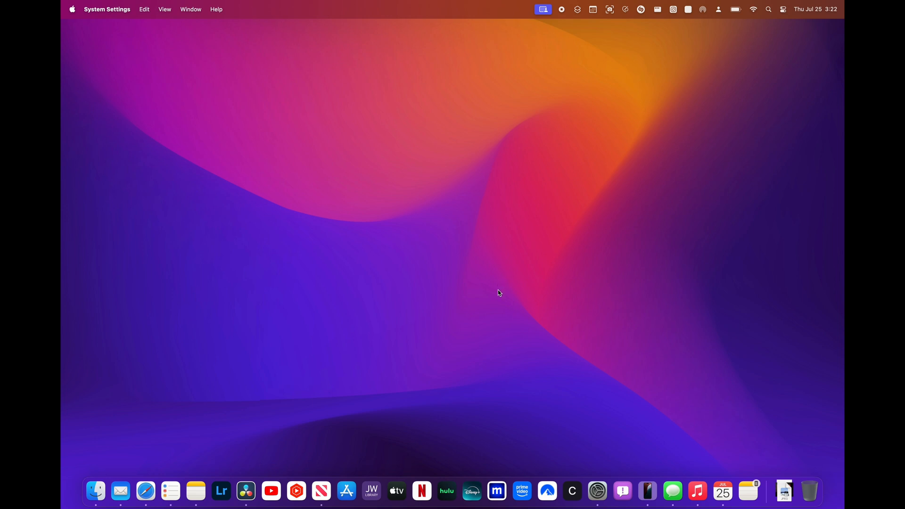
mouse_move(500, 285)
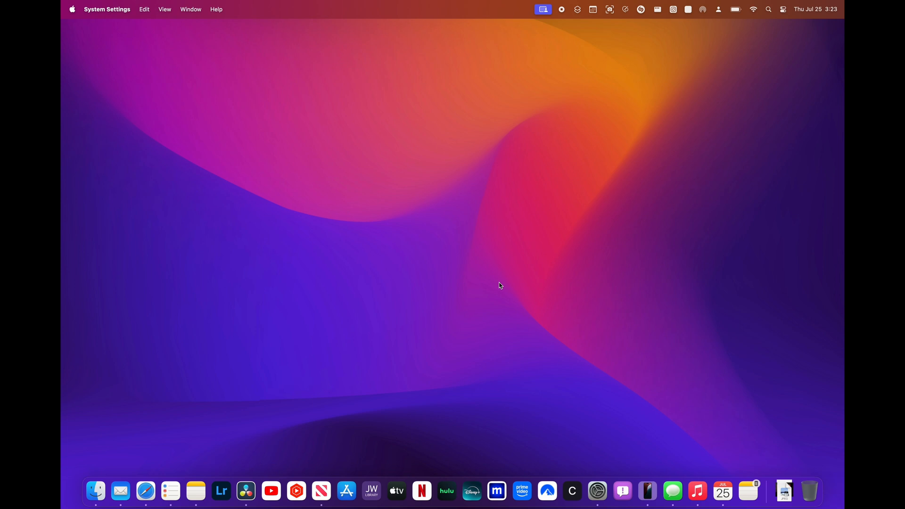
mouse_move(475, 290)
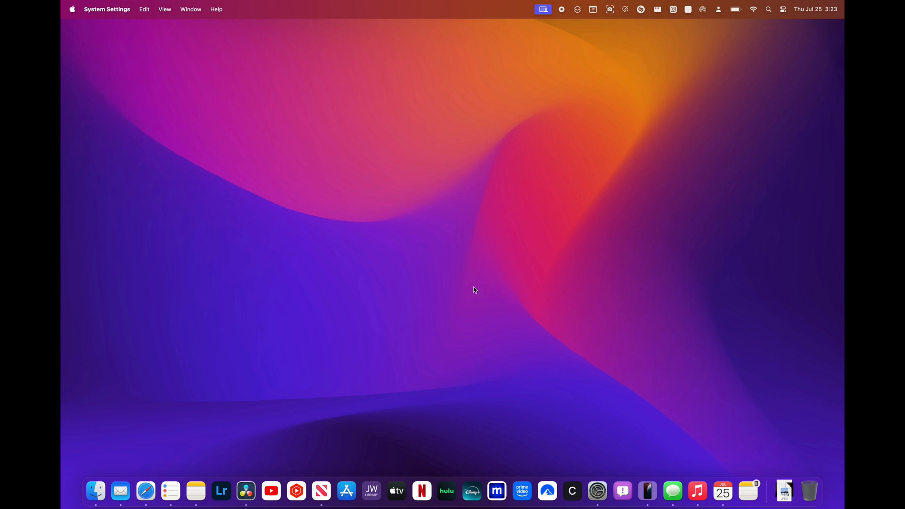
mouse_move(462, 298)
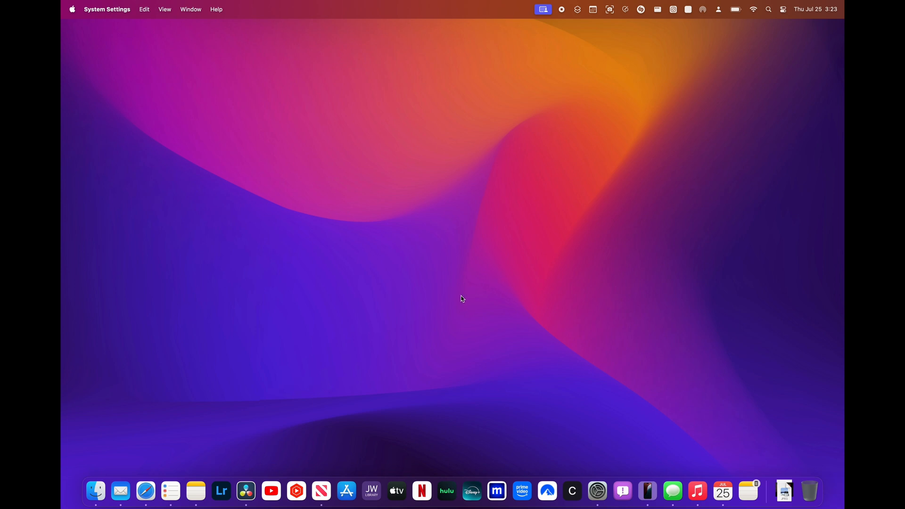
mouse_move(442, 300)
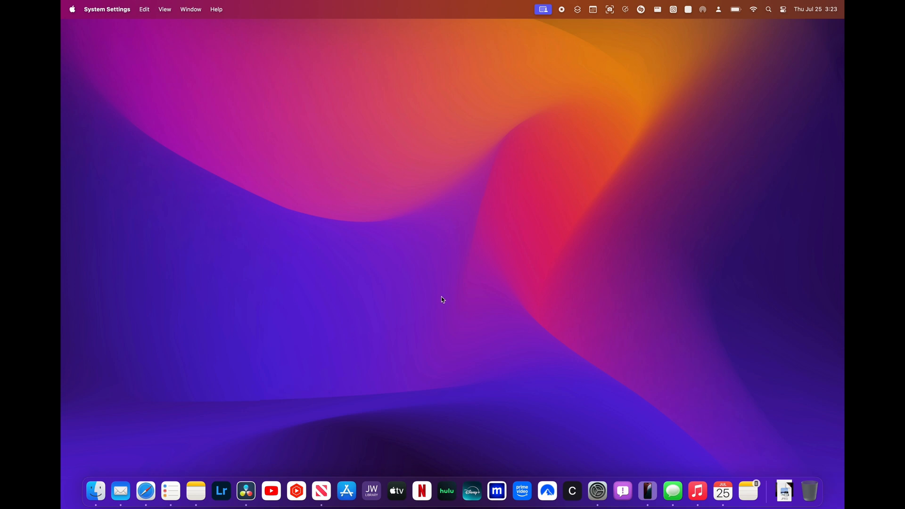
mouse_move(451, 287)
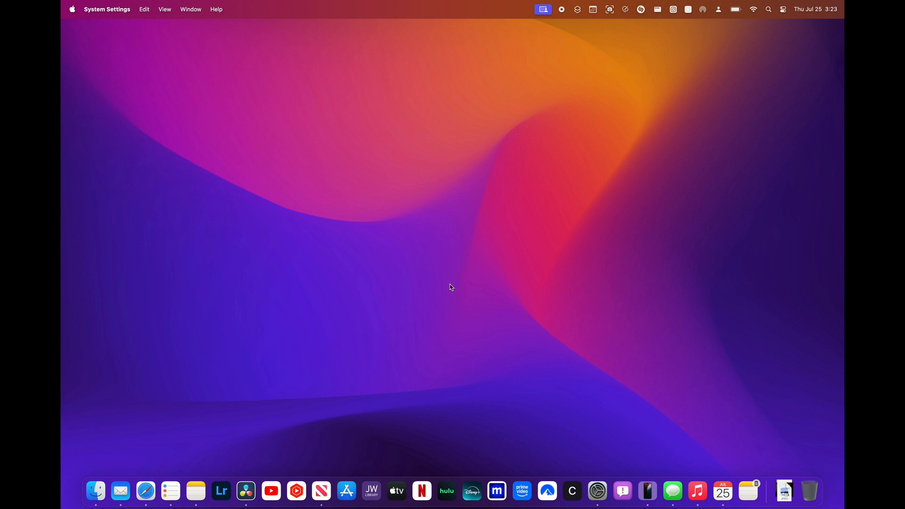
mouse_move(445, 294)
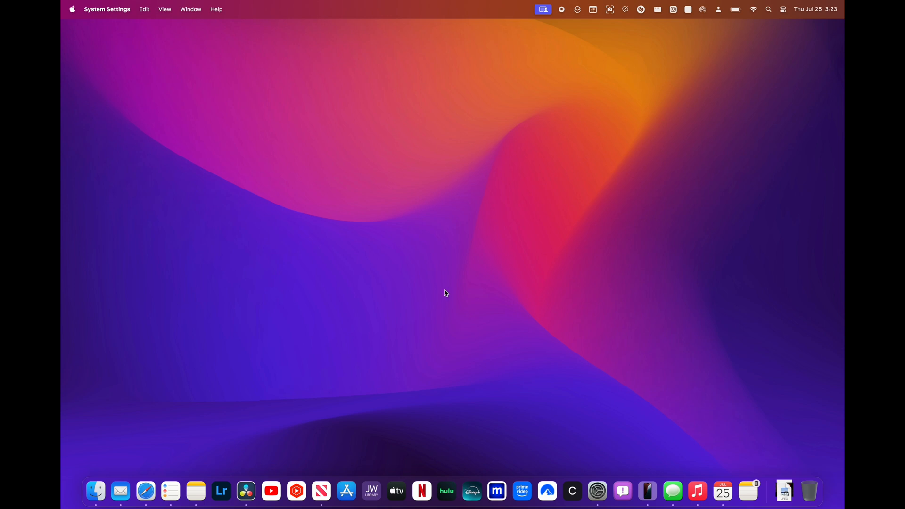
mouse_move(444, 298)
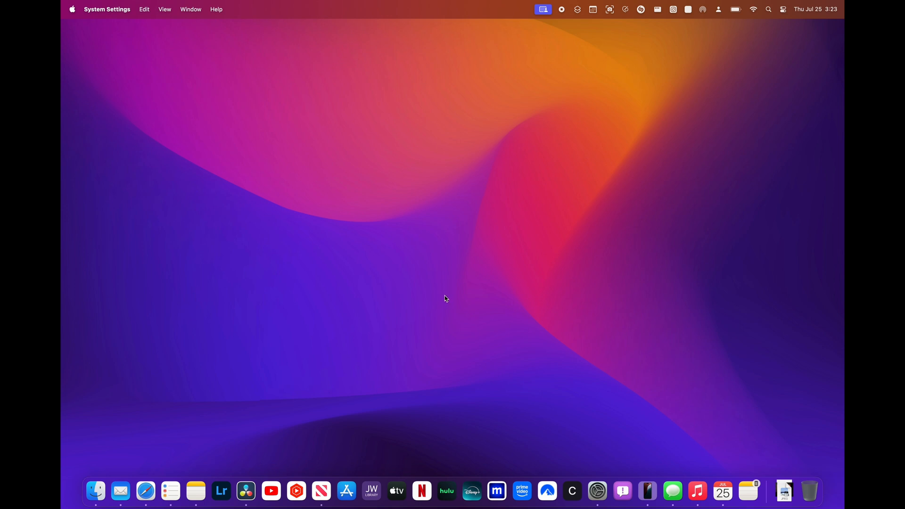
mouse_move(442, 296)
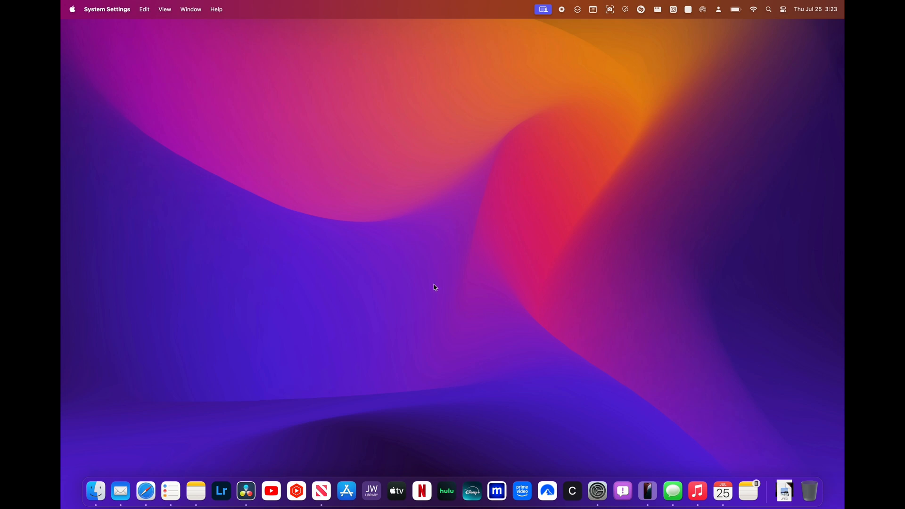
mouse_move(438, 266)
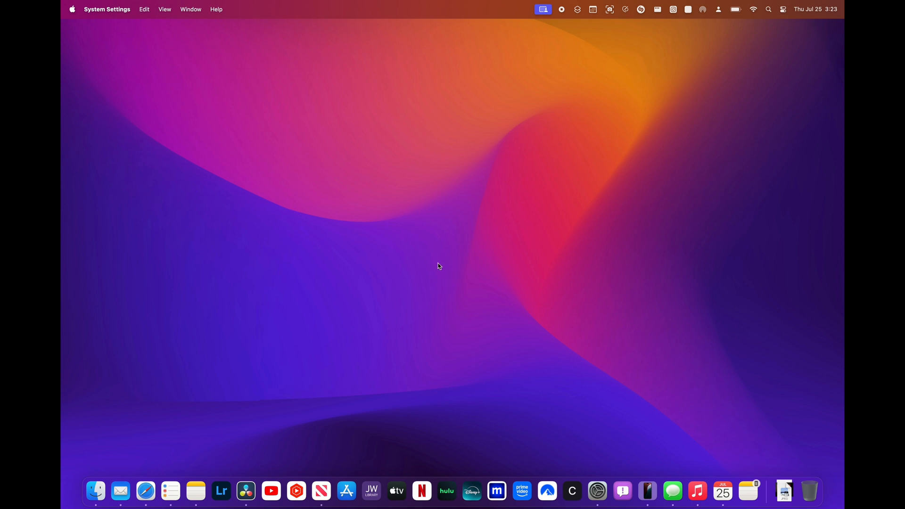
mouse_move(443, 268)
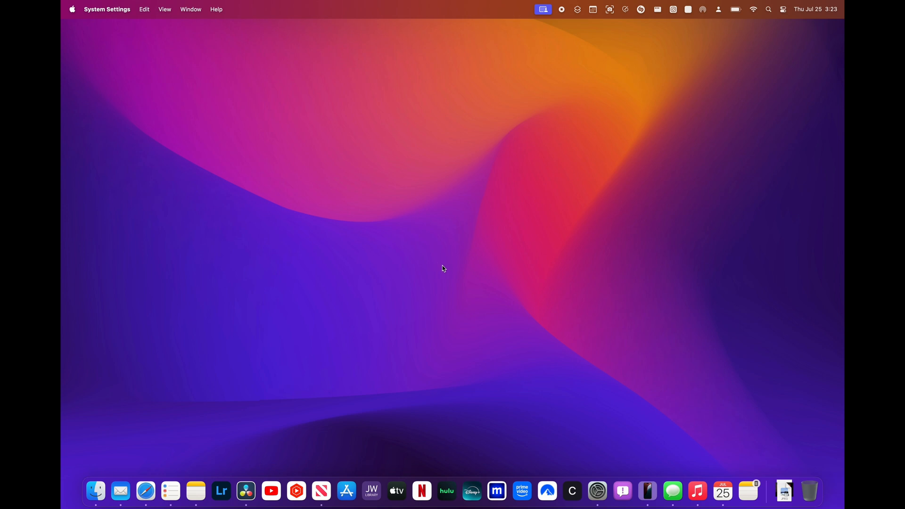
mouse_move(445, 265)
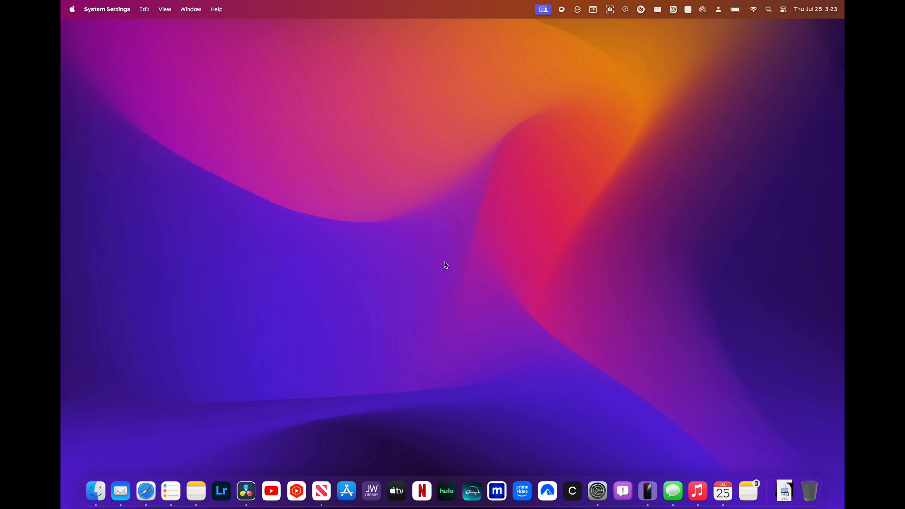
mouse_move(439, 260)
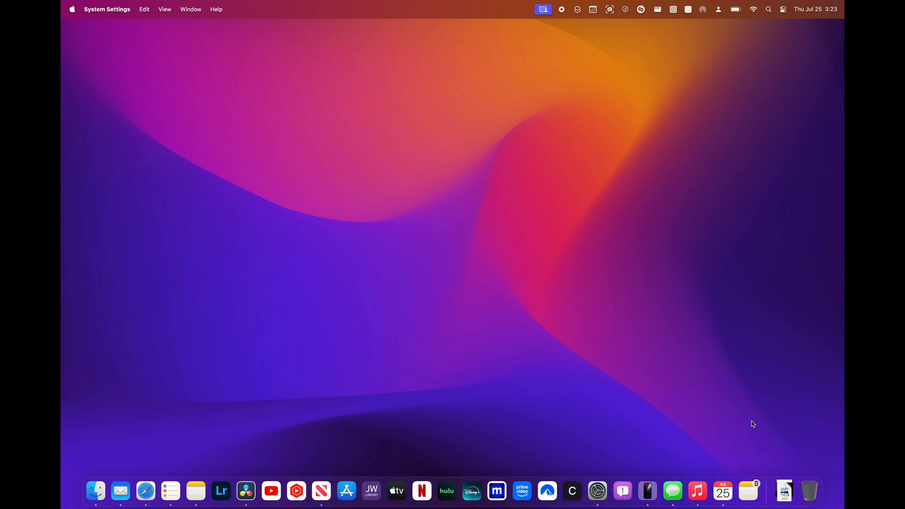
mouse_move(681, 366)
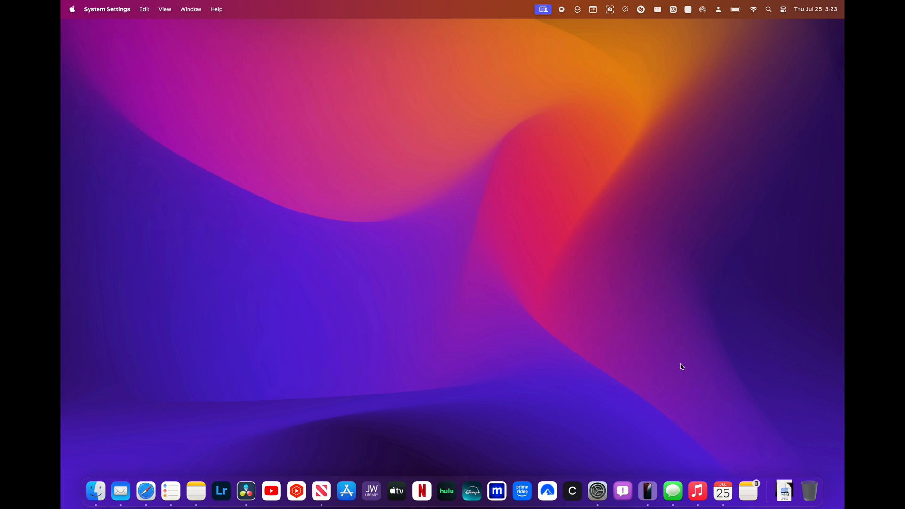
mouse_move(680, 364)
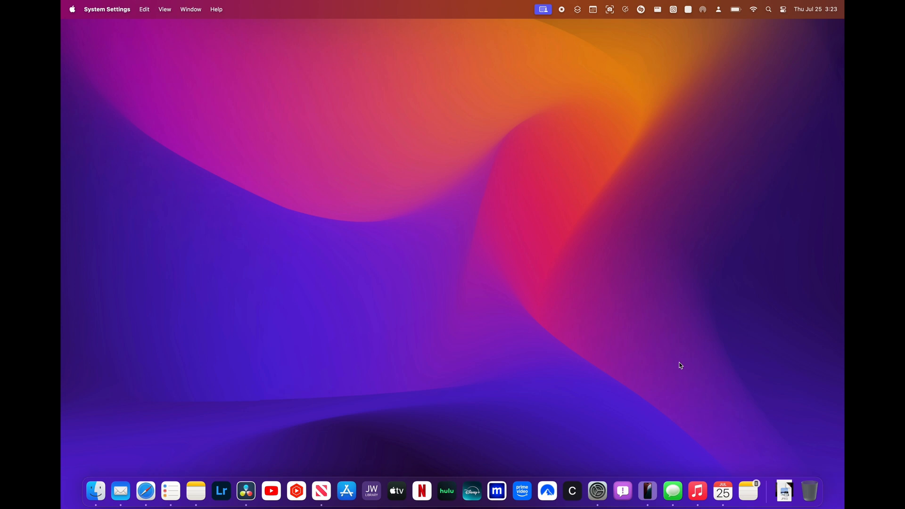
mouse_move(661, 379)
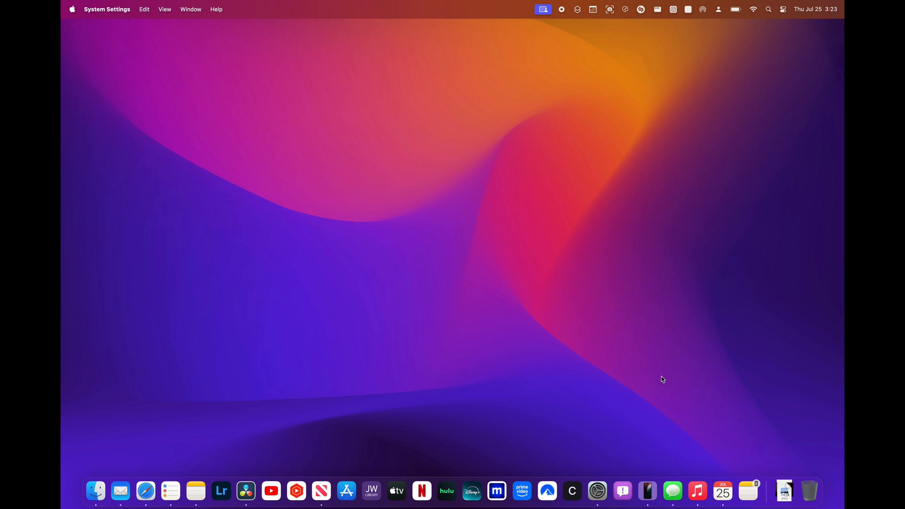
mouse_move(458, 394)
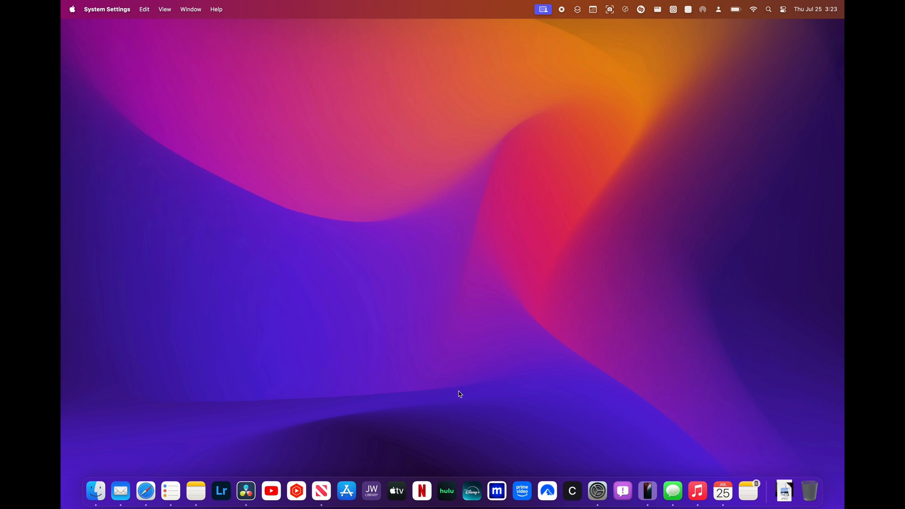
mouse_move(456, 369)
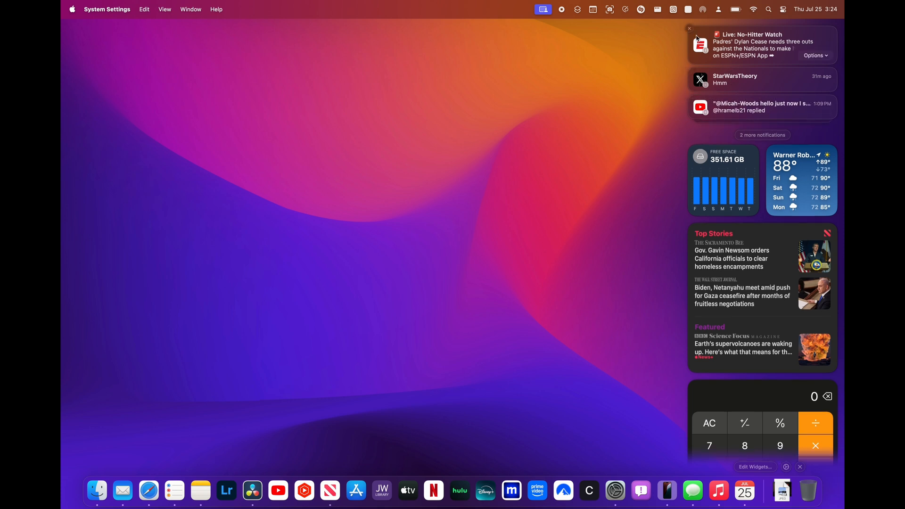
Step: Close Notification Center so the desktop and Dock show on their own
click(689, 28)
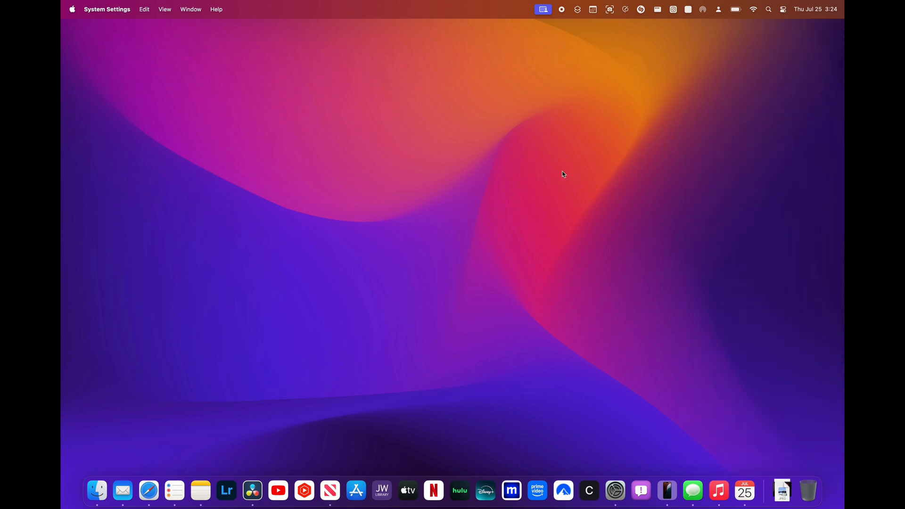
mouse_move(450, 280)
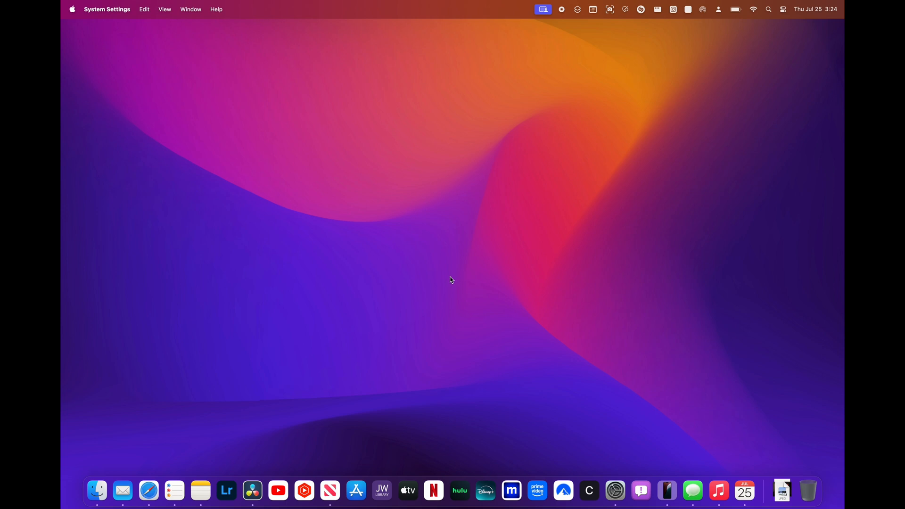